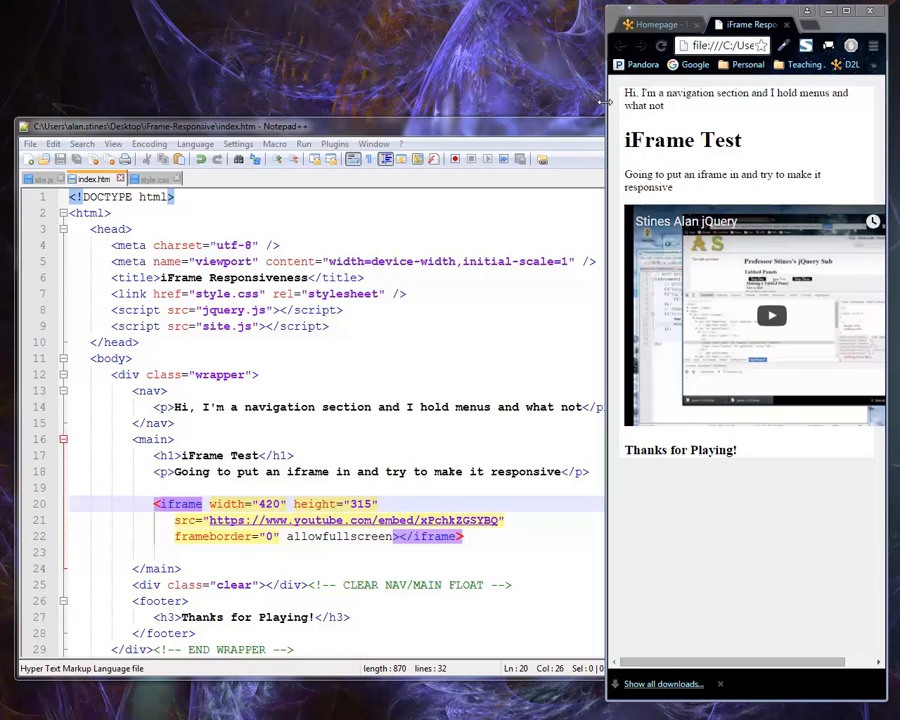
pyautogui.moveTo(818, 190)
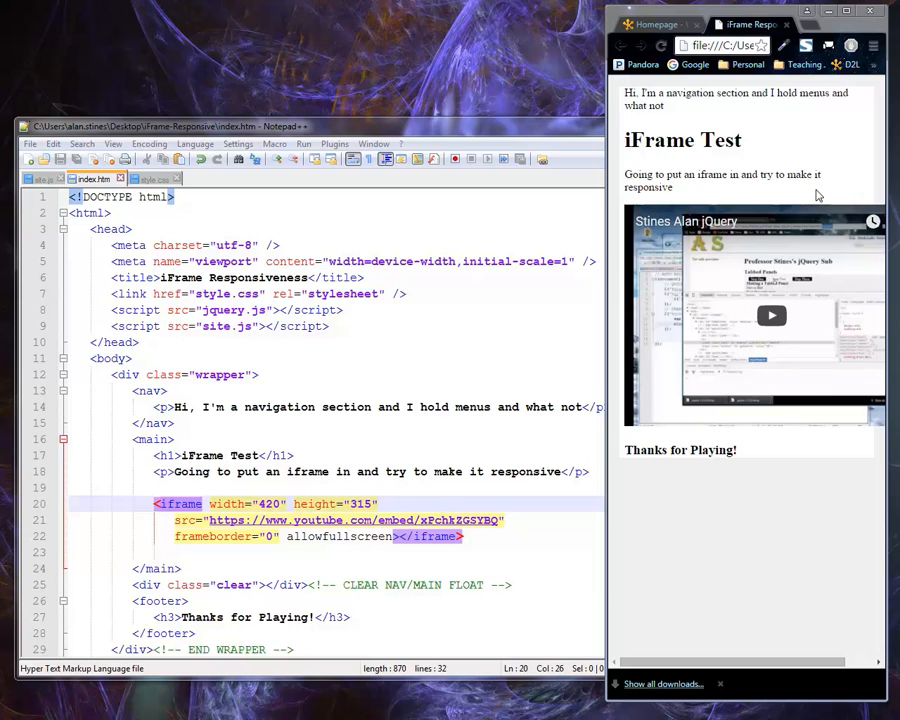
pyautogui.moveTo(737, 198)
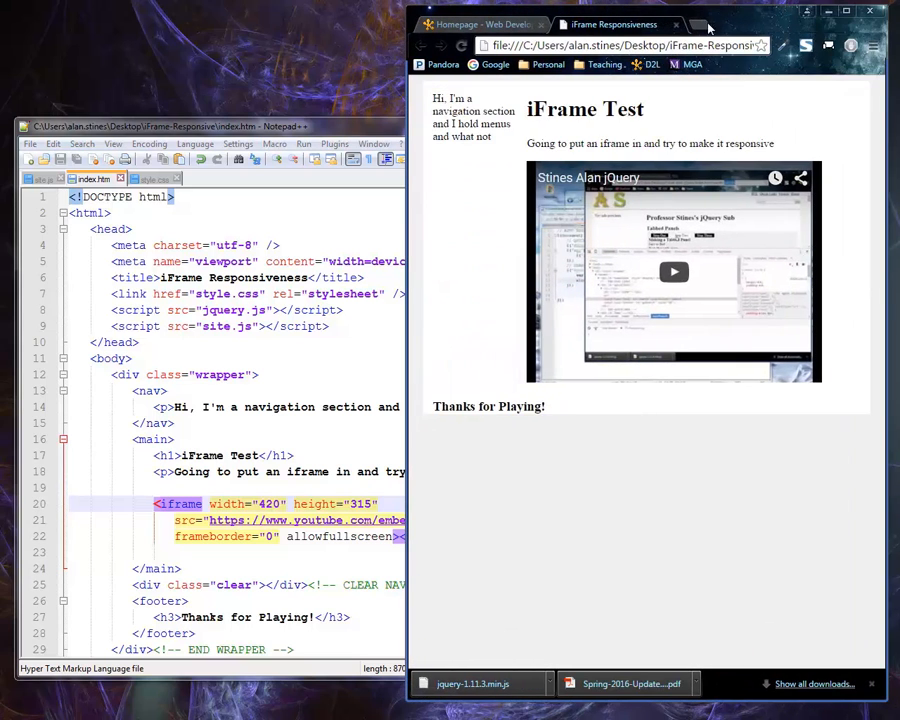
# Open the Simpsons McBain video on YouTube in a new tab, pause it, and show its embed code
pyautogui.click(695, 24)
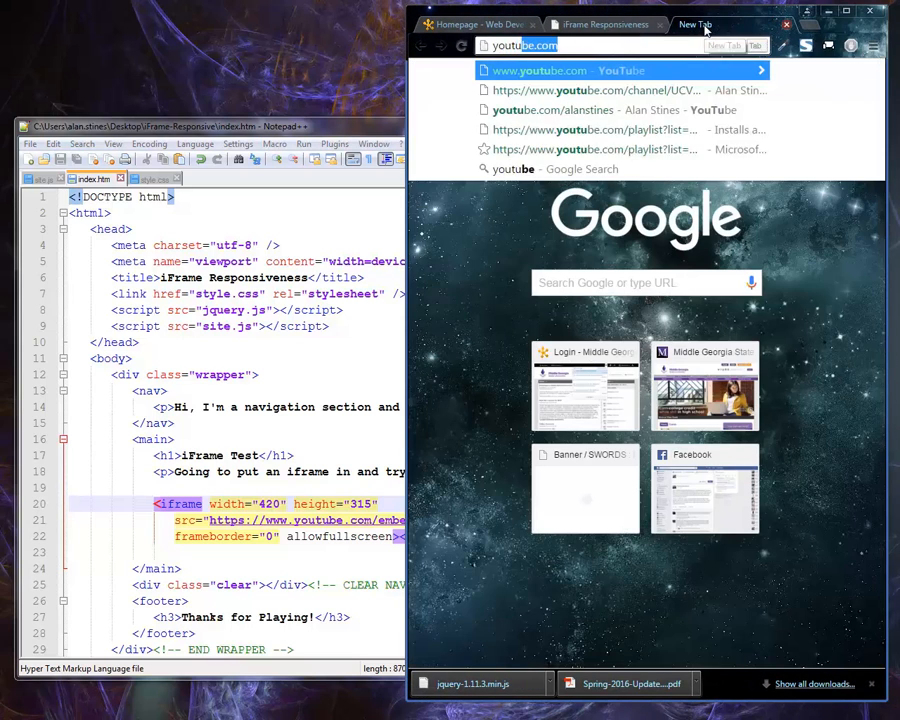
pyautogui.click(621, 70)
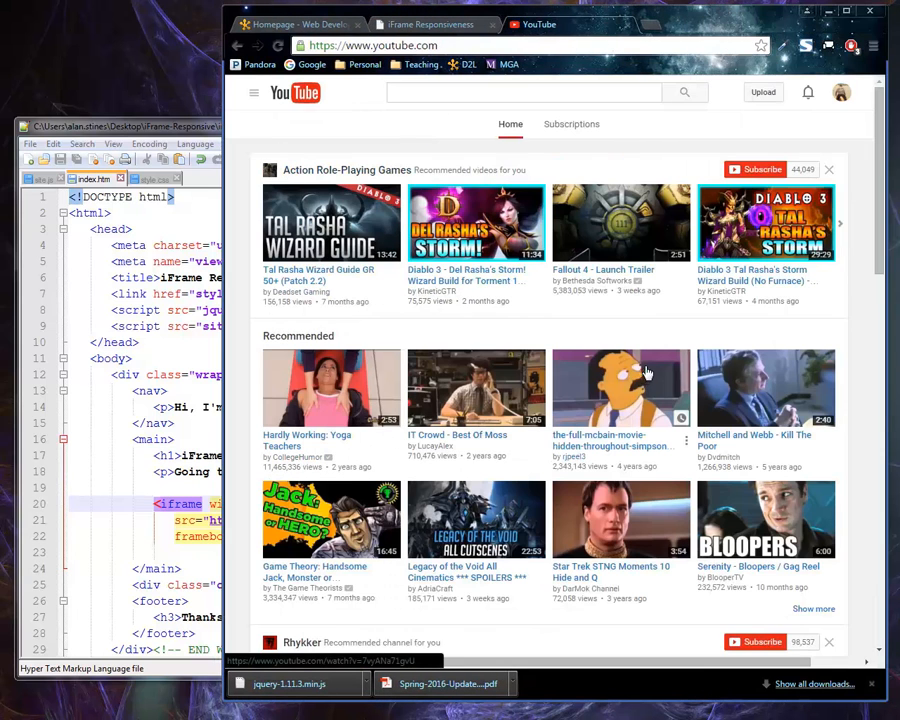
pyautogui.click(621, 387)
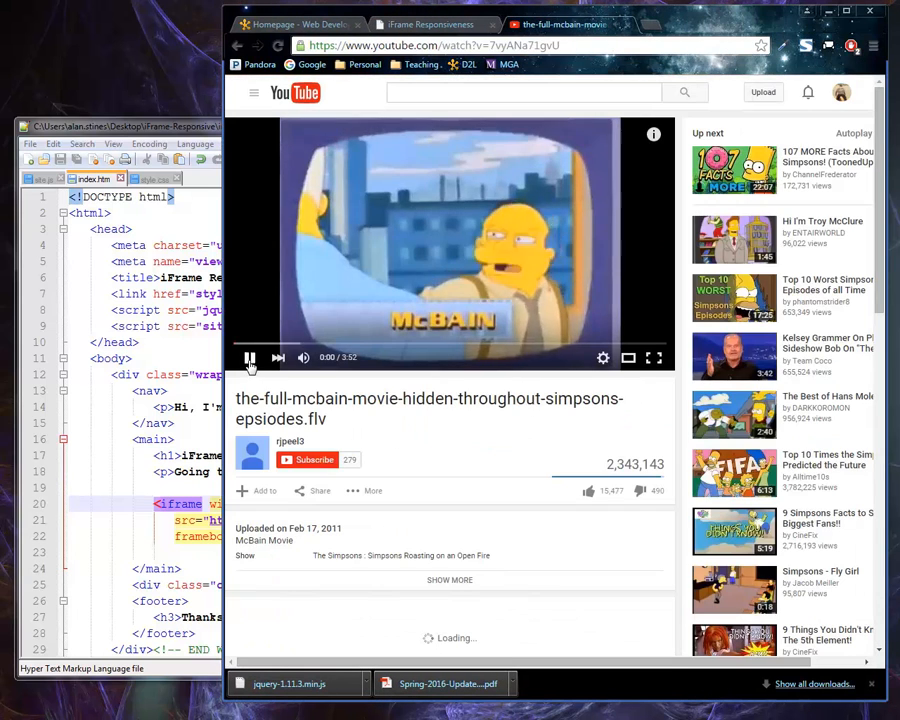
pyautogui.click(319, 491)
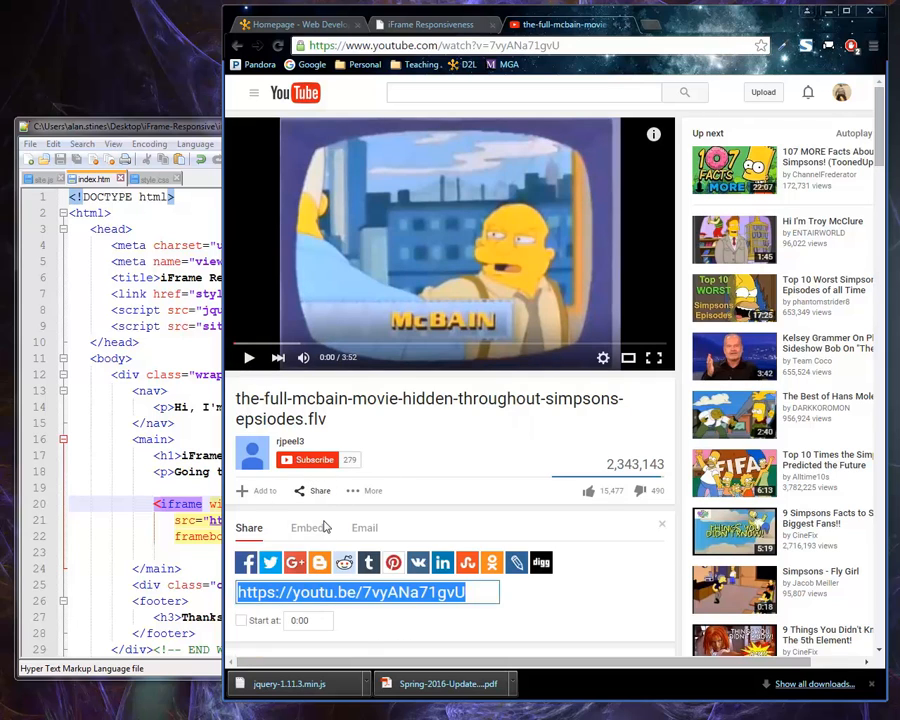
pyautogui.click(307, 527)
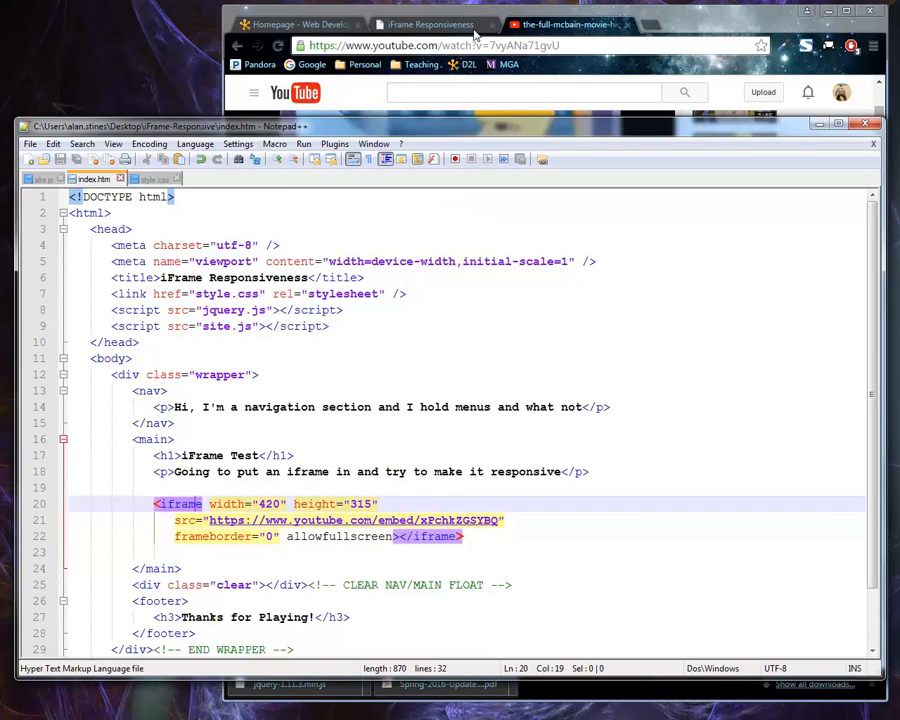
pyautogui.click(430, 24)
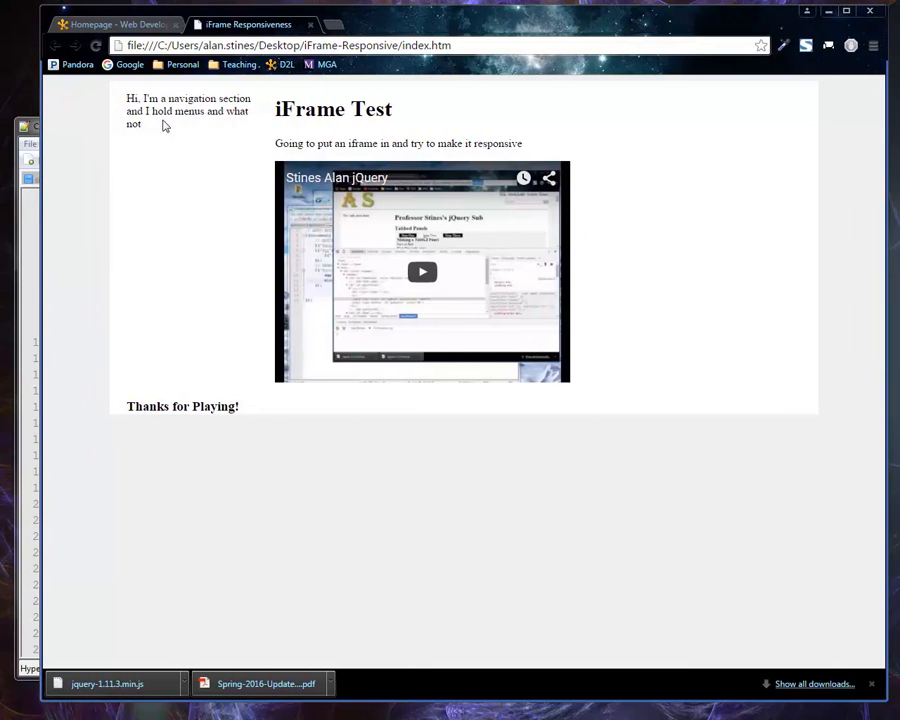
pyautogui.moveTo(77, 126)
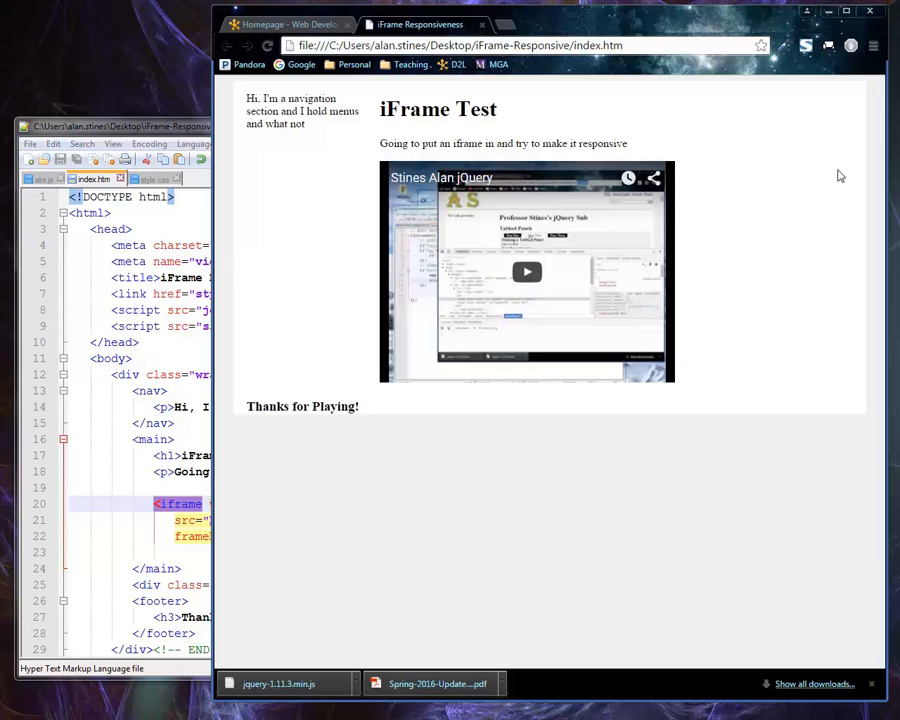
pyautogui.moveTo(491, 325)
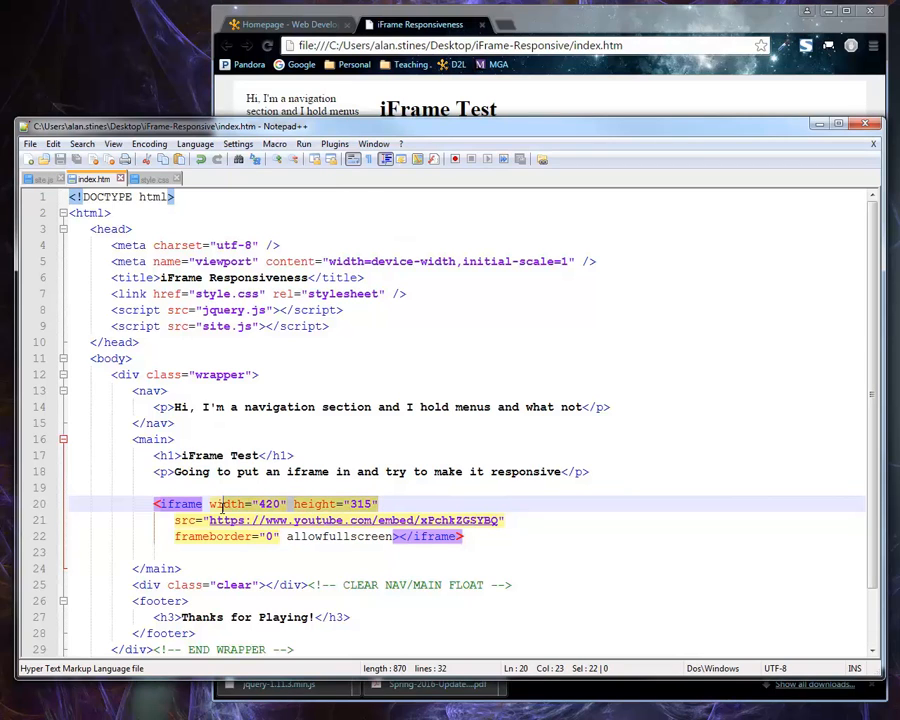
# Replace the iframe's width and height attributes with id="youtube", then bring up style.css
pyautogui.press('Delete')
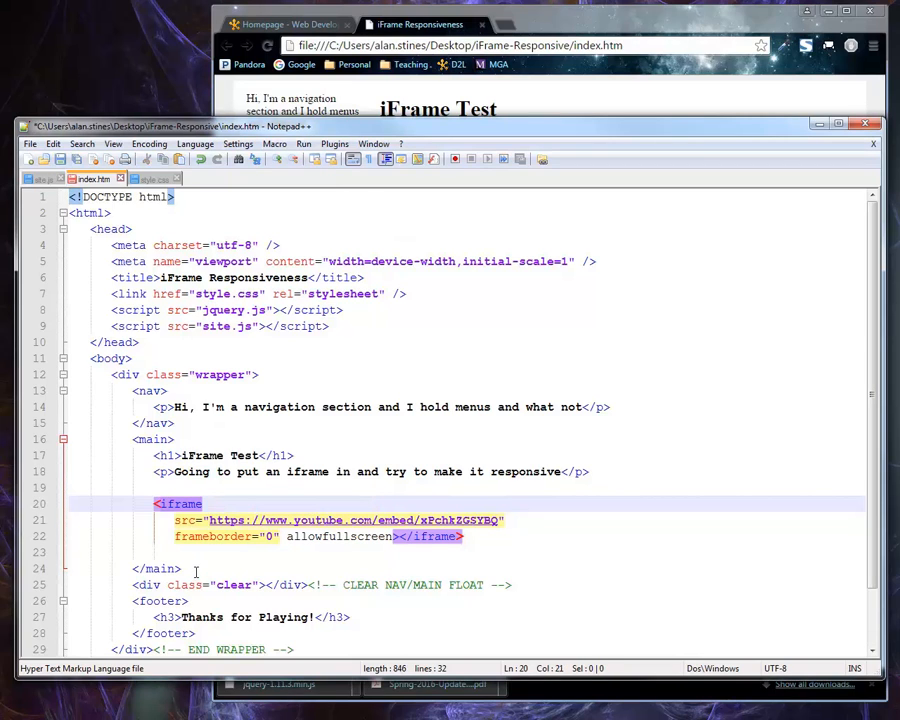
pyautogui.write("id='")
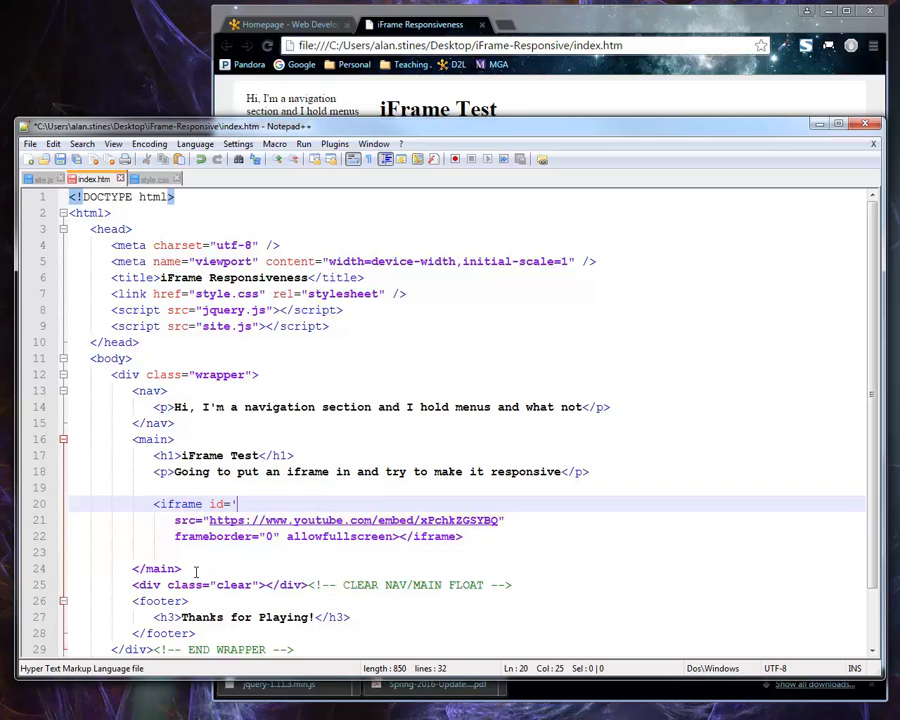
pyautogui.write('youtube"')
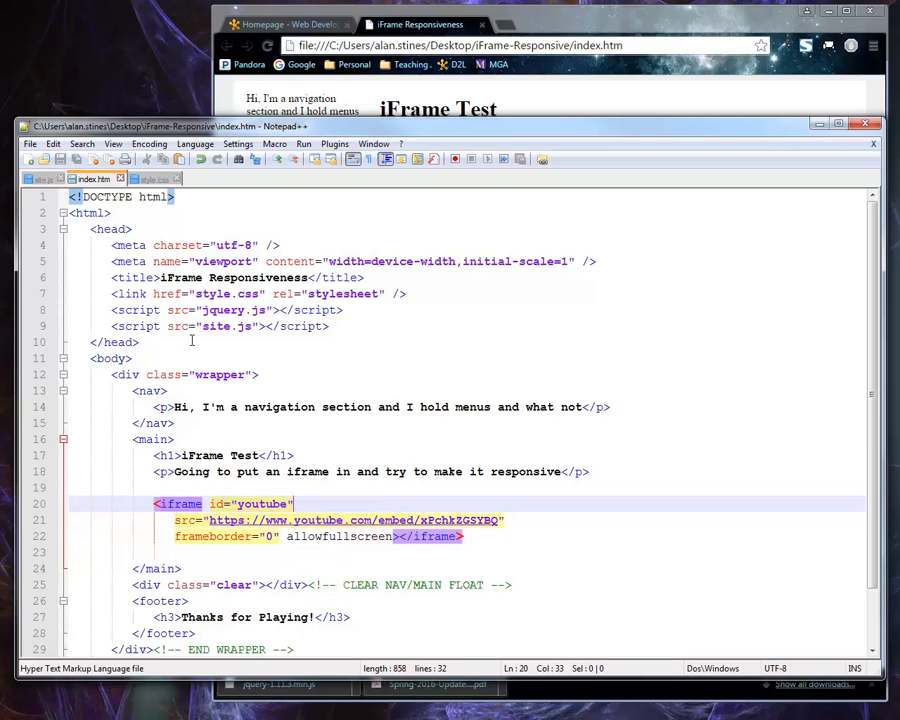
pyautogui.click(150, 178)
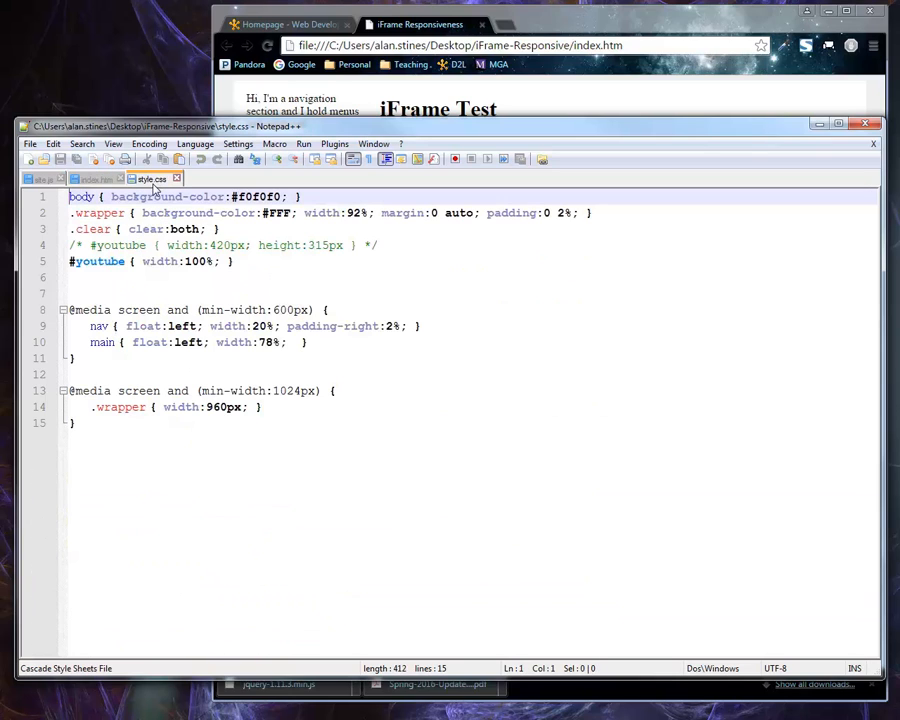
pyautogui.moveTo(84, 240)
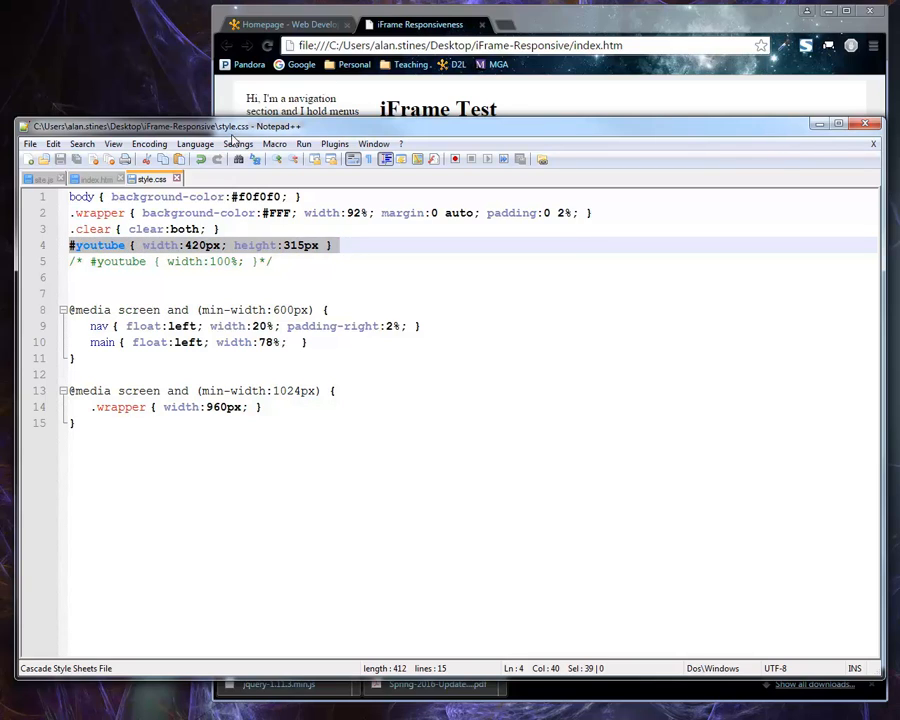
# Begin commenting out the 420×315 #youtube rule in style.css with /*
pyautogui.click(267, 47)
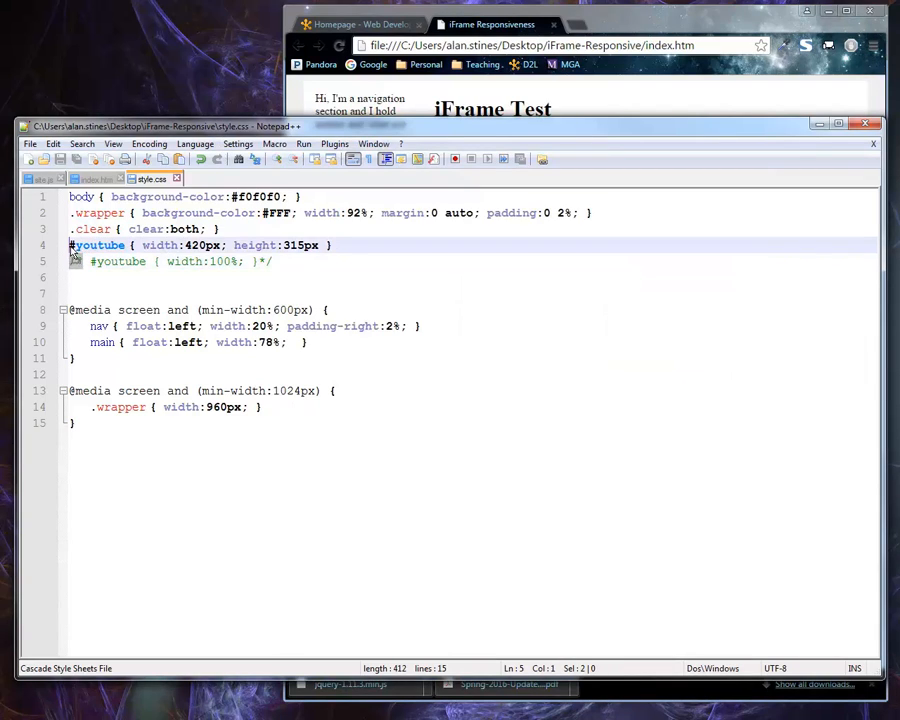
pyautogui.write('/*')
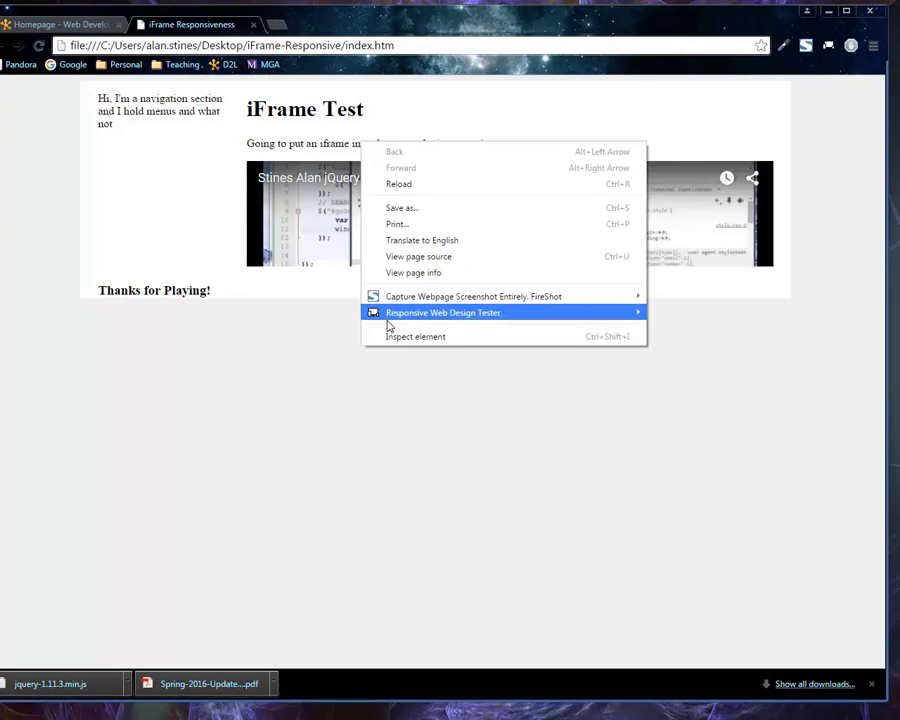
# Inspect the page in Chrome, selecting main and then the YouTube iframe to view its 100% width rule
pyautogui.click(416, 336)
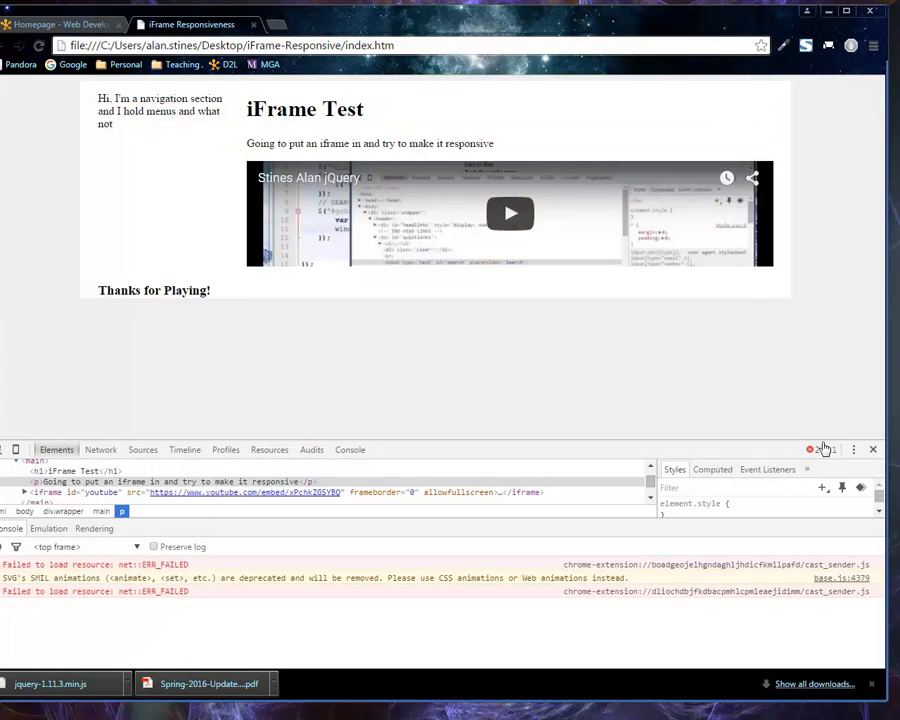
pyautogui.click(853, 449)
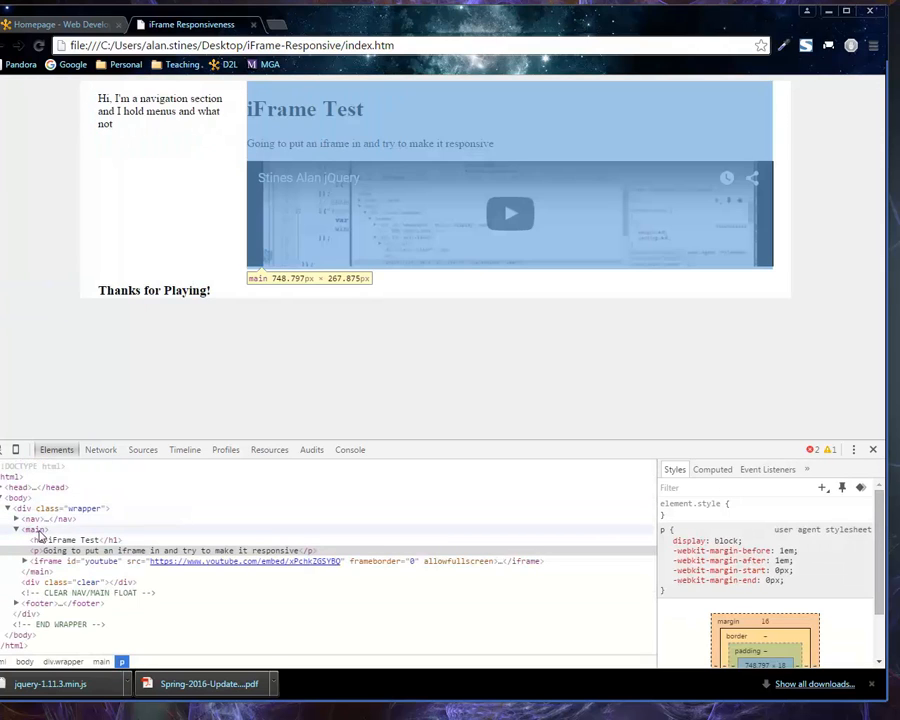
pyautogui.click(35, 528)
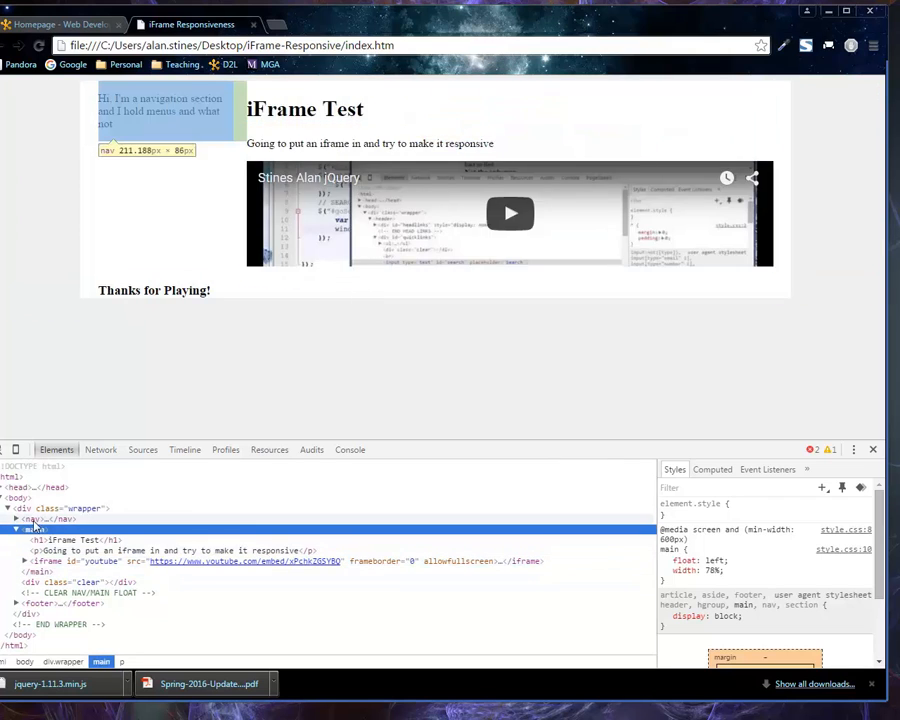
pyautogui.click(60, 508)
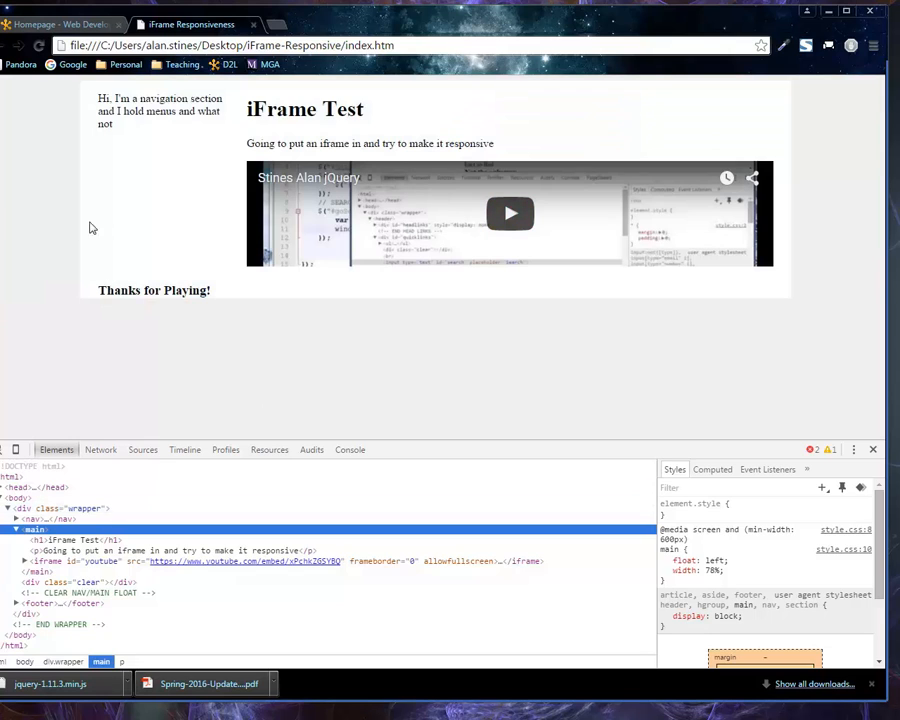
pyautogui.moveTo(571, 224)
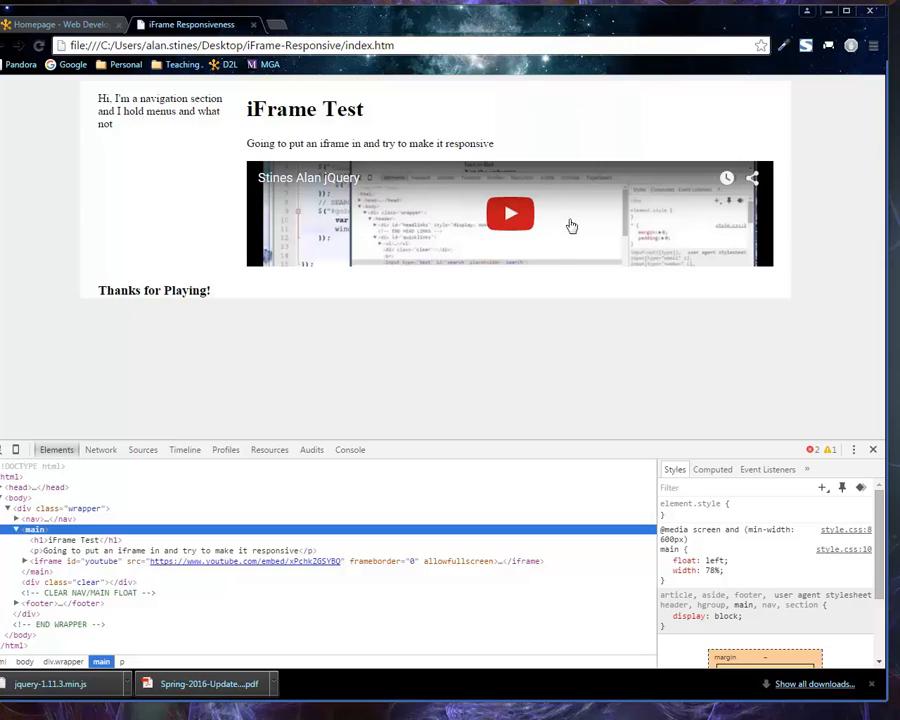
pyautogui.moveTo(850, 405)
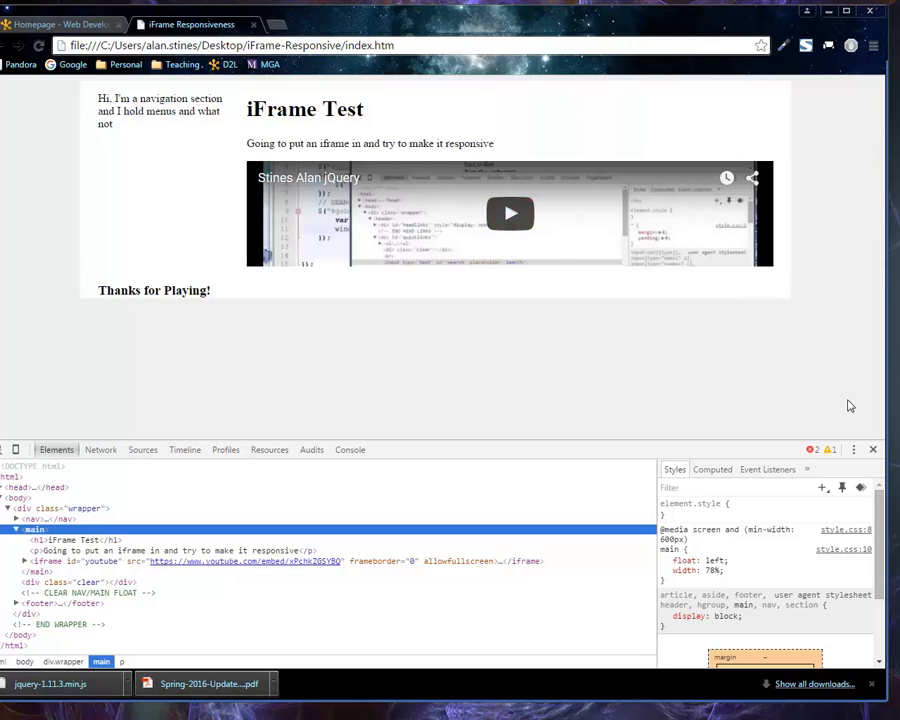
pyautogui.moveTo(326, 177)
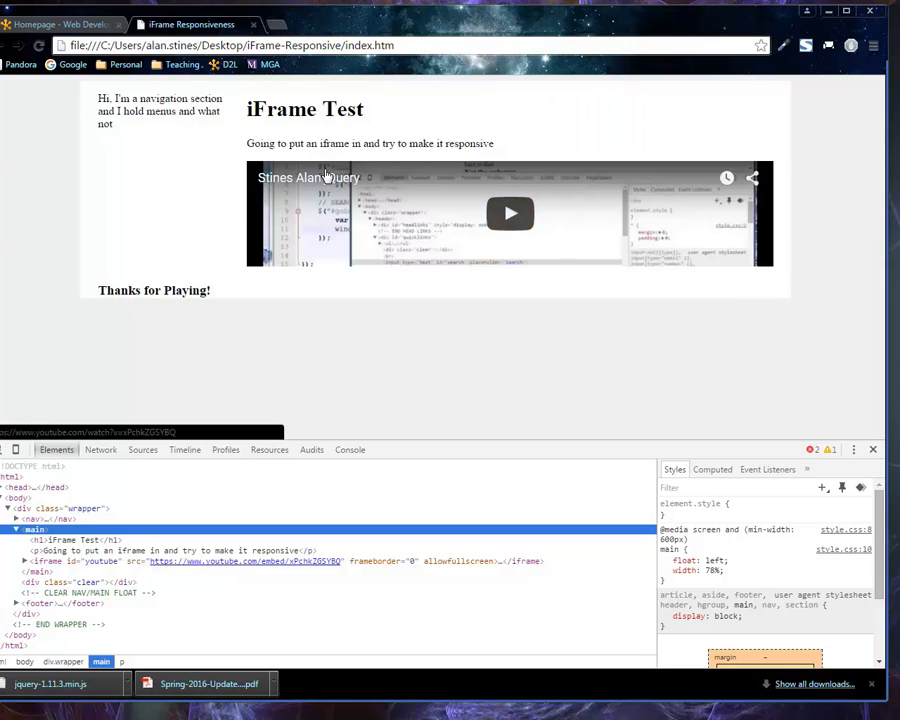
pyautogui.moveTo(783, 177)
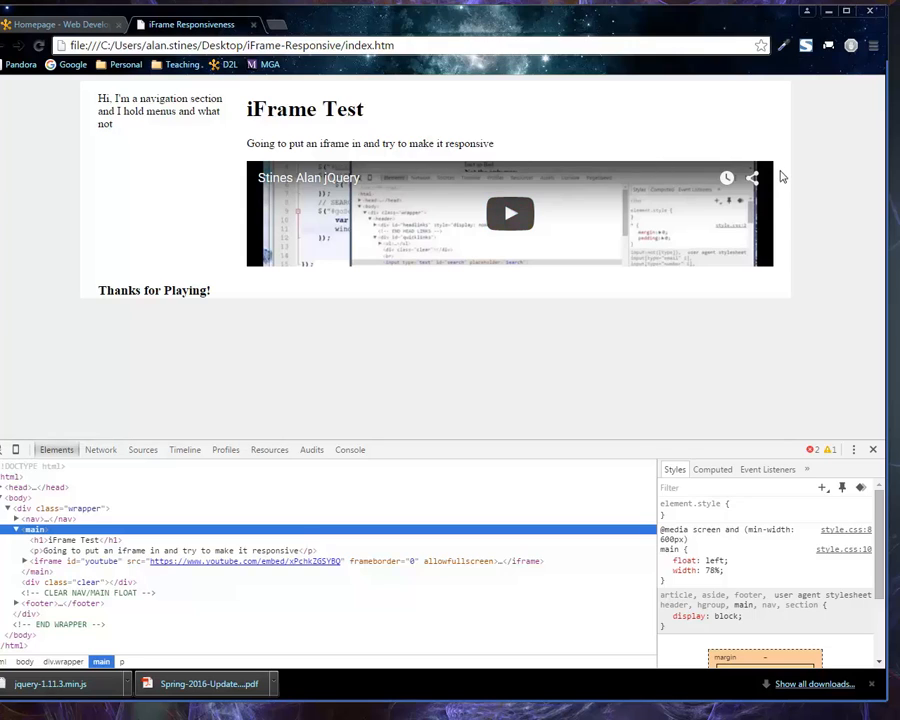
pyautogui.moveTo(272, 280)
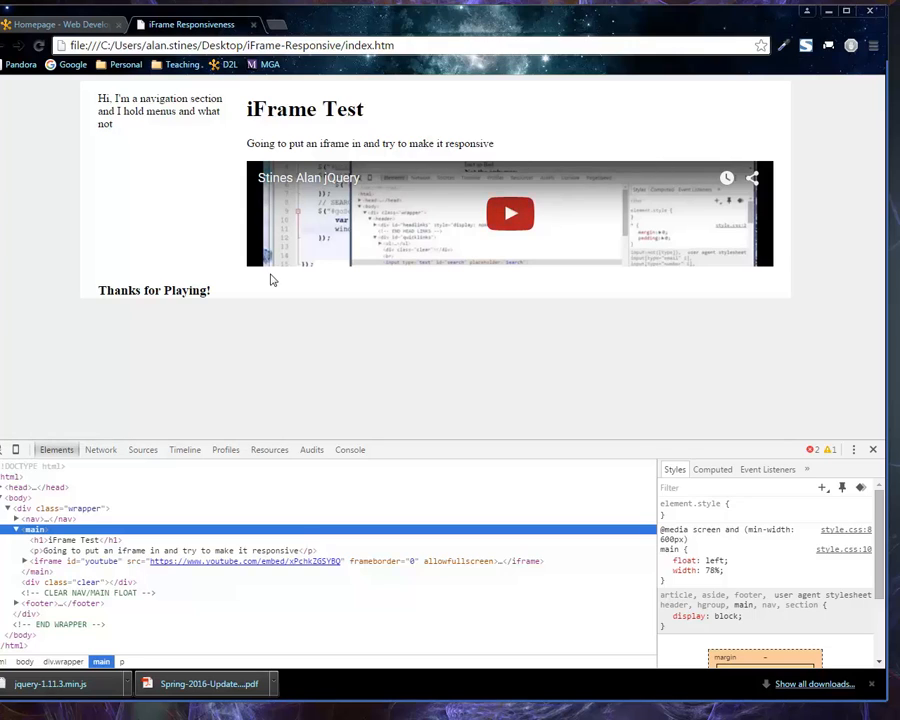
pyautogui.moveTo(270, 263)
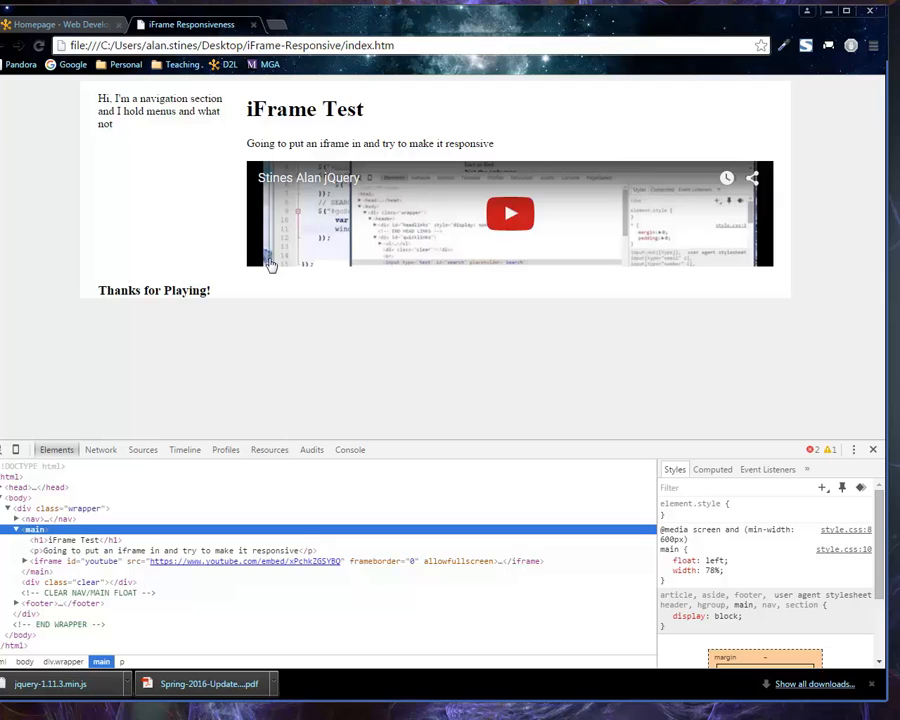
pyautogui.moveTo(248, 263)
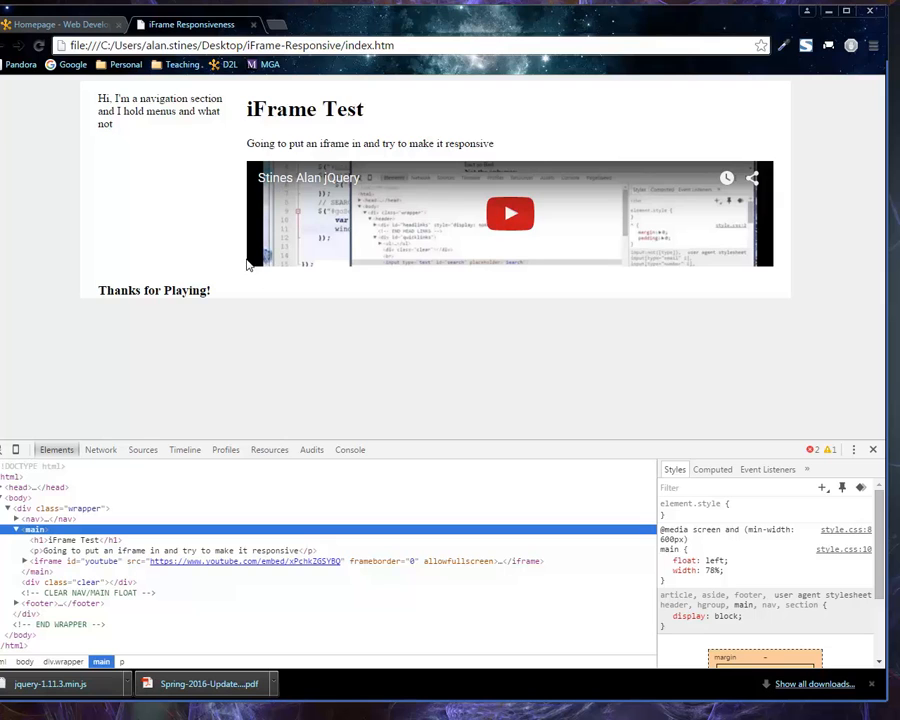
pyautogui.click(280, 560)
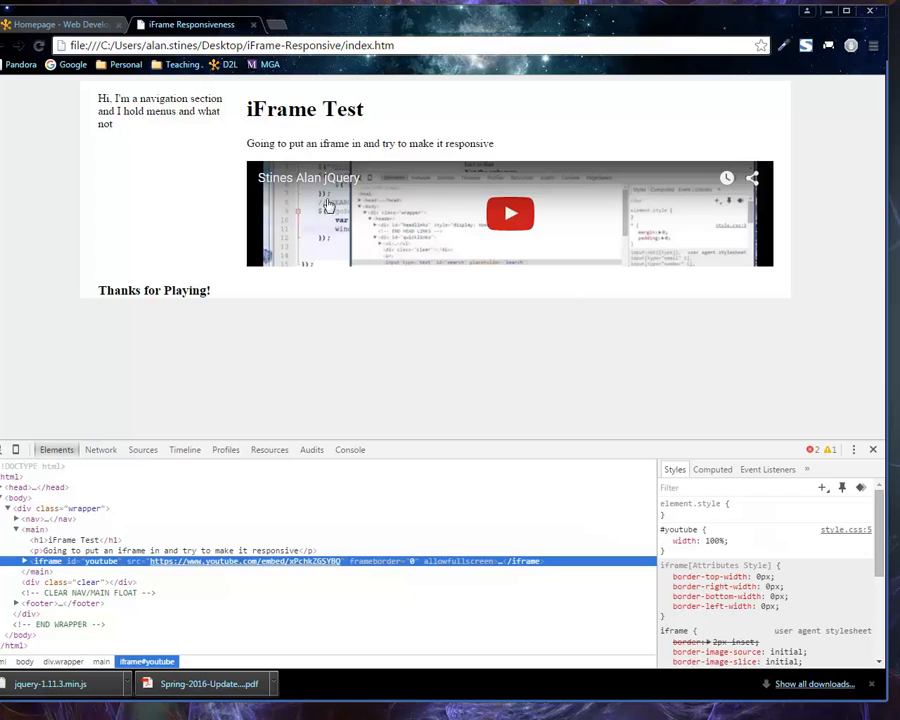
pyautogui.moveTo(400, 197)
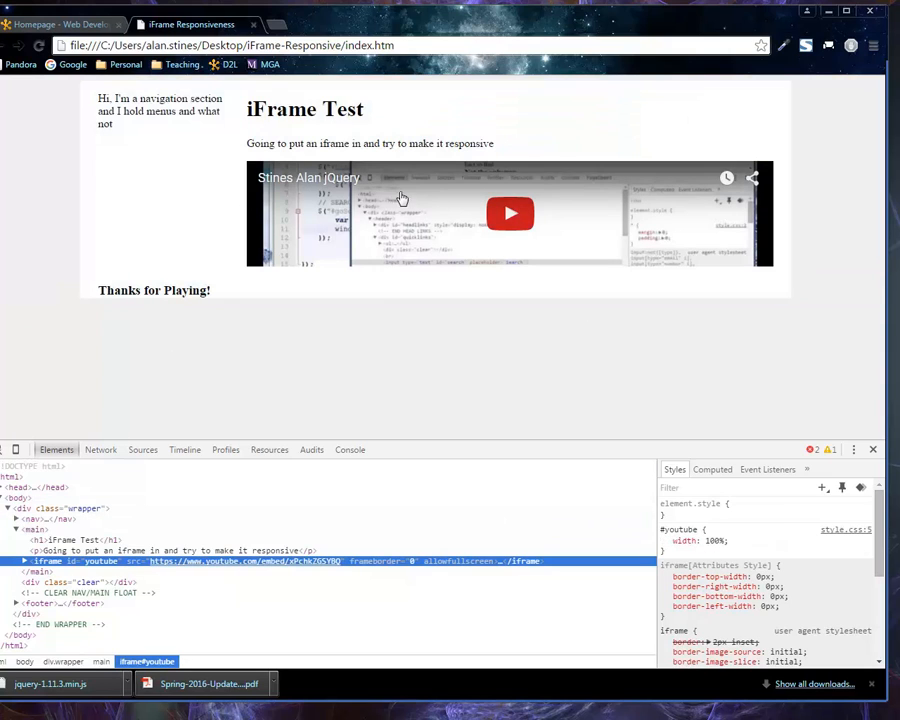
pyautogui.moveTo(388, 189)
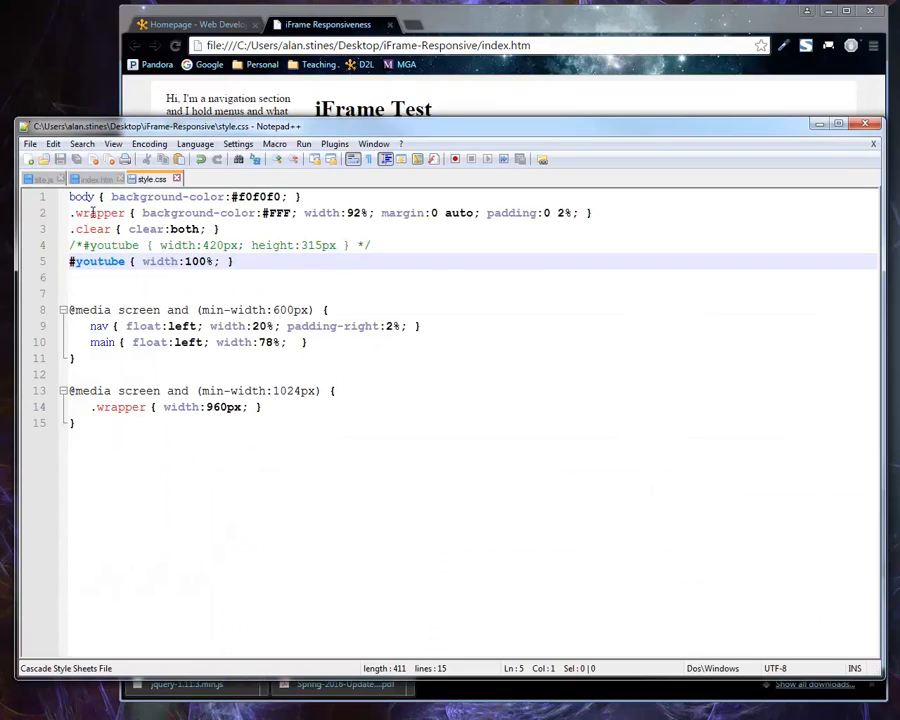
# Write $(document).ready with alert("HELLO") at the top of site.js and dismiss the resulting alert
pyautogui.click(42, 178)
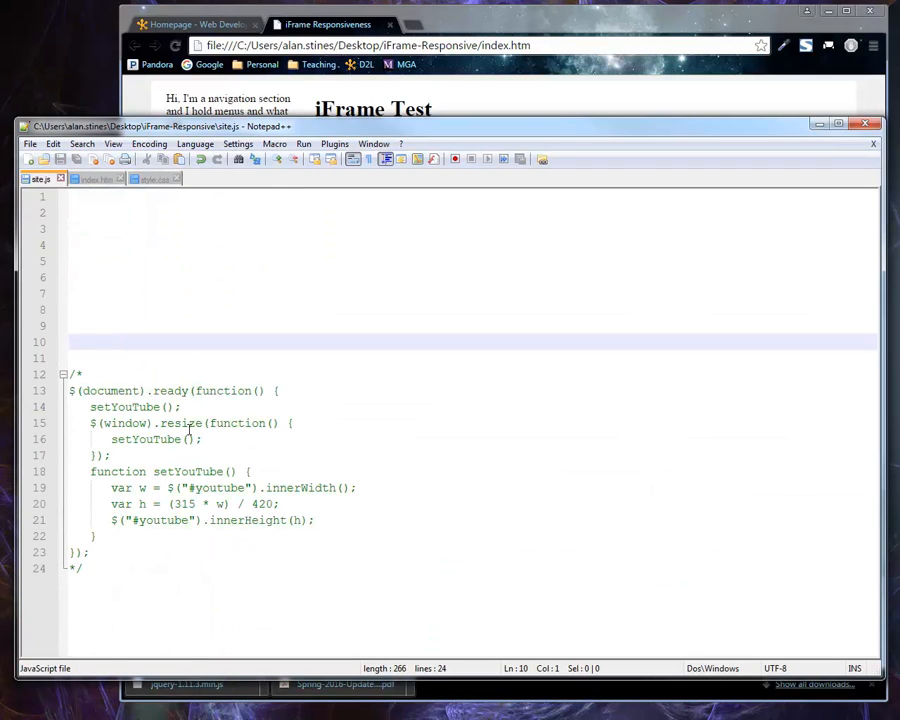
pyautogui.click(88, 213)
pyautogui.write('$(document).ready(function(')
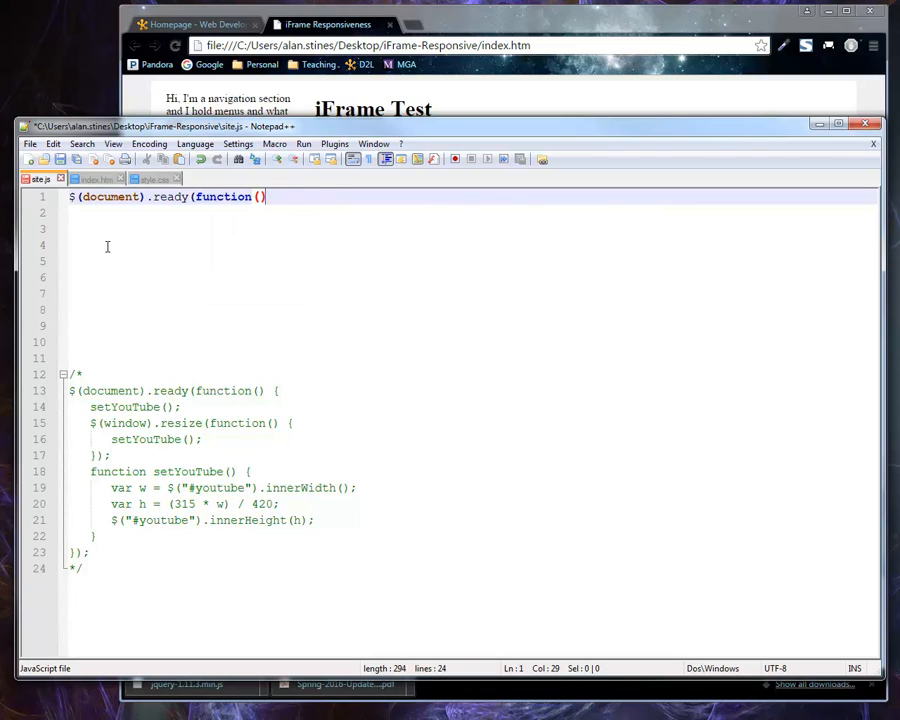
pyautogui.write('{')
pyautogui.click(470, 245)
pyautogui.write('});')
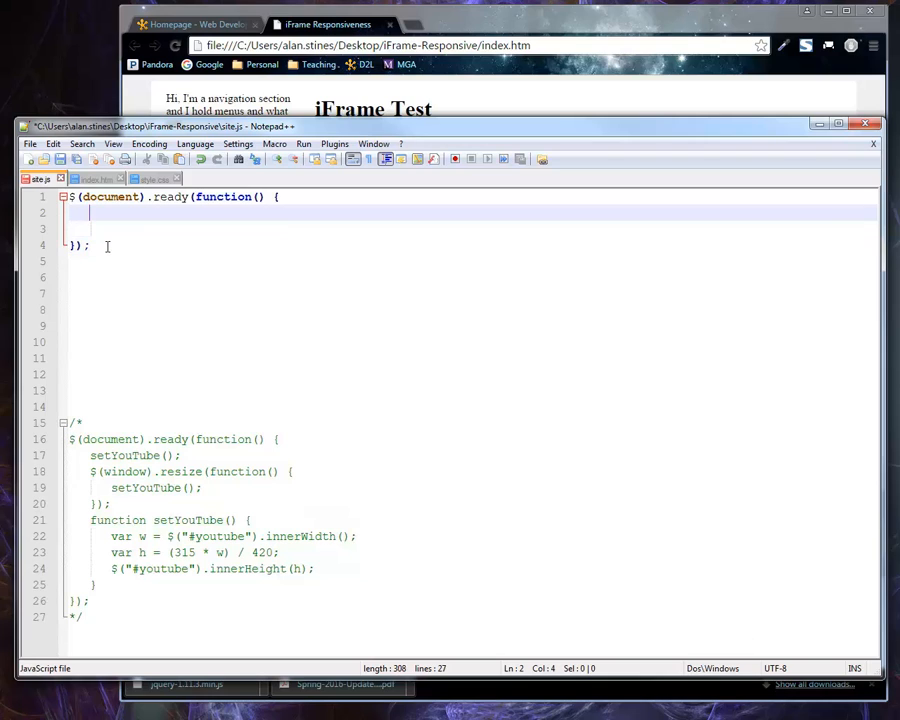
pyautogui.write('alert("HEL")')
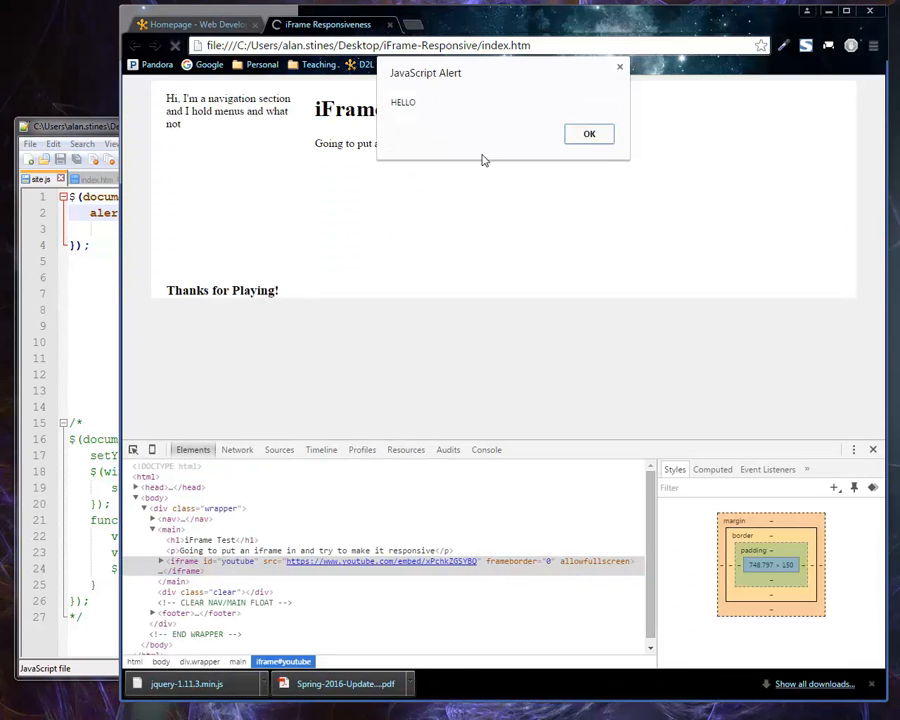
pyautogui.click(589, 133)
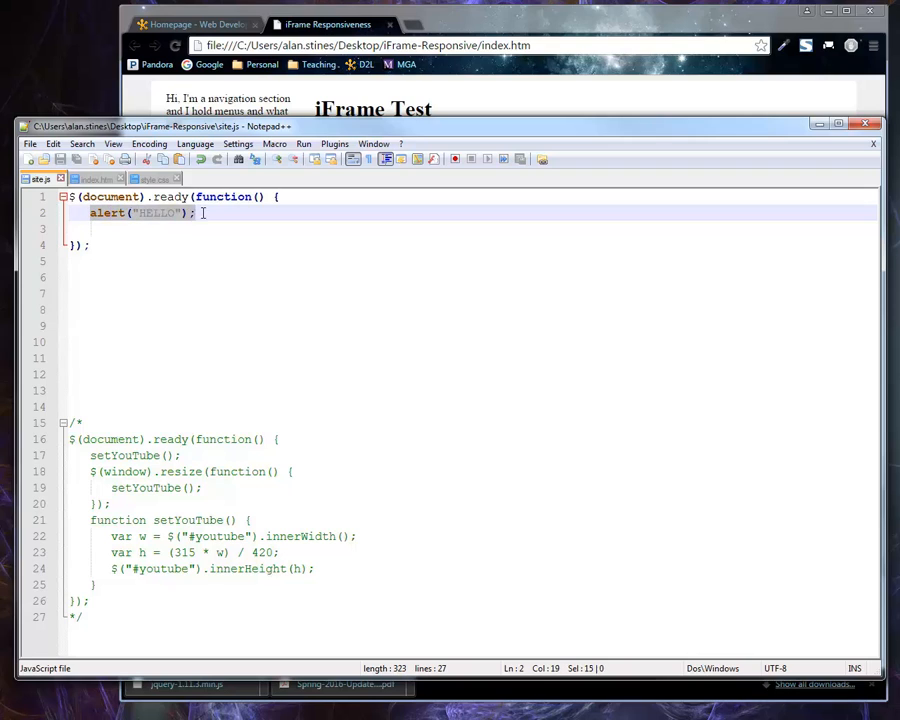
# Replace the HELLO alert with var w = $("#youtube").innerWidth();
pyautogui.press('Delete')
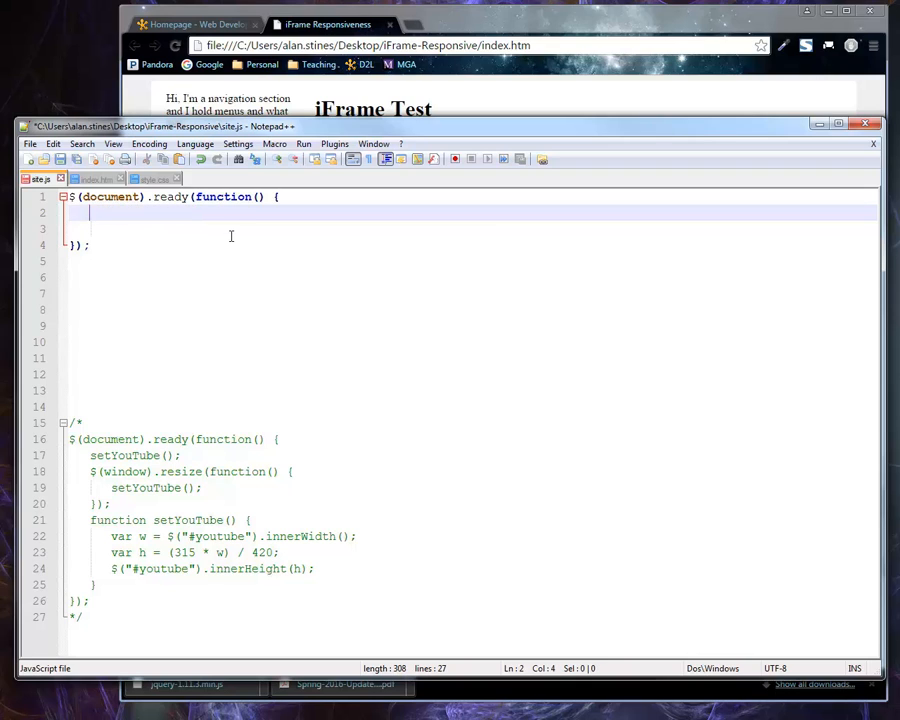
pyautogui.write('var')
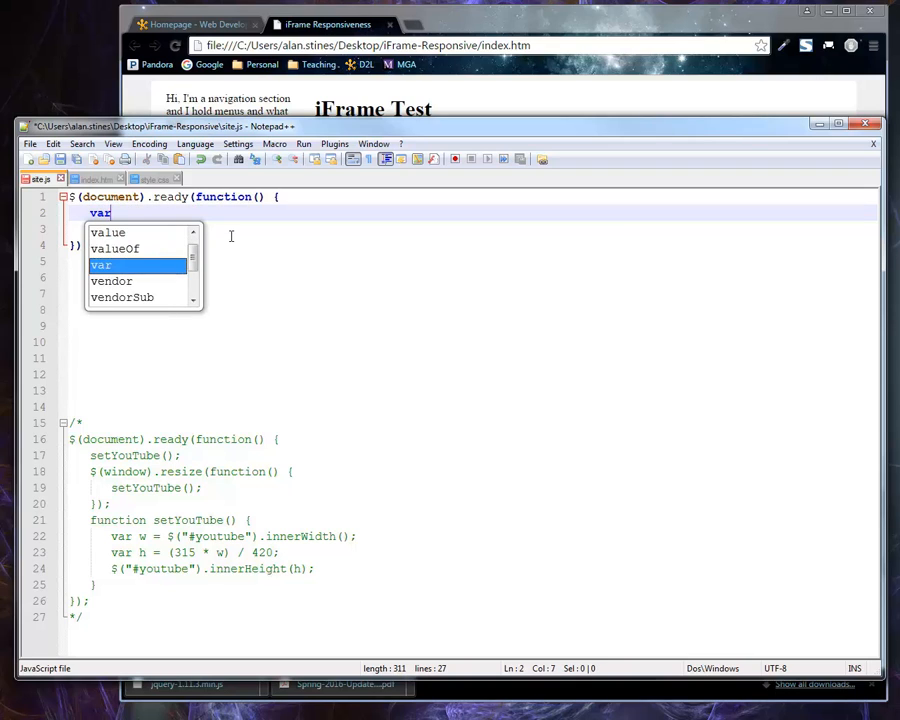
pyautogui.write('w =')
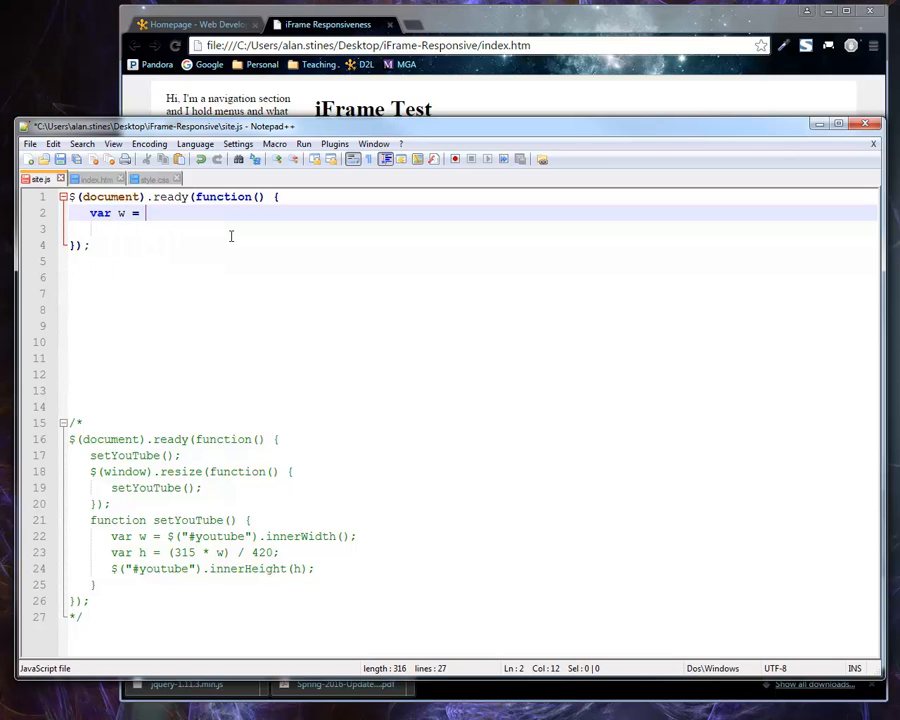
pyautogui.write('$("")')
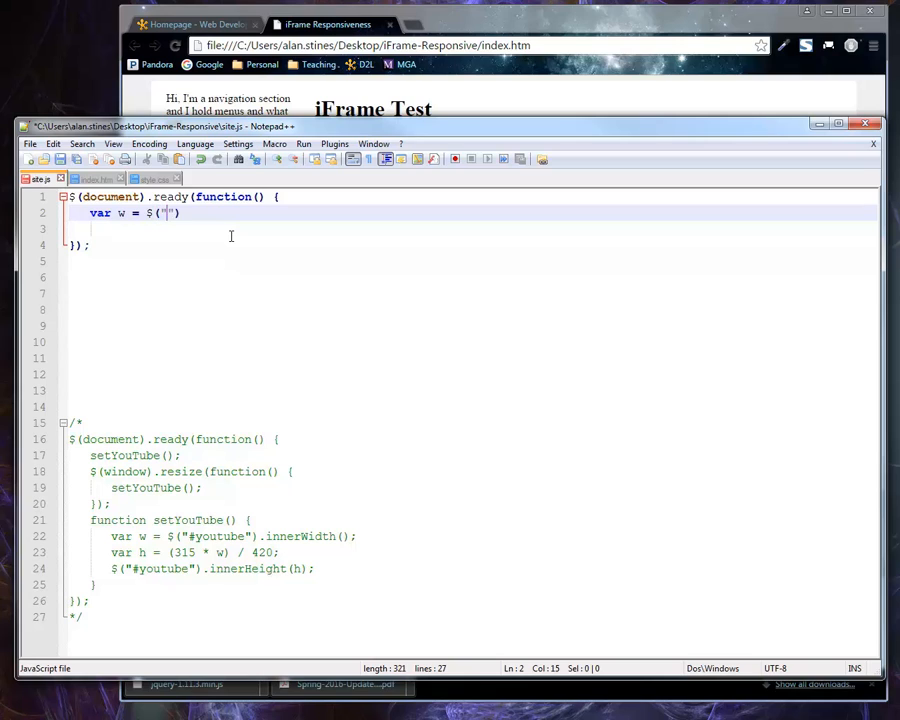
pyautogui.write('youtube')
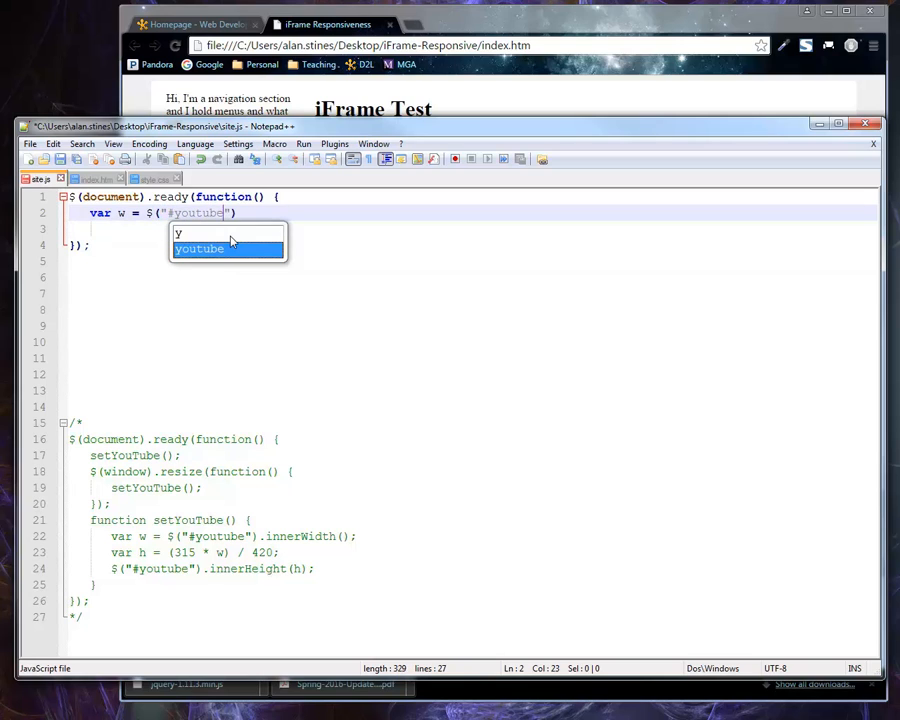
pyautogui.write('.innerWidth();')
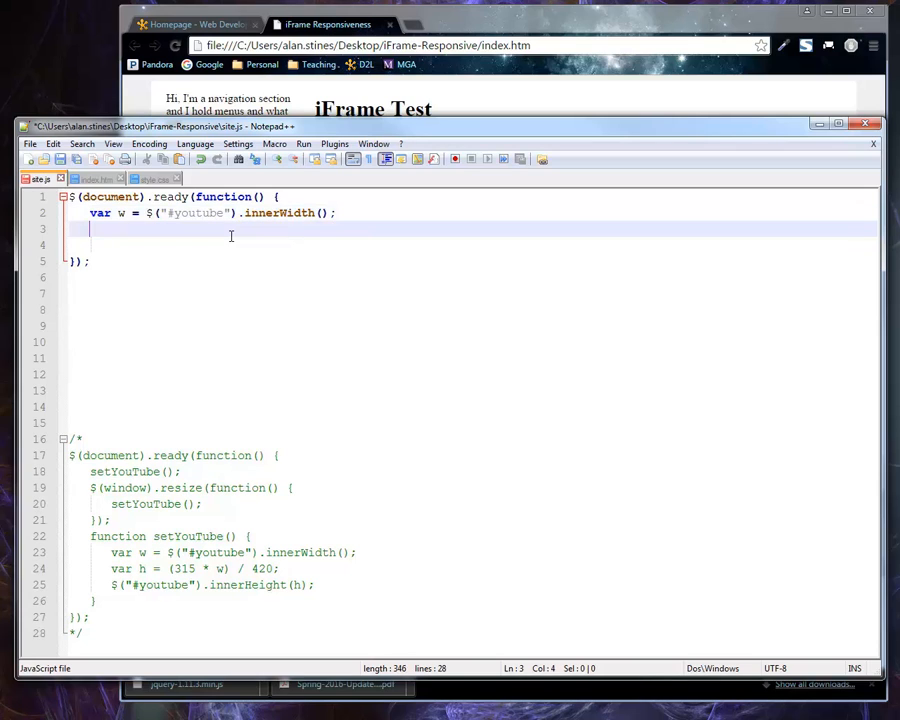
# Add alert("INNER WIDTH: " + w); to report the stored width
pyautogui.write('alert(w"')
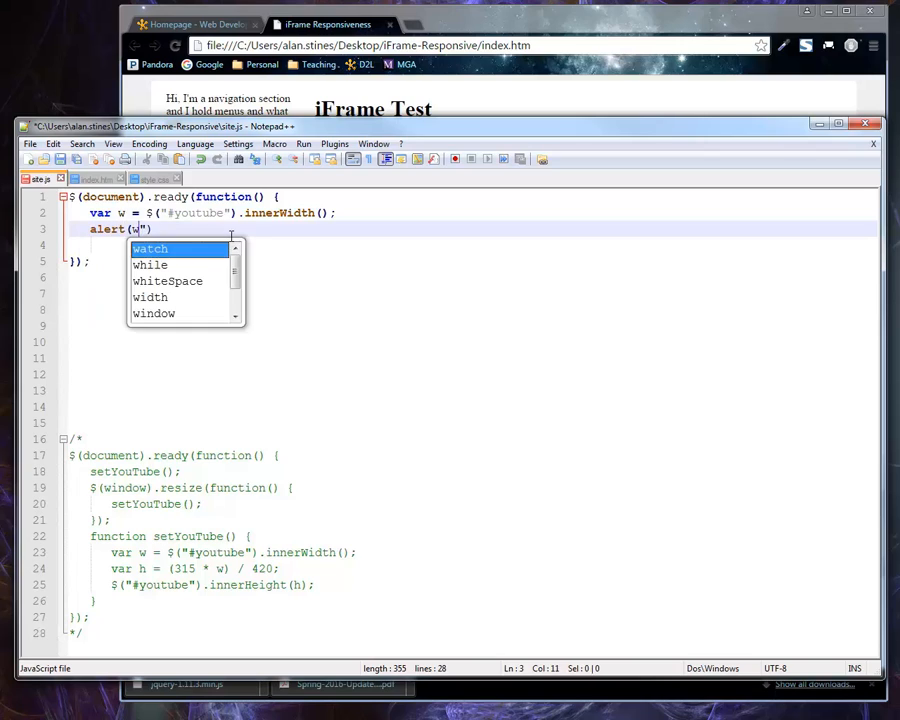
pyautogui.press('Escape')
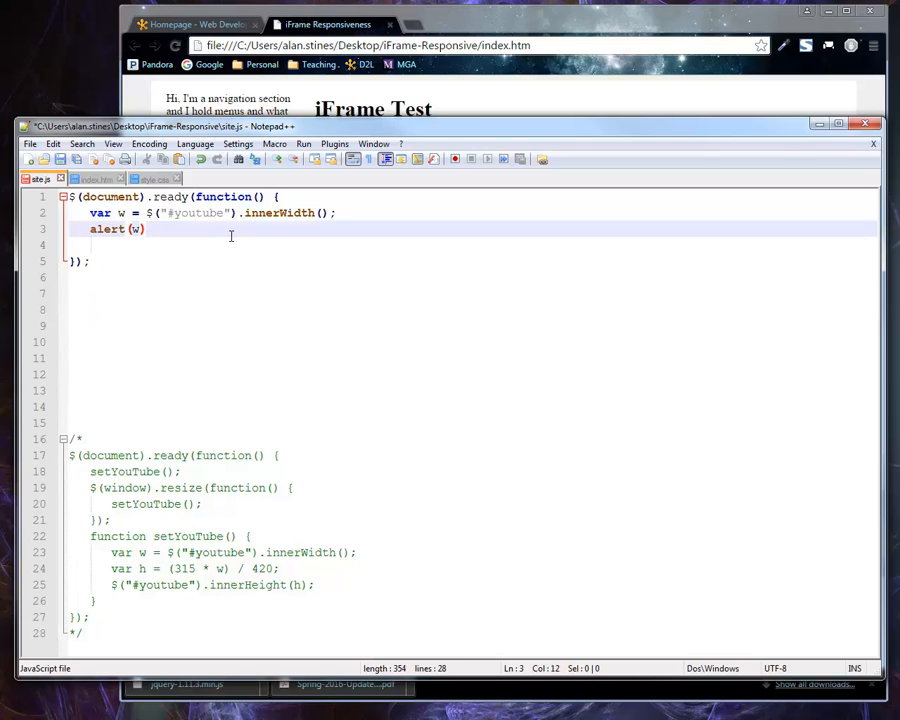
pyautogui.write(';')
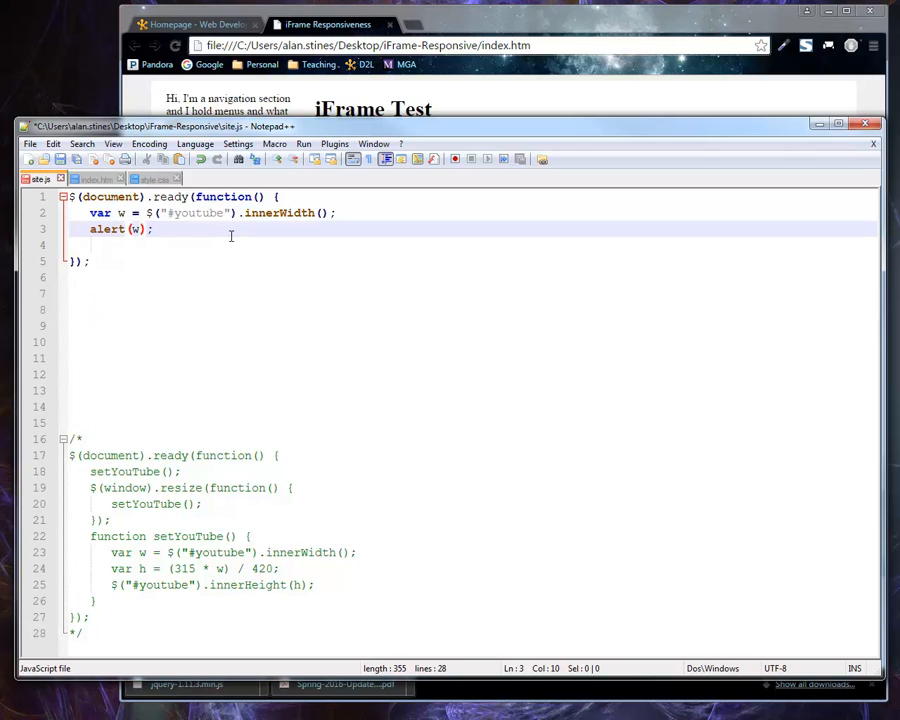
pyautogui.write('INNER WI')
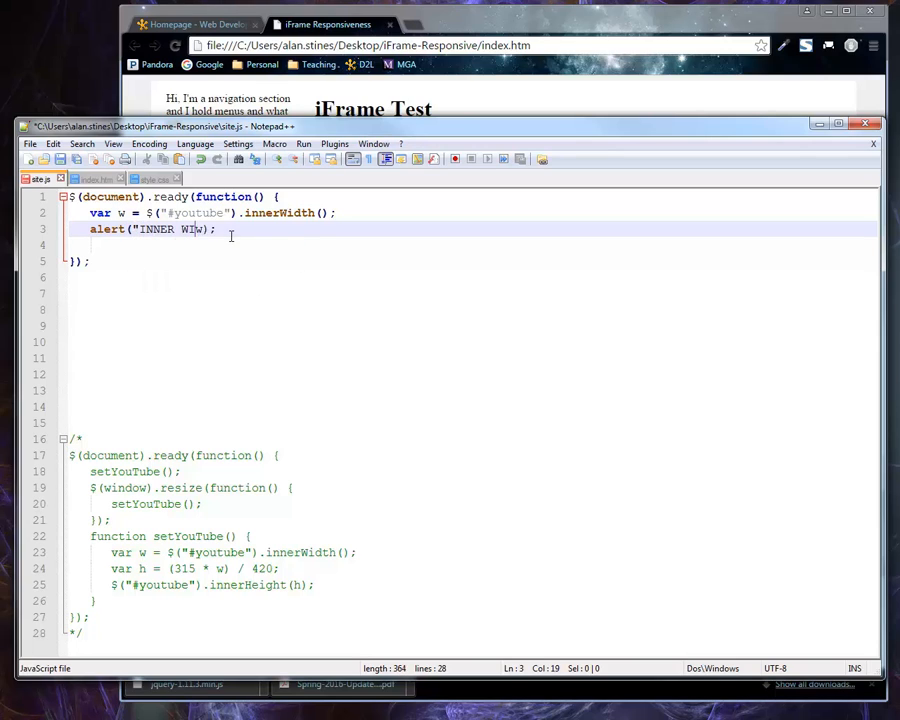
pyautogui.write('IDTH')
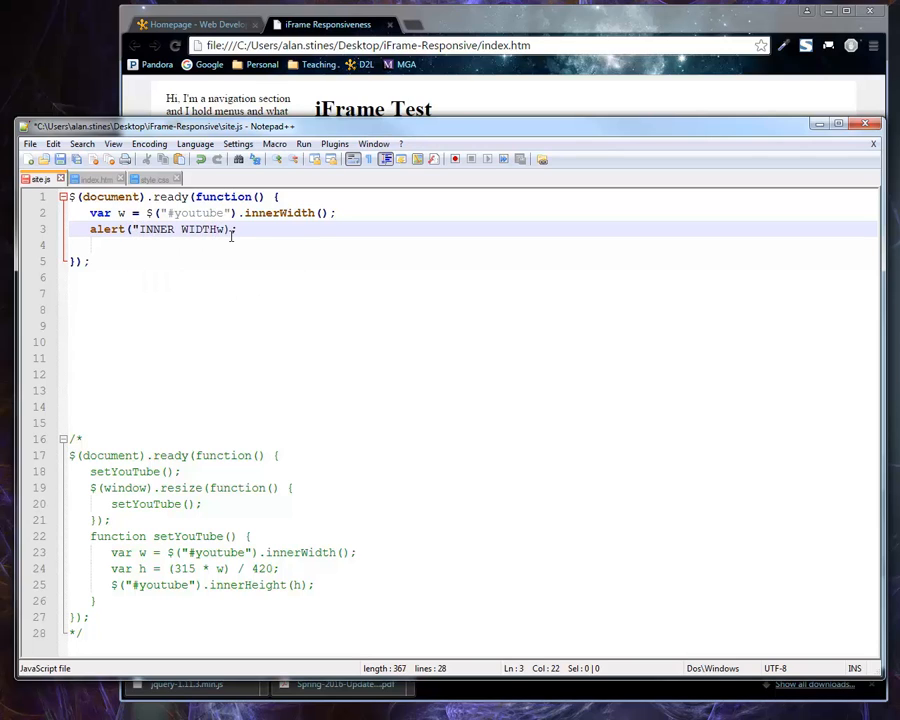
pyautogui.write(': "+')
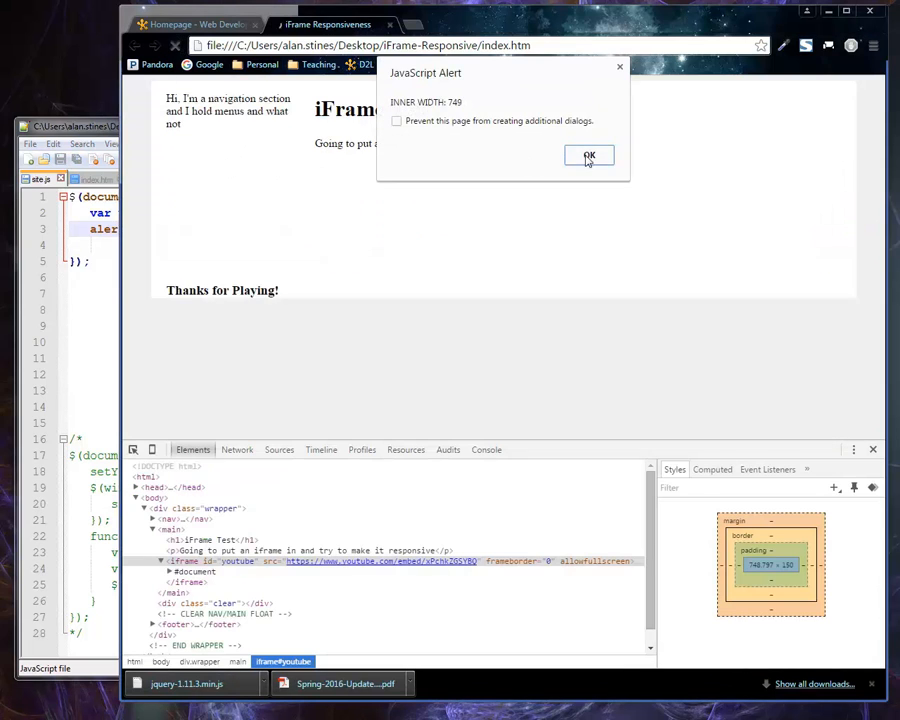
# Reload at narrower window sizes, dismissing INNER WIDTH alerts of 749, 499 and 348
pyautogui.click(588, 156)
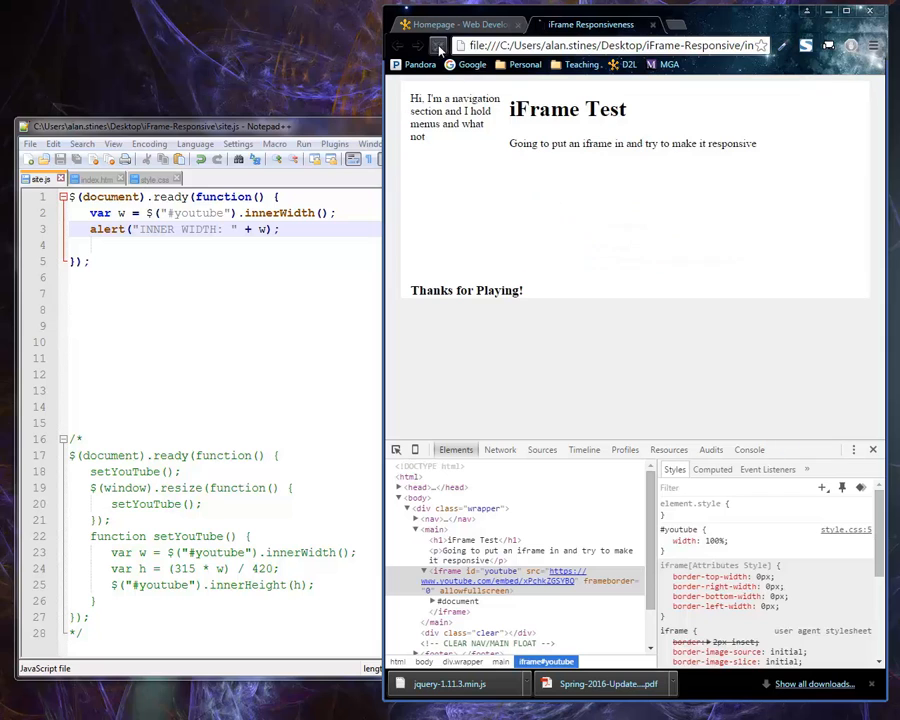
pyautogui.click(437, 46)
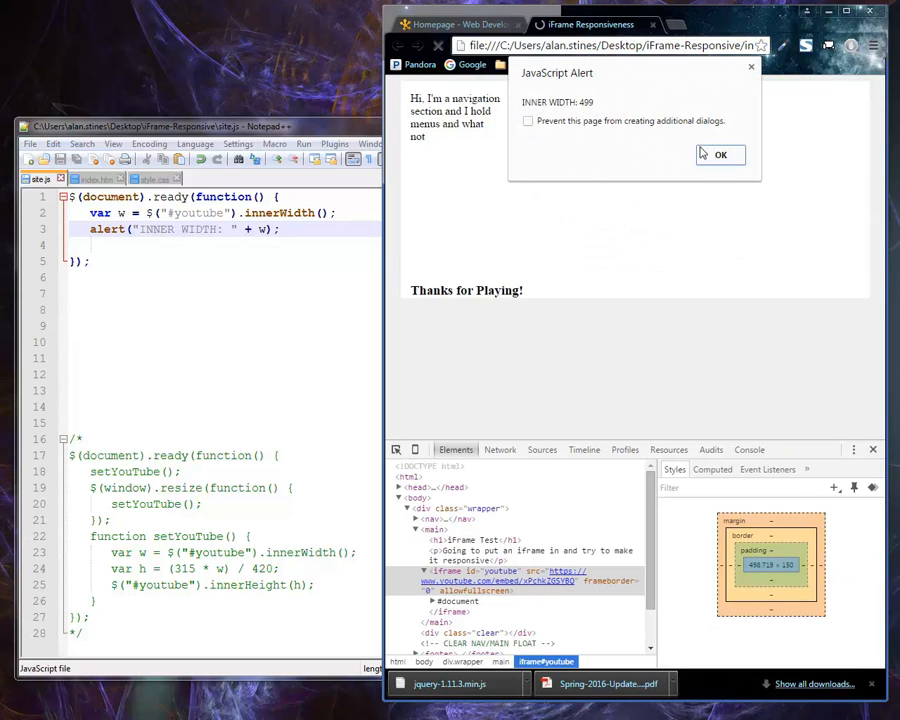
pyautogui.click(720, 154)
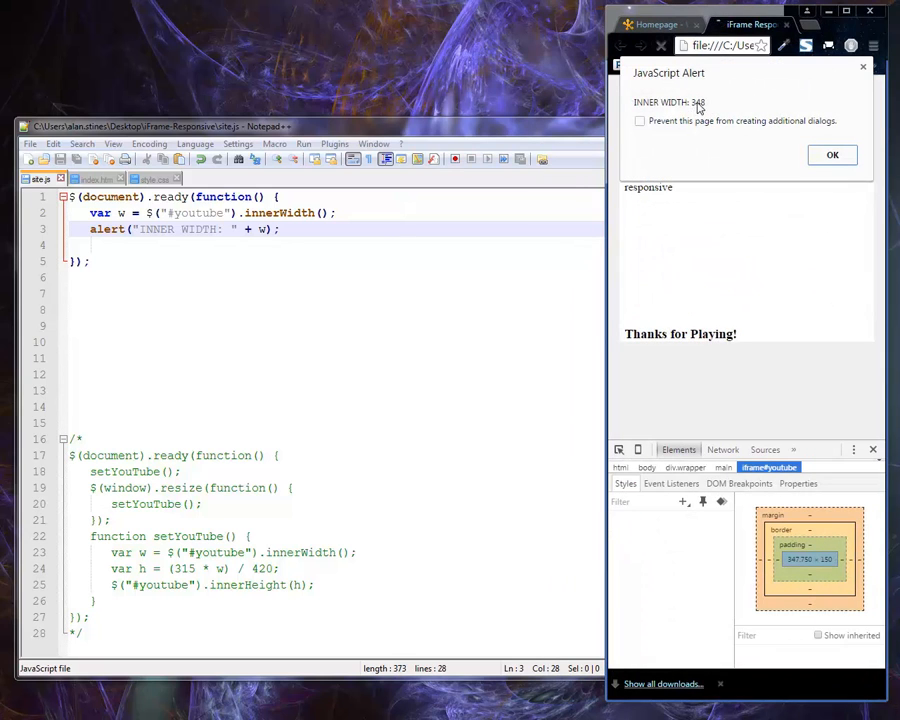
pyautogui.click(832, 155)
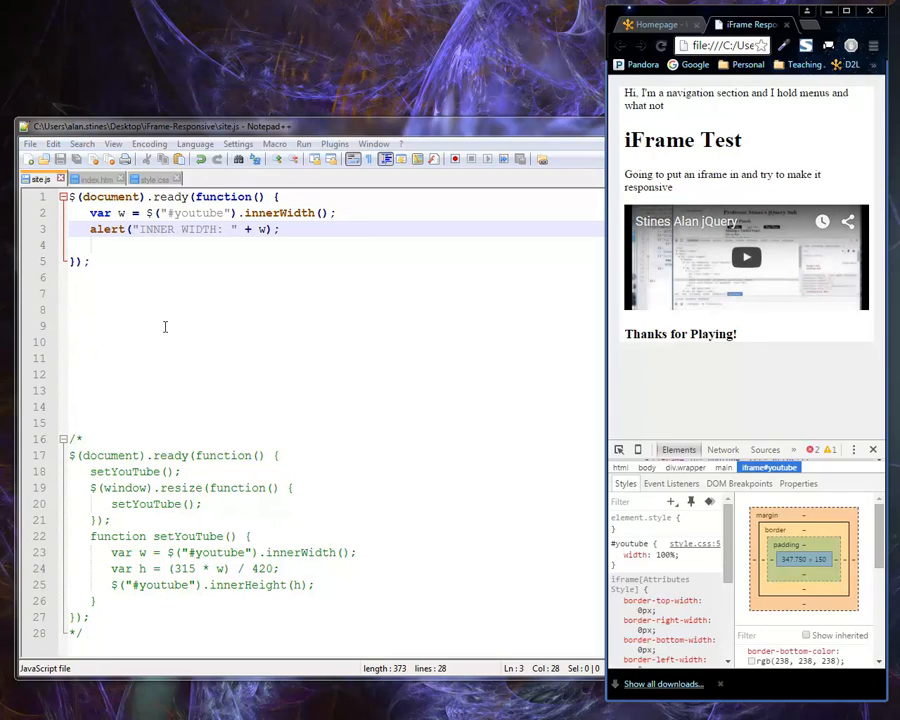
pyautogui.moveTo(199, 400)
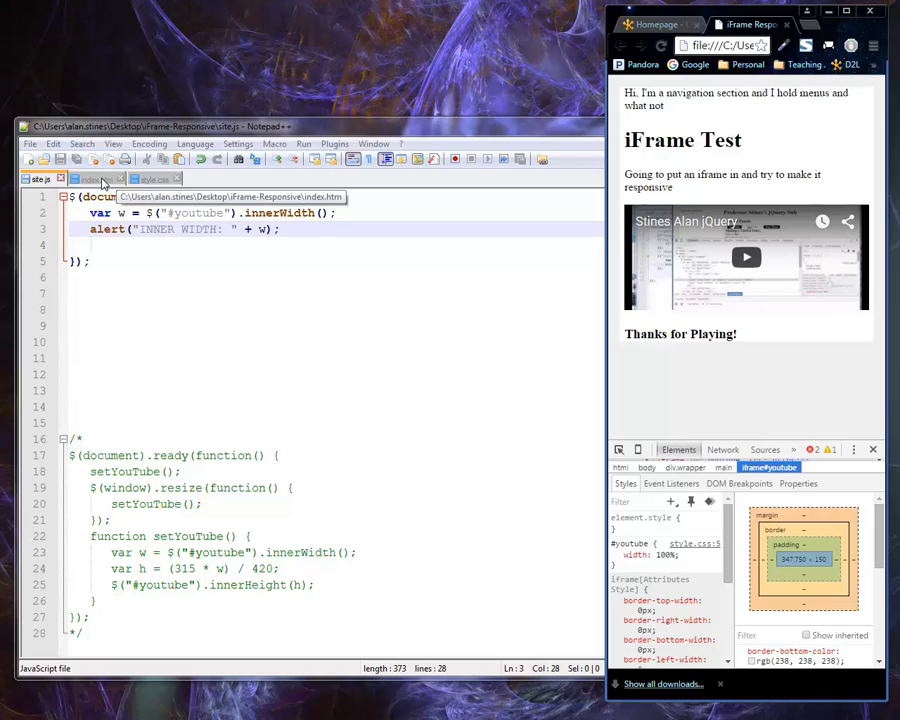
pyautogui.moveTo(110, 218)
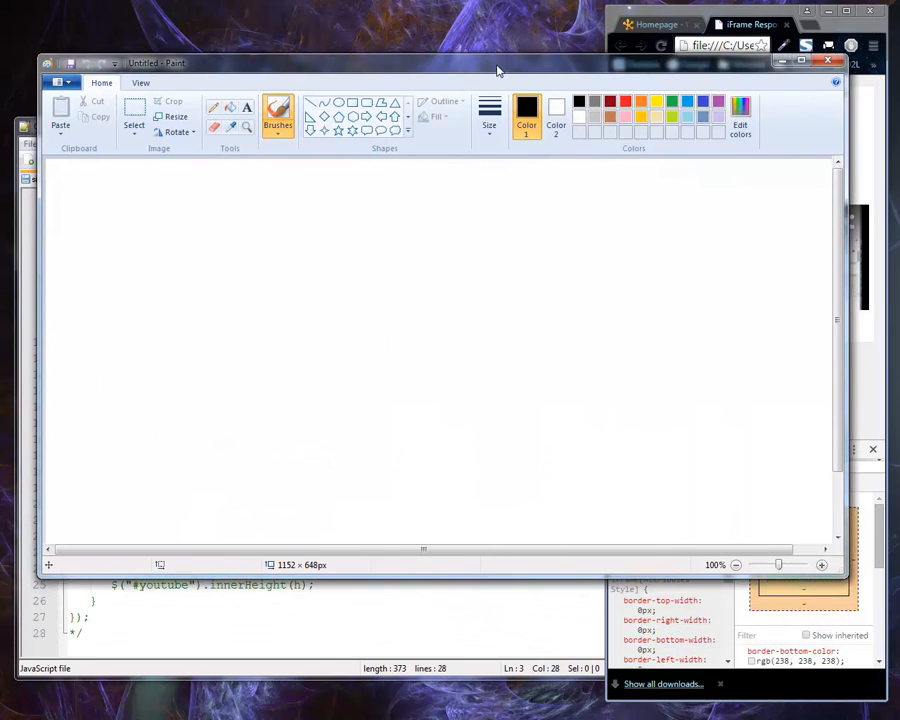
pyautogui.moveTo(253, 64)
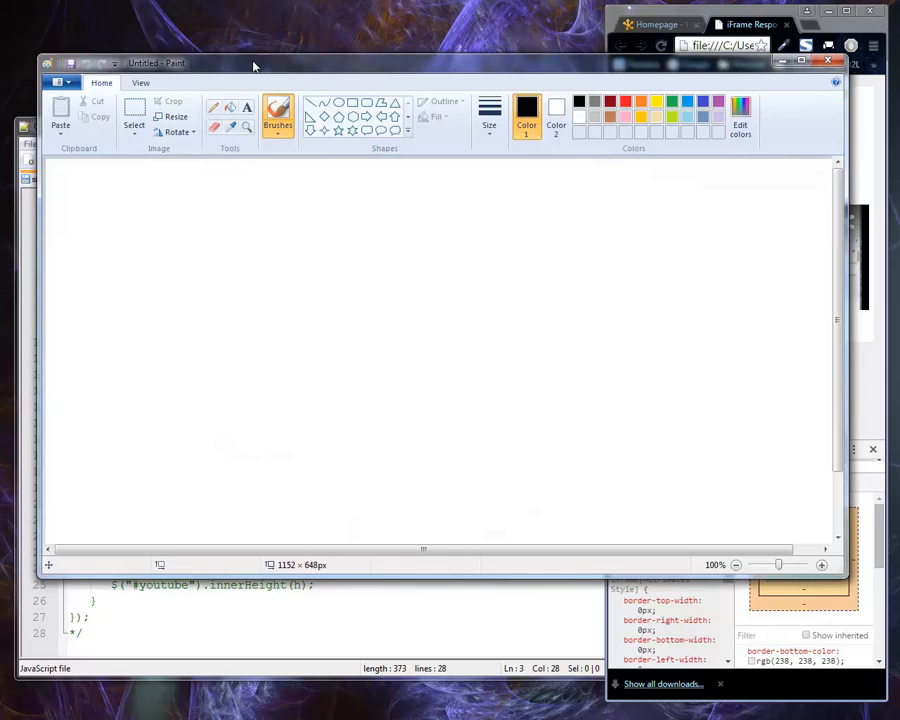
# Move the blank Paint window to the right beside the code and pick the brush
pyautogui.moveTo(155, 63); pyautogui.dragTo(351, 63)
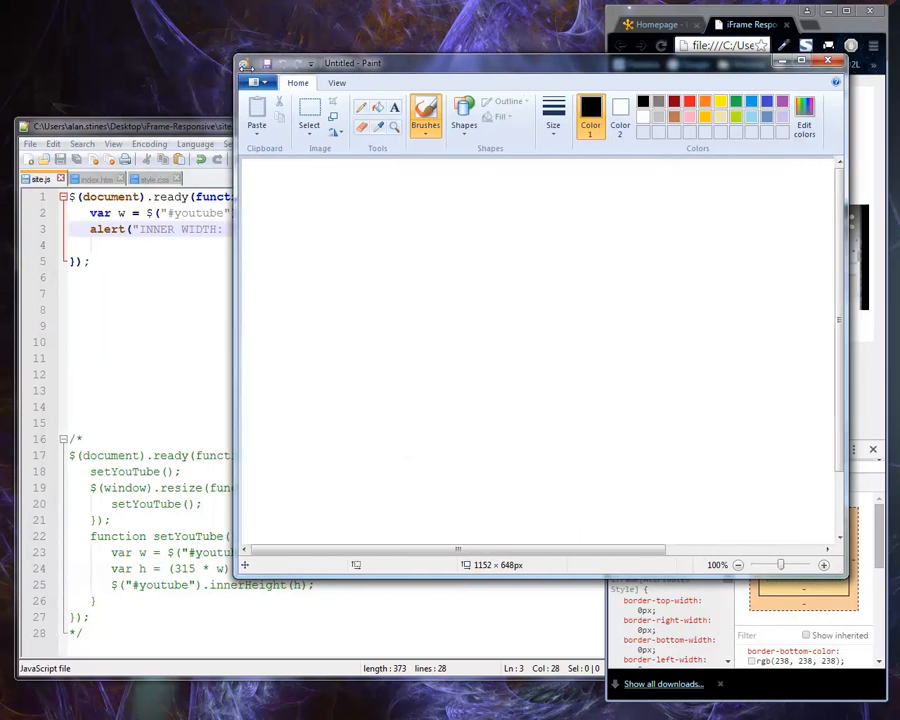
pyautogui.click(150, 179)
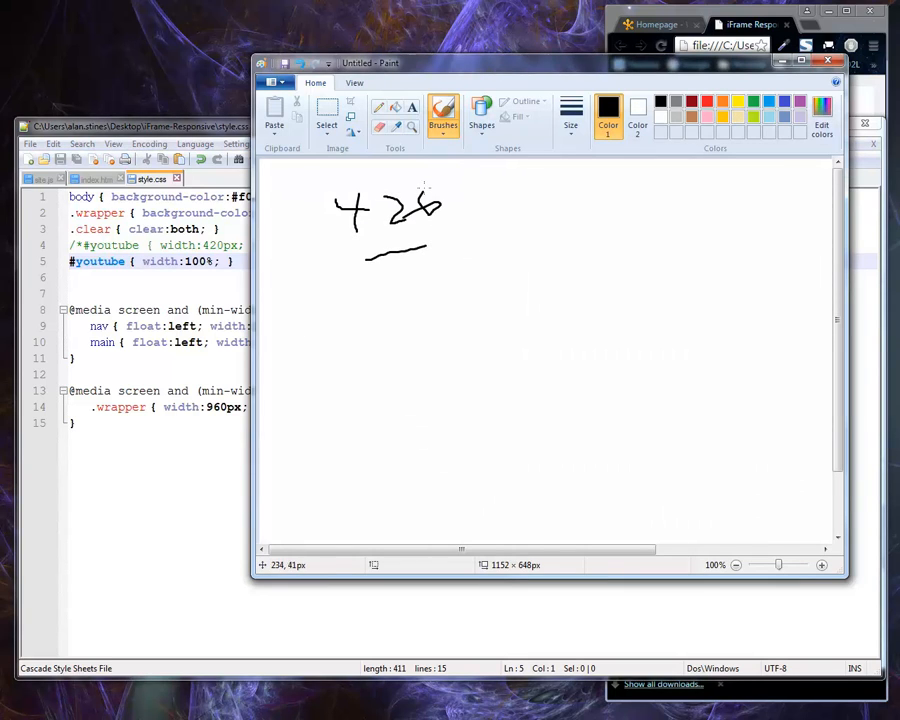
# Complete the sketched proportion: 315 under the line, an equals sign, and var over x
pyautogui.moveTo(360, 278); pyautogui.dragTo(388, 278)
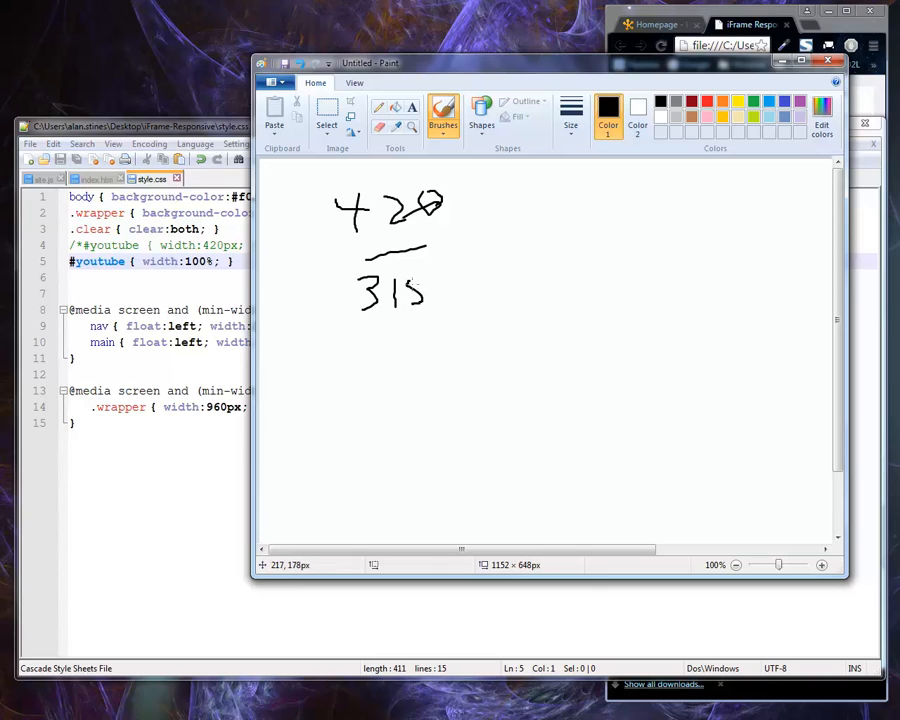
pyautogui.moveTo(480, 240); pyautogui.dragTo(505, 250)
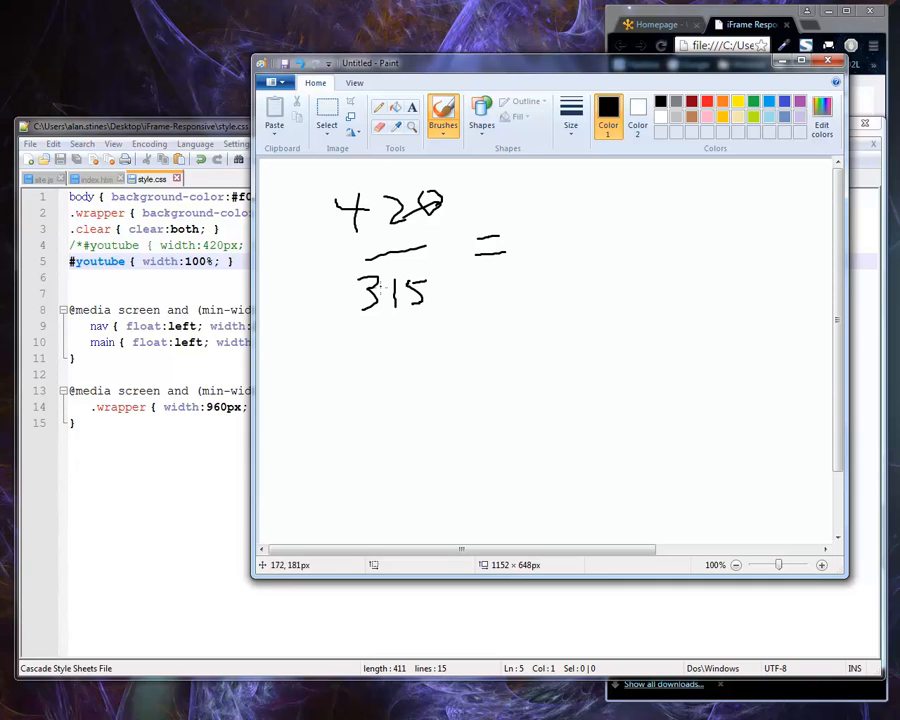
pyautogui.moveTo(538, 195); pyautogui.dragTo(555, 220)
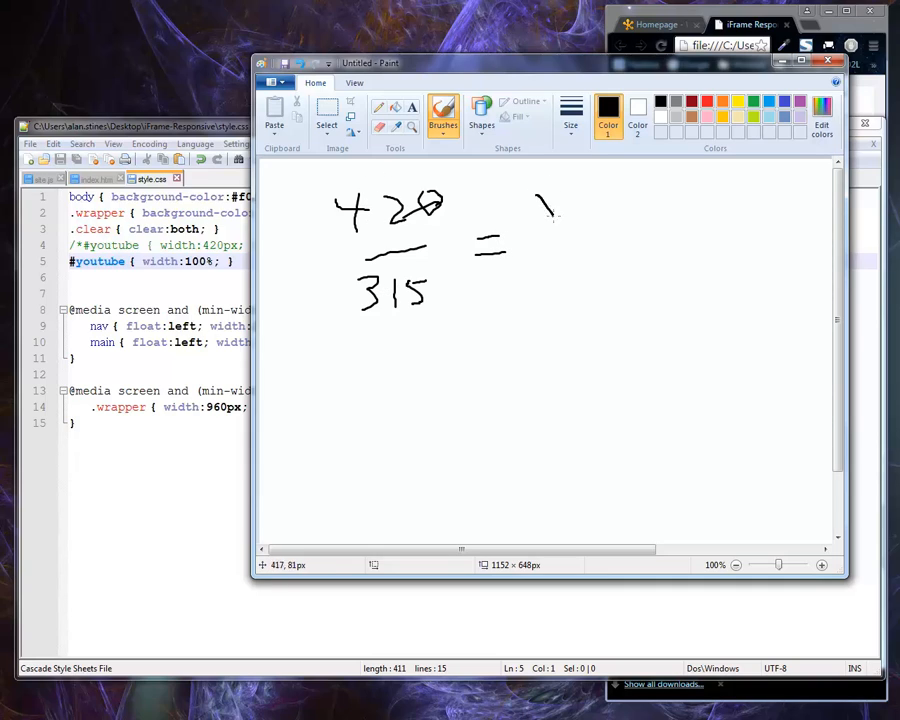
pyautogui.moveTo(535, 190); pyautogui.dragTo(600, 210)
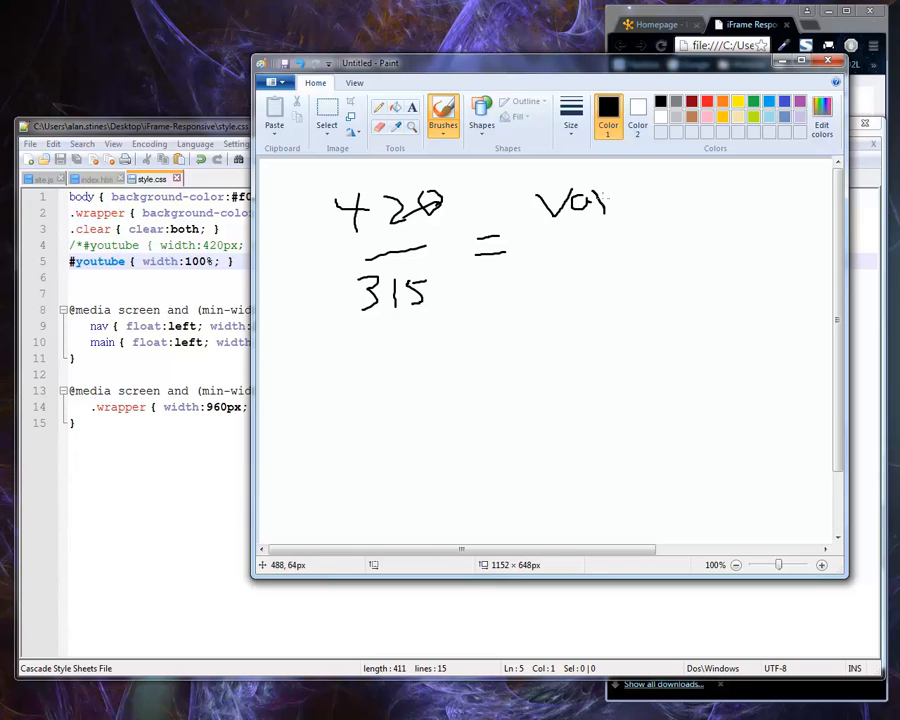
pyautogui.moveTo(548, 232); pyautogui.dragTo(620, 232)
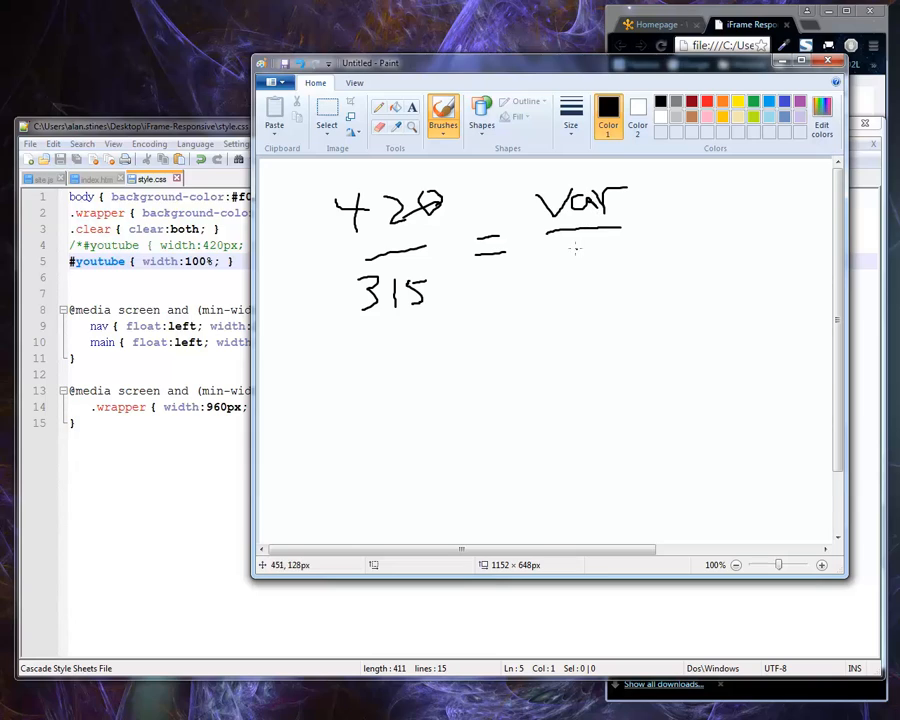
pyautogui.moveTo(563, 255); pyautogui.dragTo(587, 278)
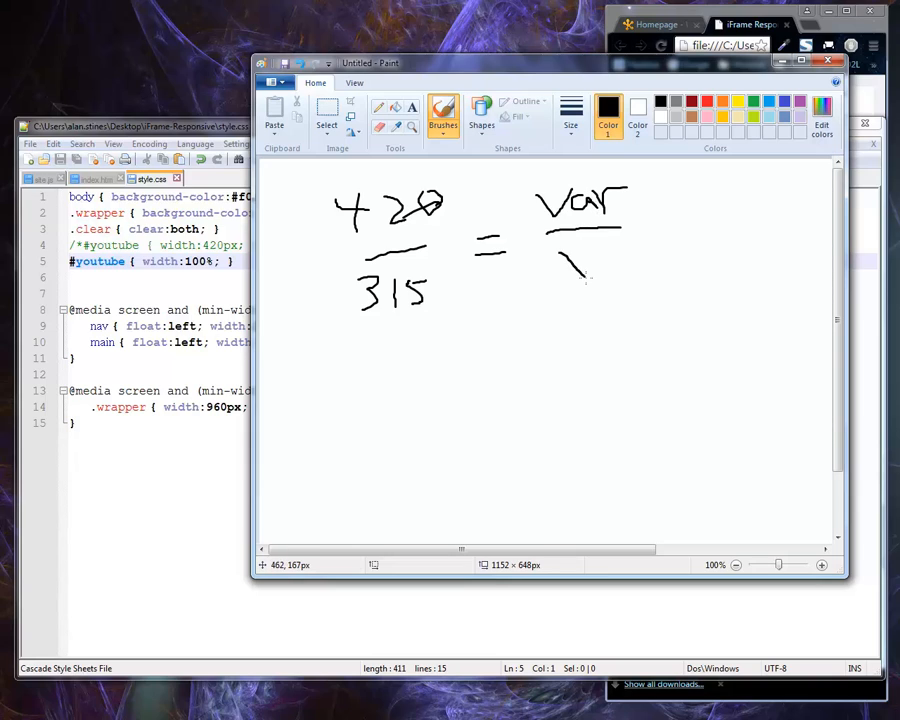
pyautogui.moveTo(560, 255); pyautogui.dragTo(585, 280)
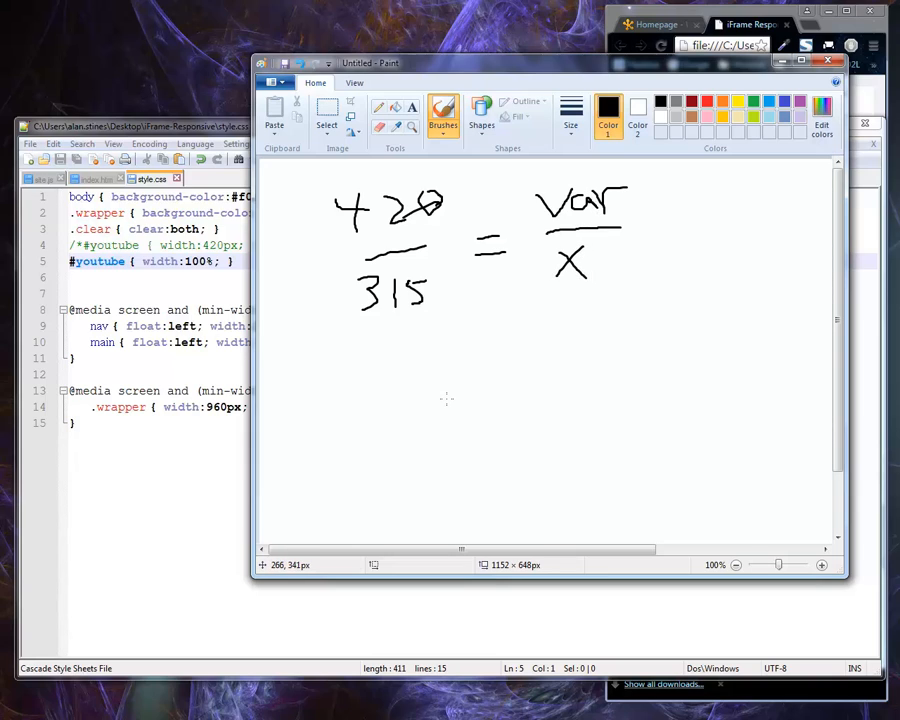
pyautogui.moveTo(575, 220)
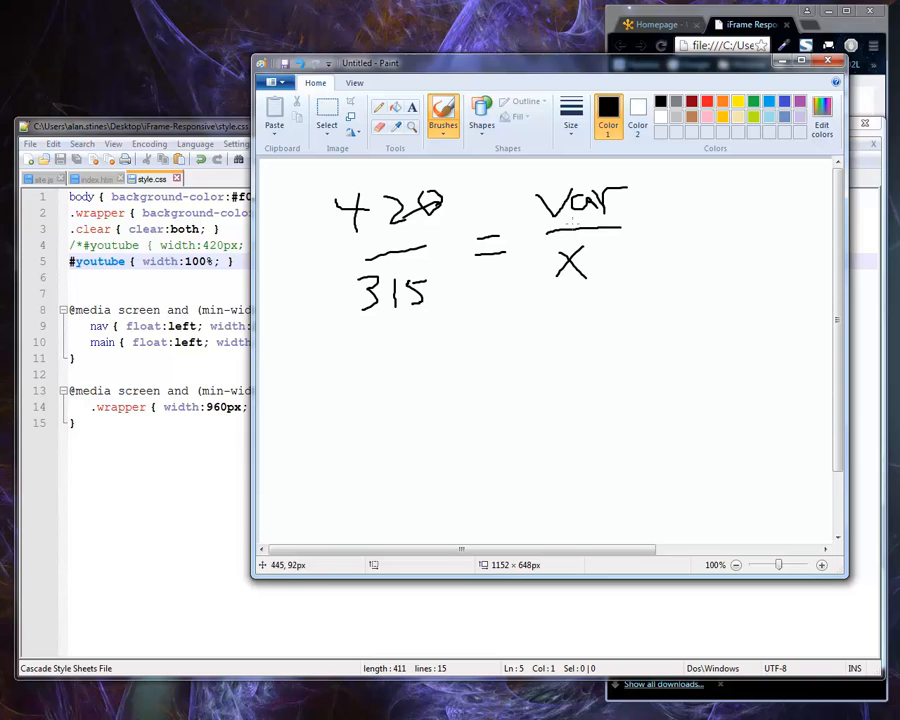
pyautogui.moveTo(305, 366)
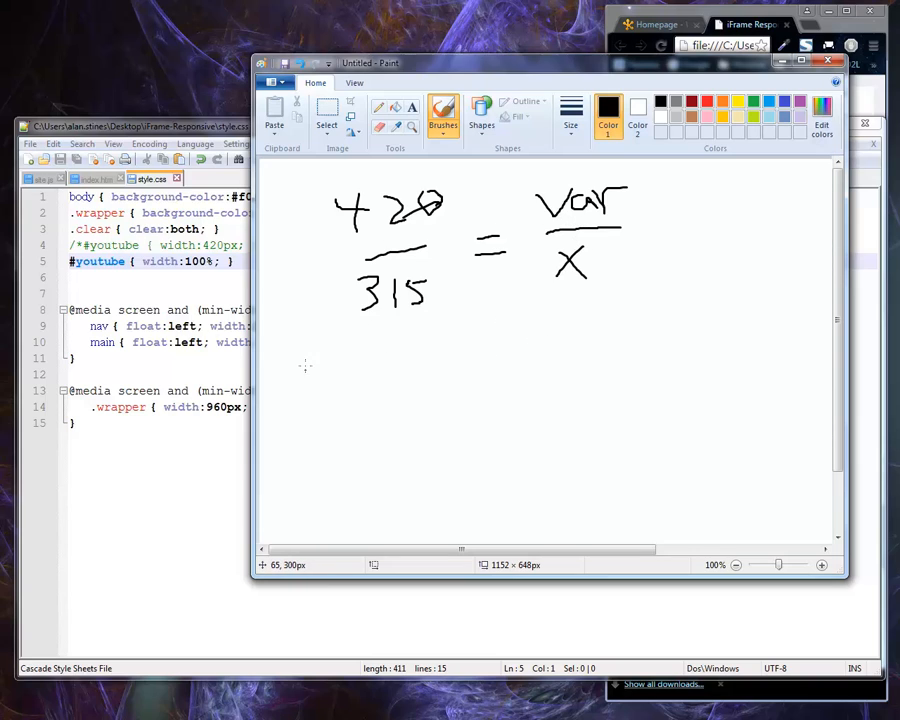
# Handwrite the cross-multiplied line 420x = 315 × var
pyautogui.moveTo(305, 340); pyautogui.dragTo(340, 370)
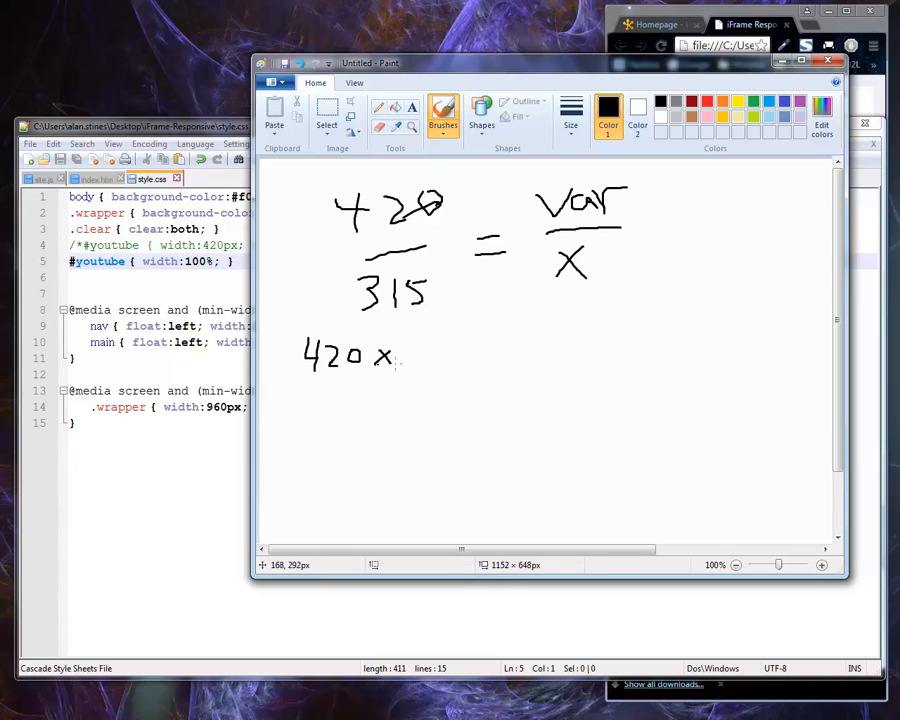
pyautogui.moveTo(400, 350); pyautogui.dragTo(455, 345)
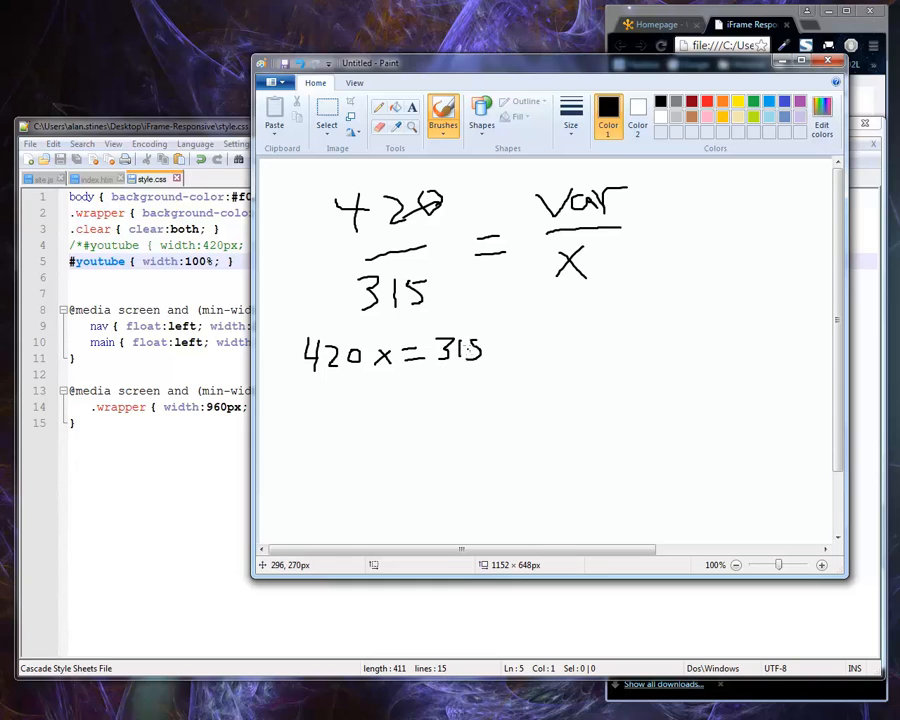
pyautogui.moveTo(505, 345); pyautogui.dragTo(525, 360)
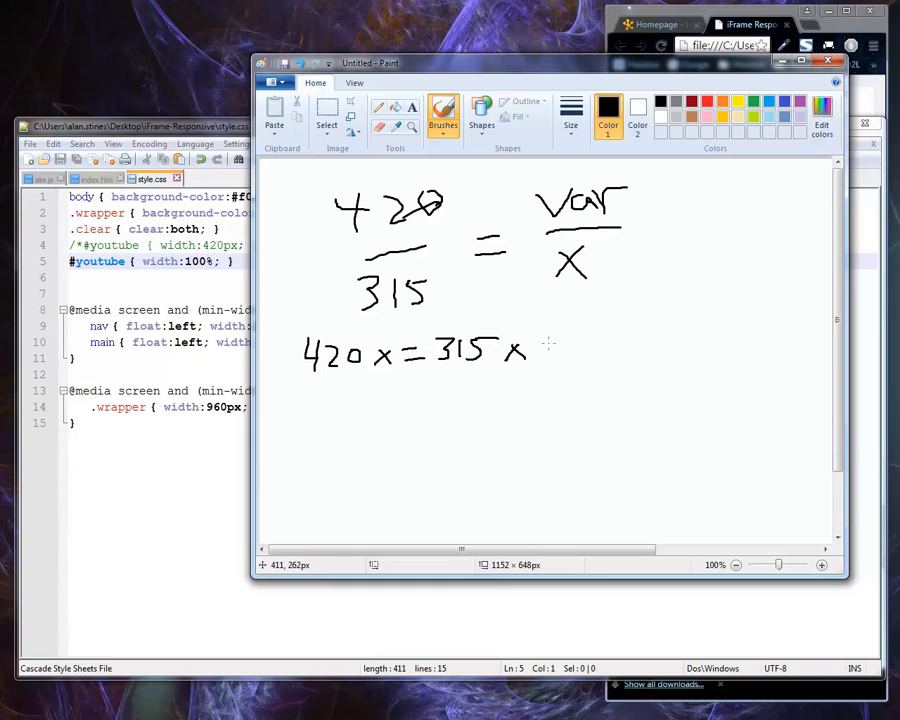
pyautogui.moveTo(550, 348); pyautogui.dragTo(600, 348)
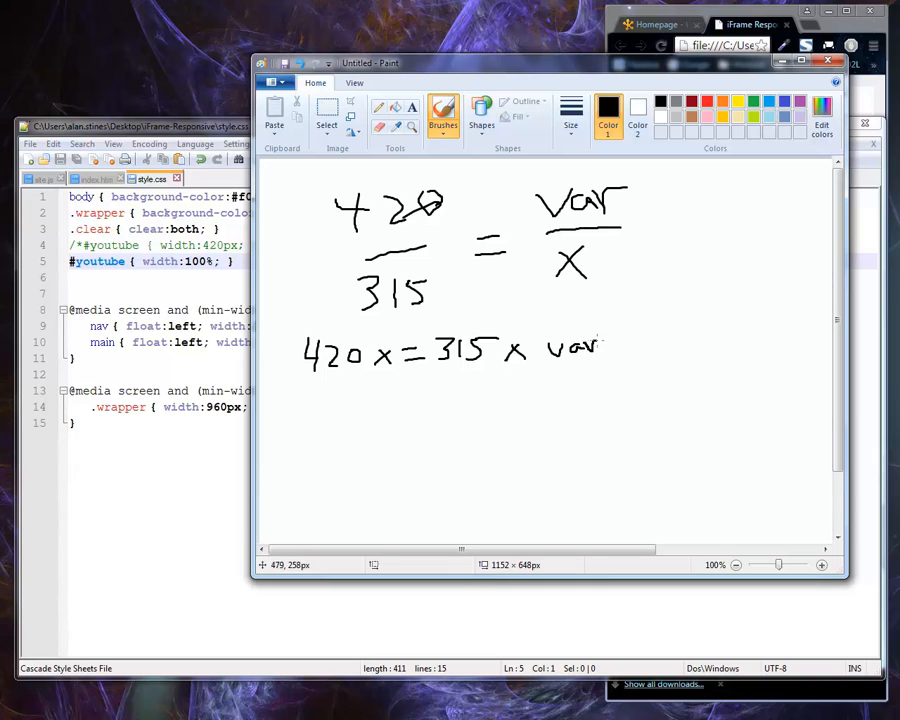
# Write the solved line x = 315 × var / 420 and return to site.js
pyautogui.moveTo(330, 428); pyautogui.dragTo(362, 450)
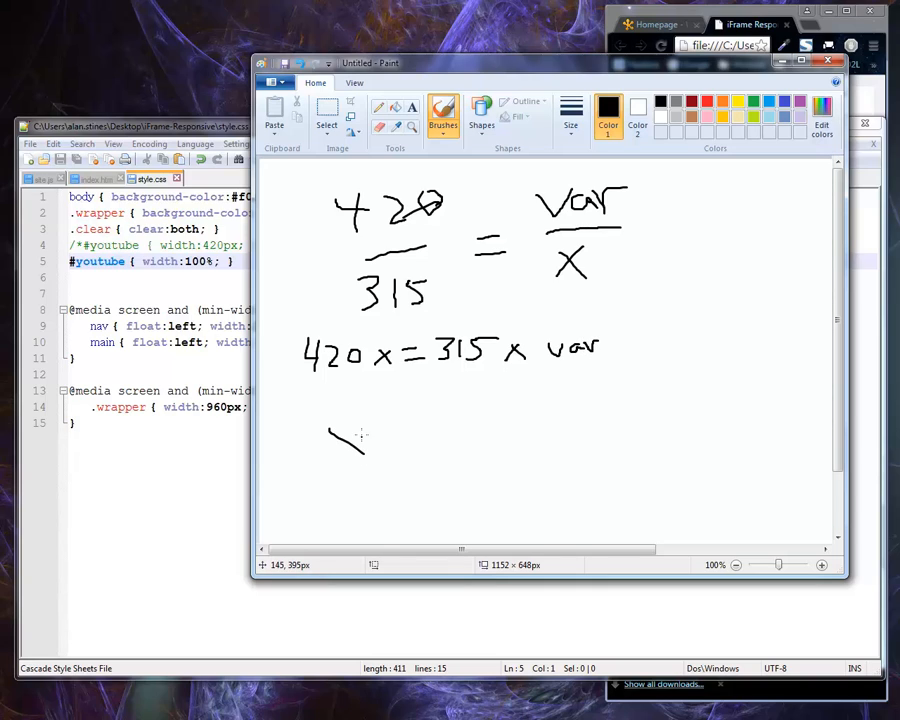
pyautogui.moveTo(330, 445); pyautogui.dragTo(420, 435)
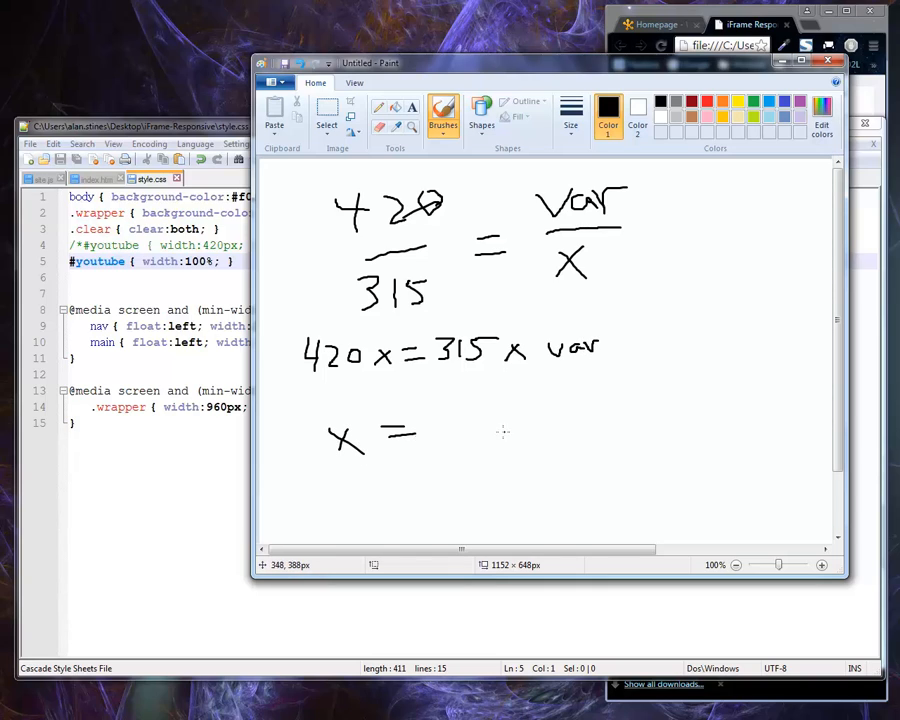
pyautogui.moveTo(465, 410); pyautogui.dragTo(475, 420)
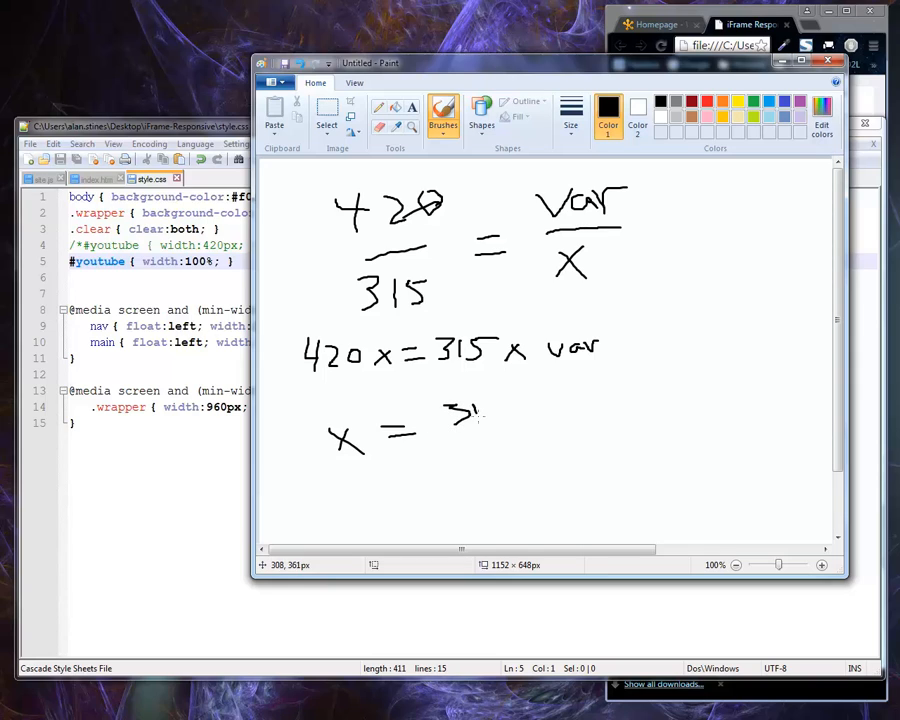
pyautogui.moveTo(470, 410); pyautogui.dragTo(525, 410)
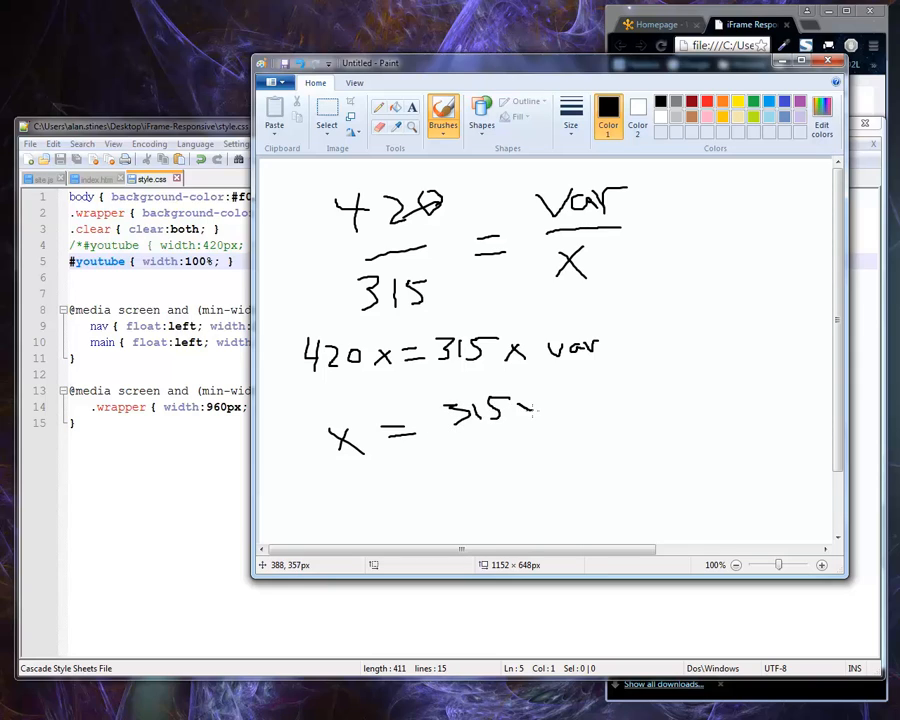
pyautogui.moveTo(515, 410); pyautogui.dragTo(595, 410)
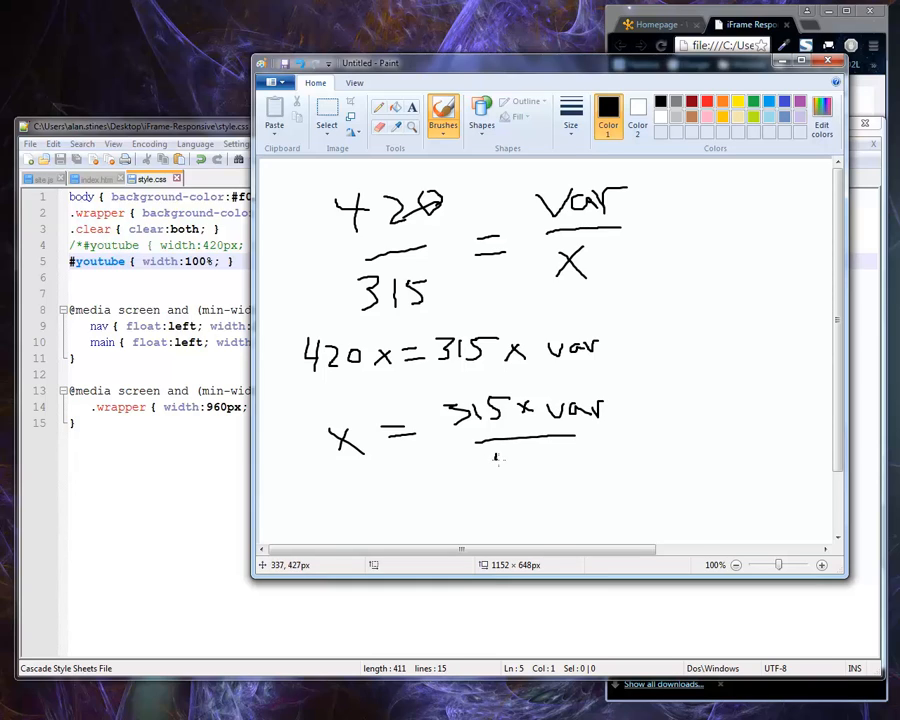
pyautogui.moveTo(500, 458); pyautogui.dragTo(575, 465)
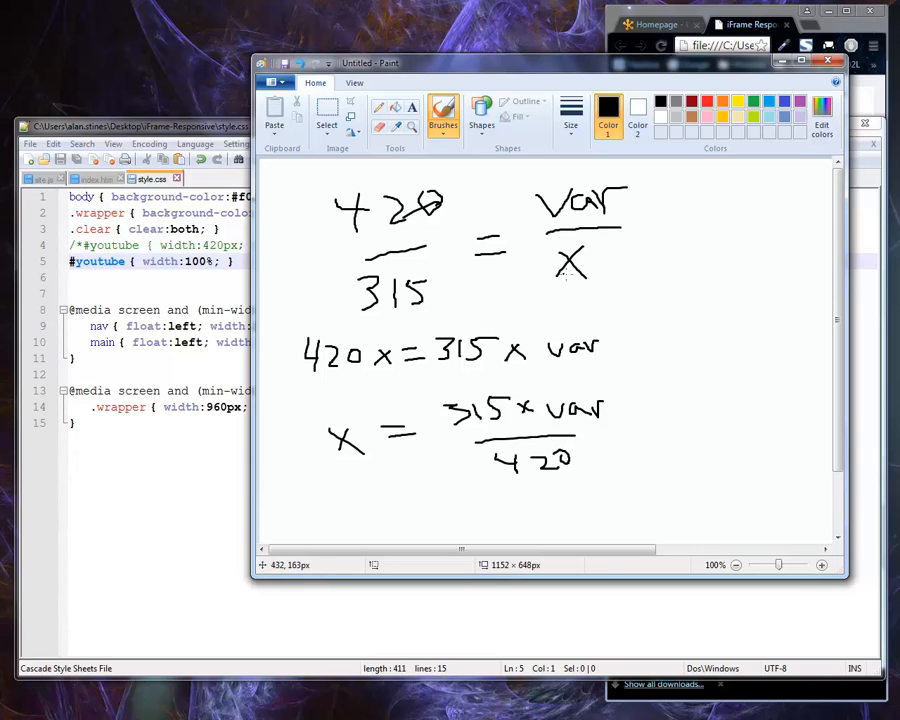
pyautogui.moveTo(453, 203)
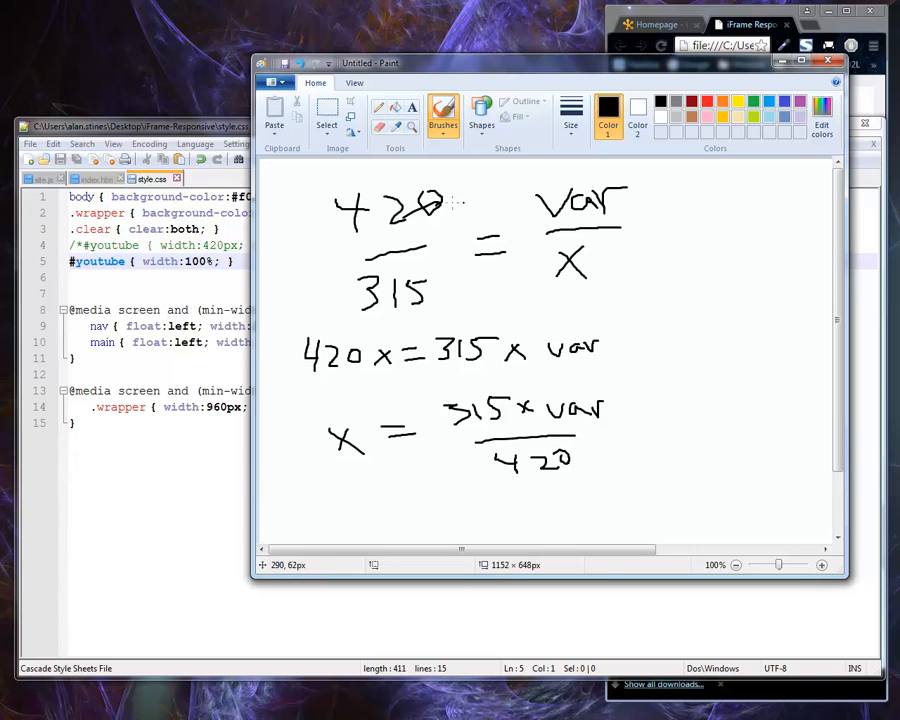
pyautogui.moveTo(422, 232)
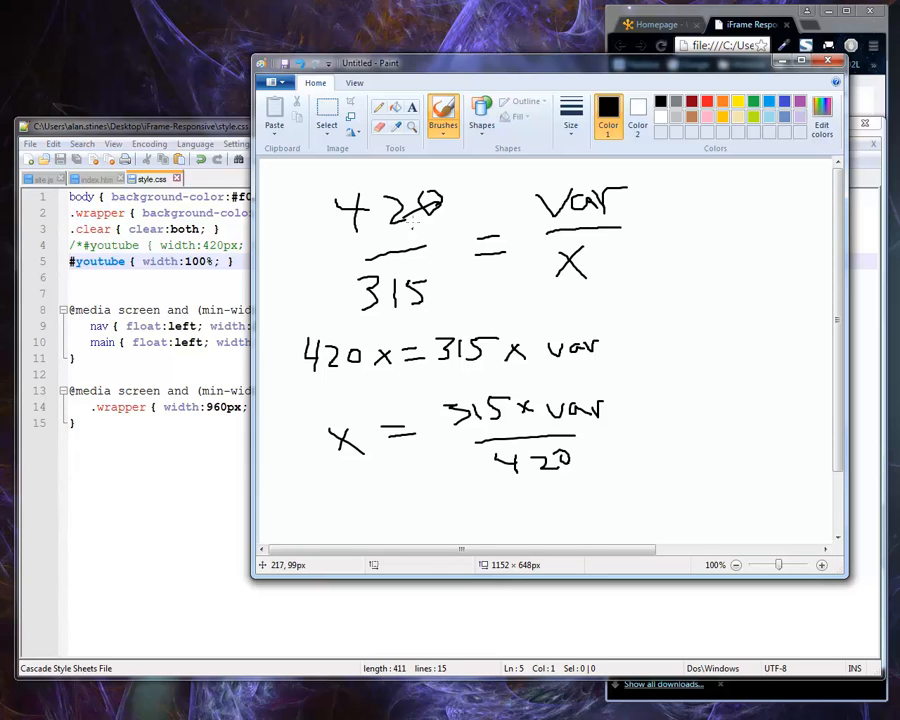
pyautogui.moveTo(455, 453)
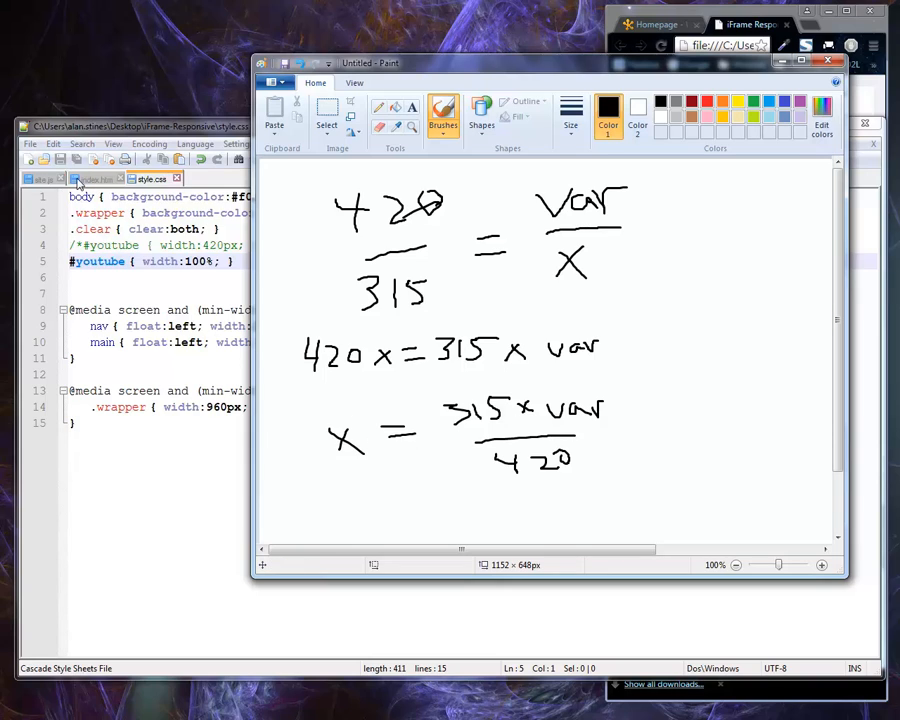
pyautogui.click(40, 178)
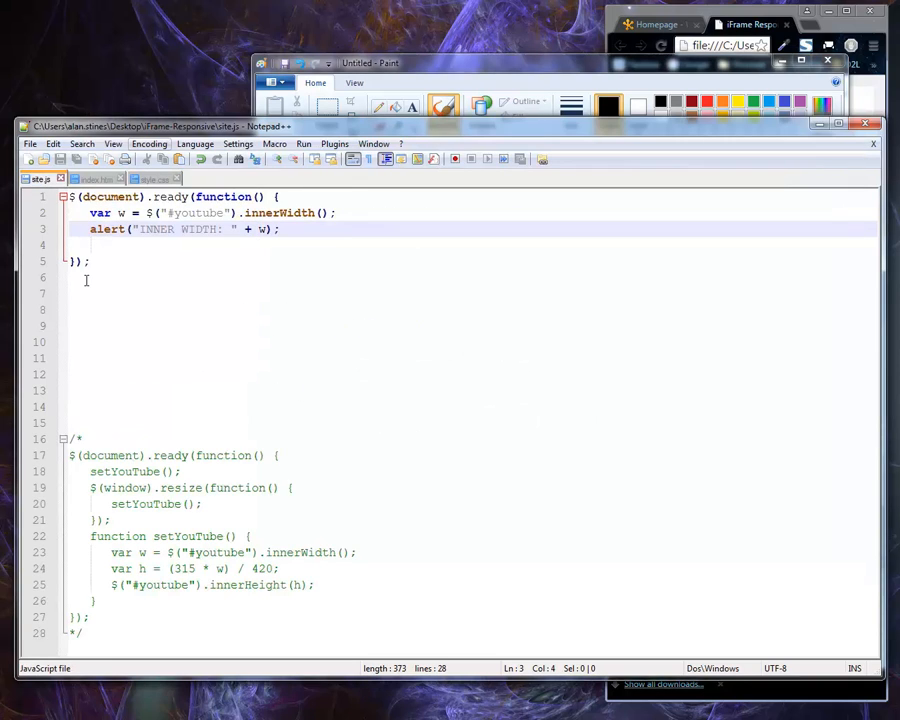
# Comment out the width alert and add var h = (315 * w) / 420;
pyautogui.write('//')
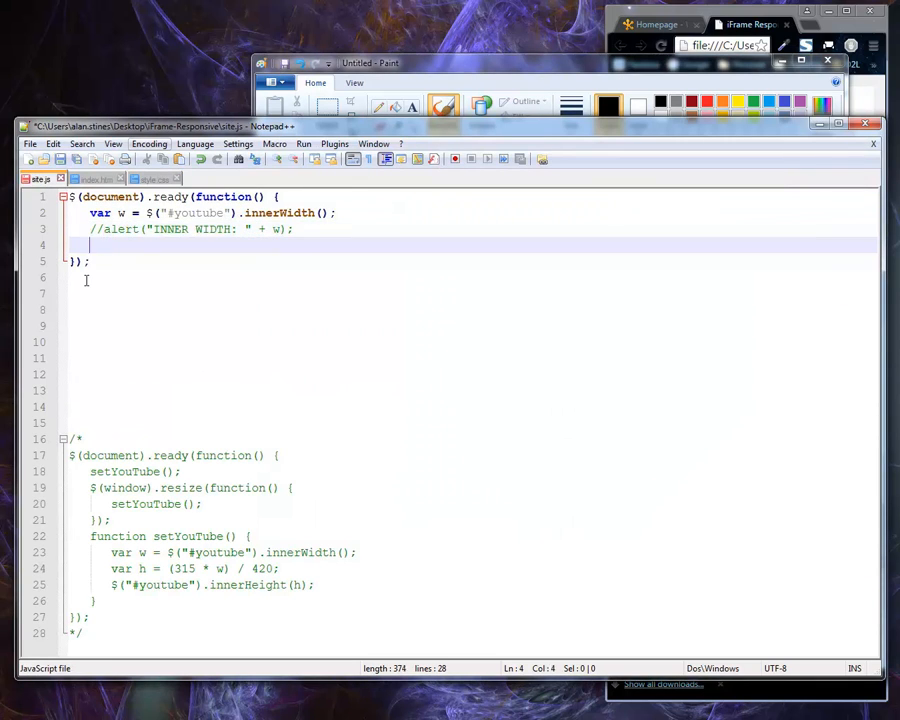
pyautogui.write('var h = (')
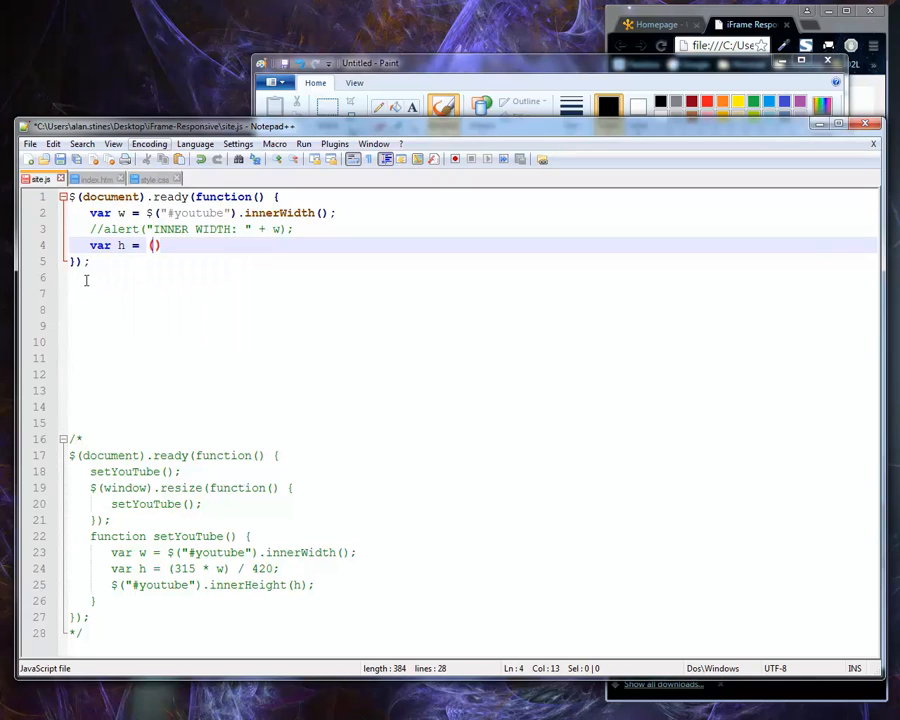
pyautogui.write('315')
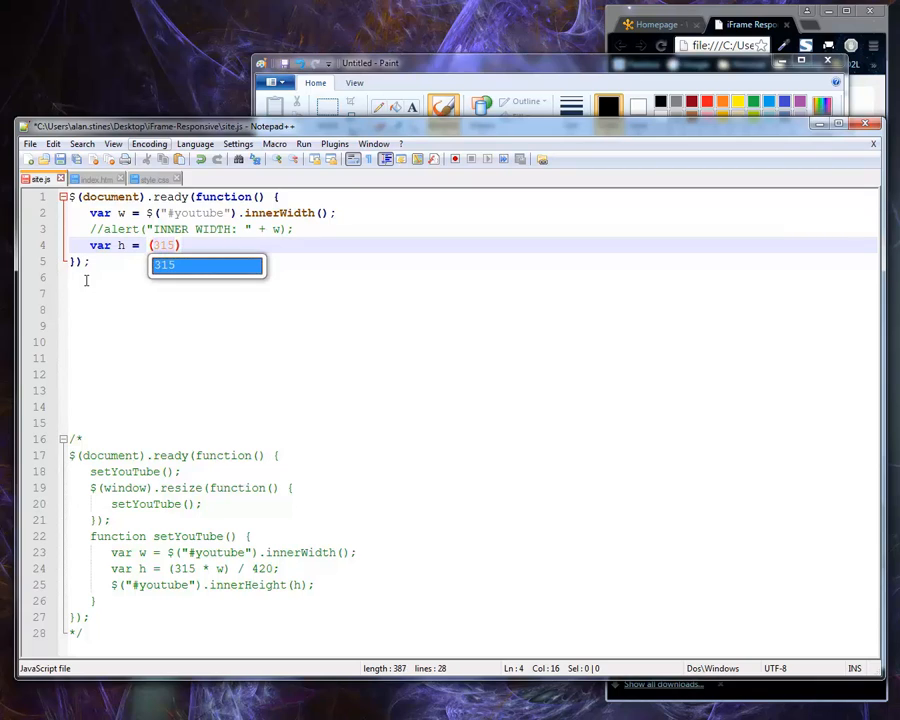
pyautogui.write('* w')
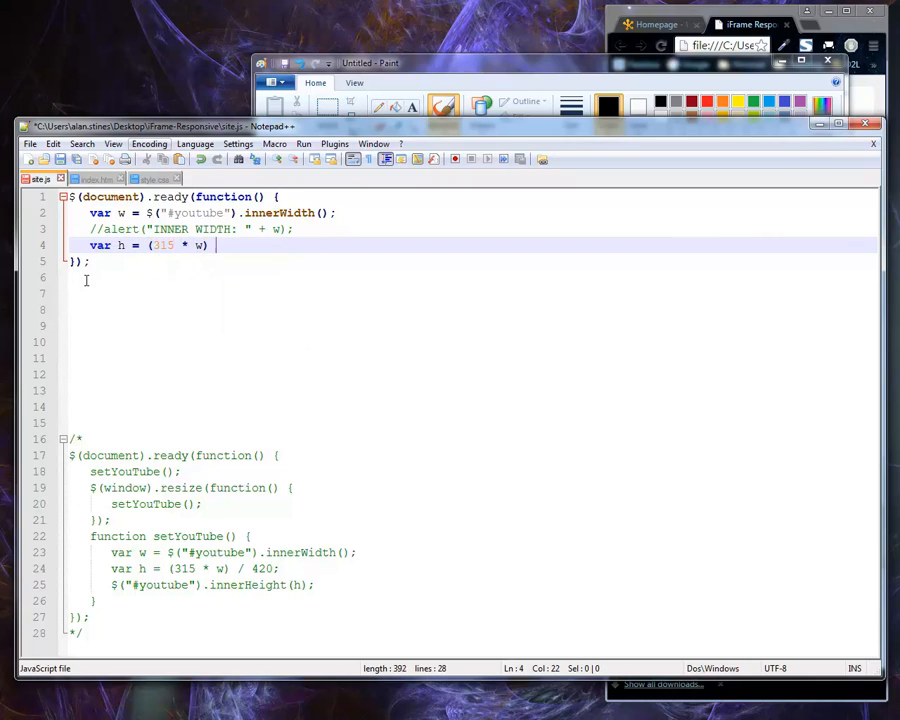
pyautogui.write('/420;')
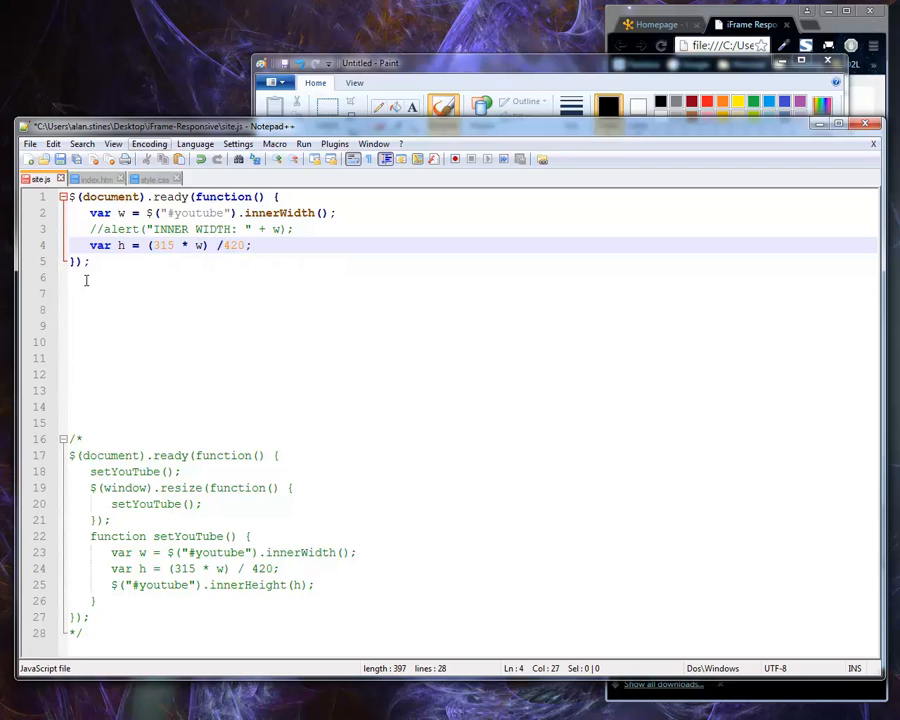
pyautogui.write(';')
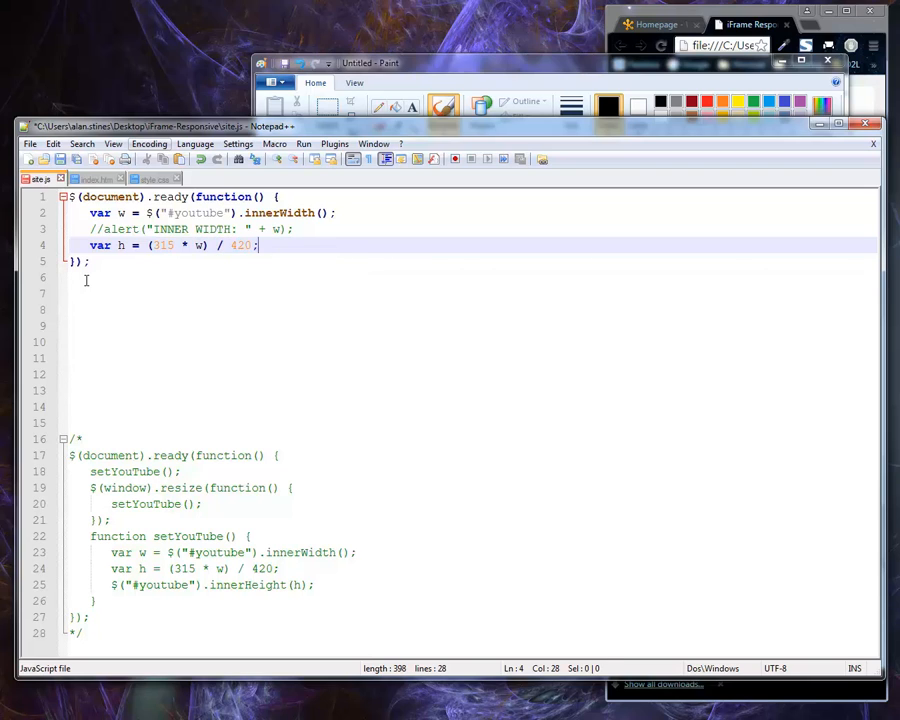
pyautogui.press('Return')
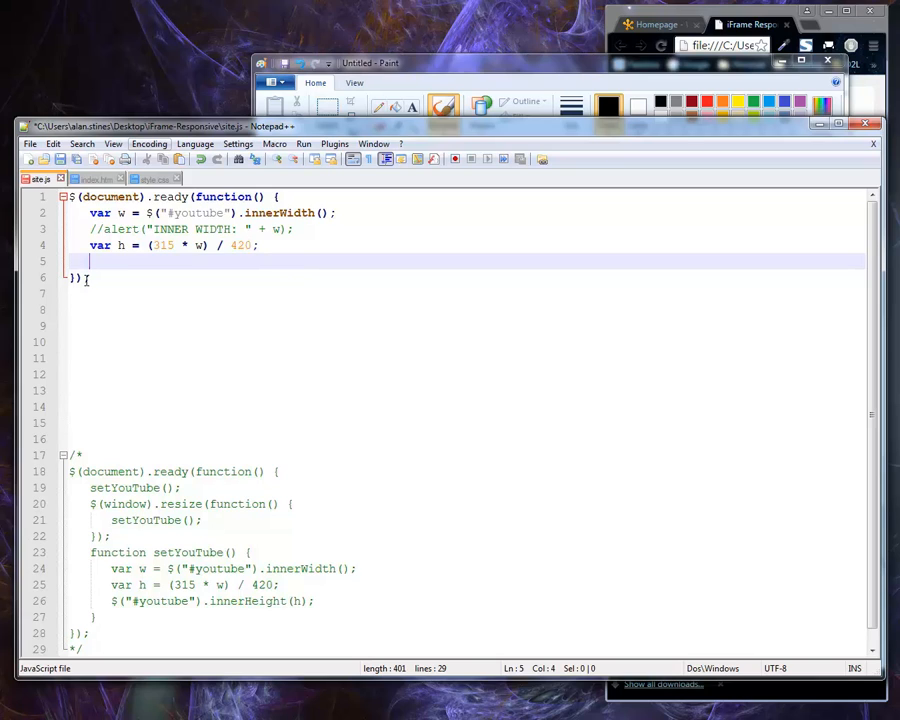
# Add $("#youtube").innerHeight(h); to apply the calculated height to the iframe
pyautogui.write('$("")')
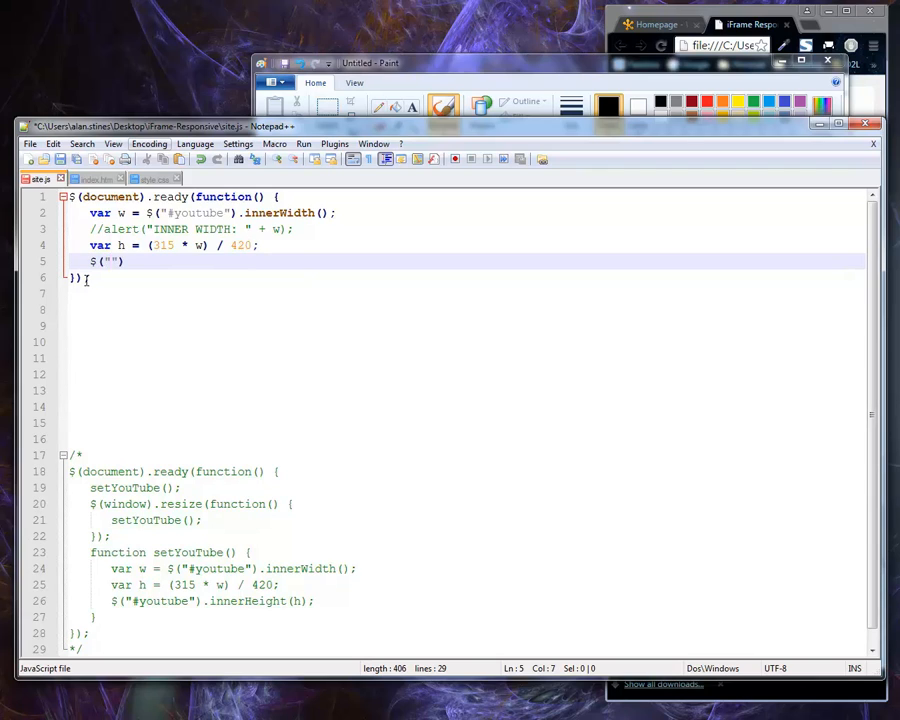
pyautogui.write('#your')
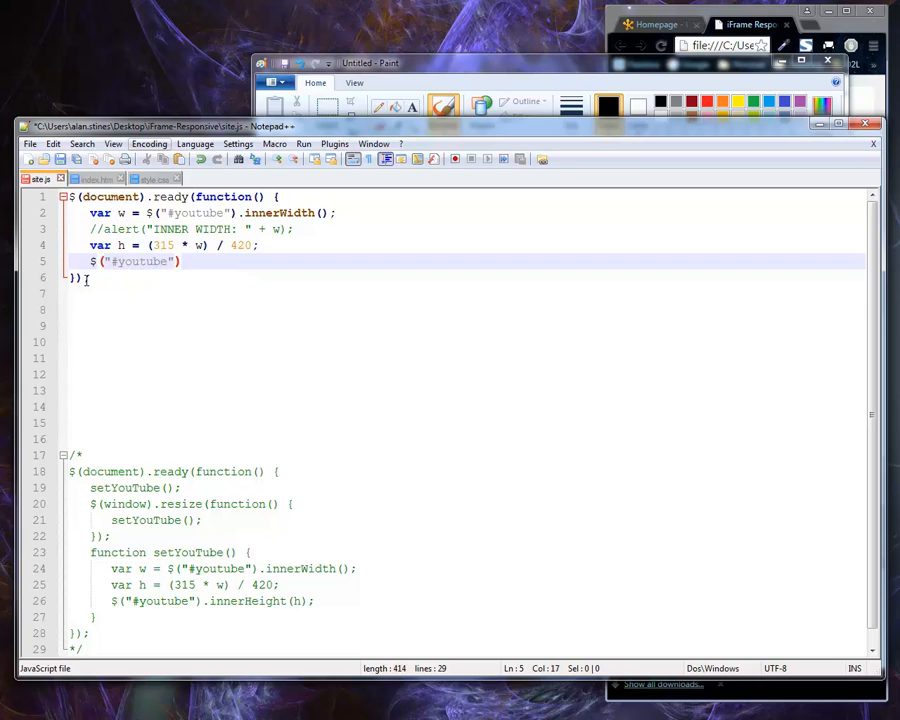
pyautogui.write('.inn')
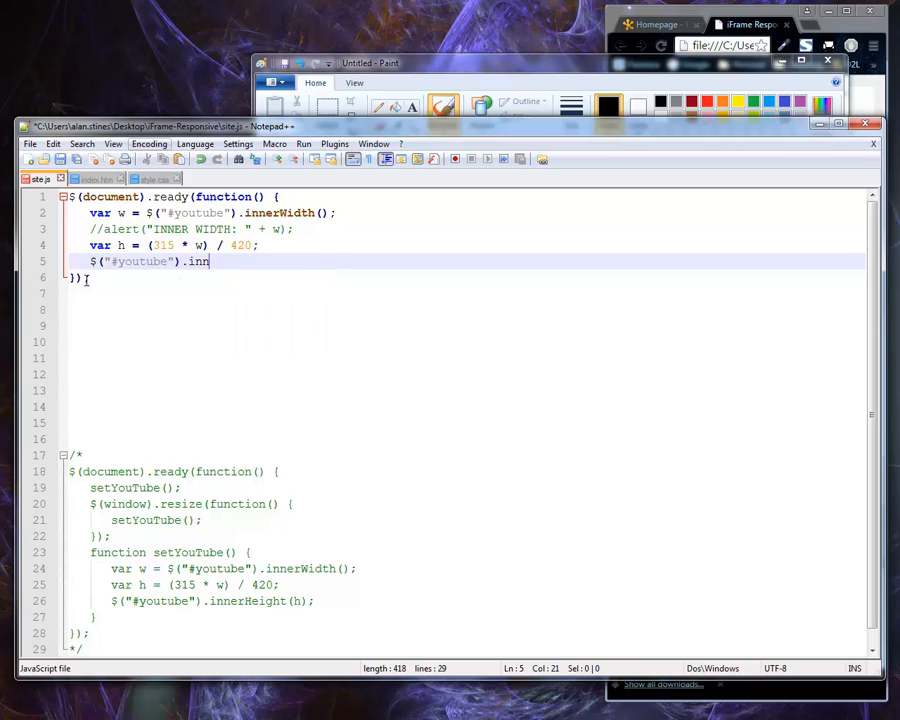
pyautogui.write('erHeight')
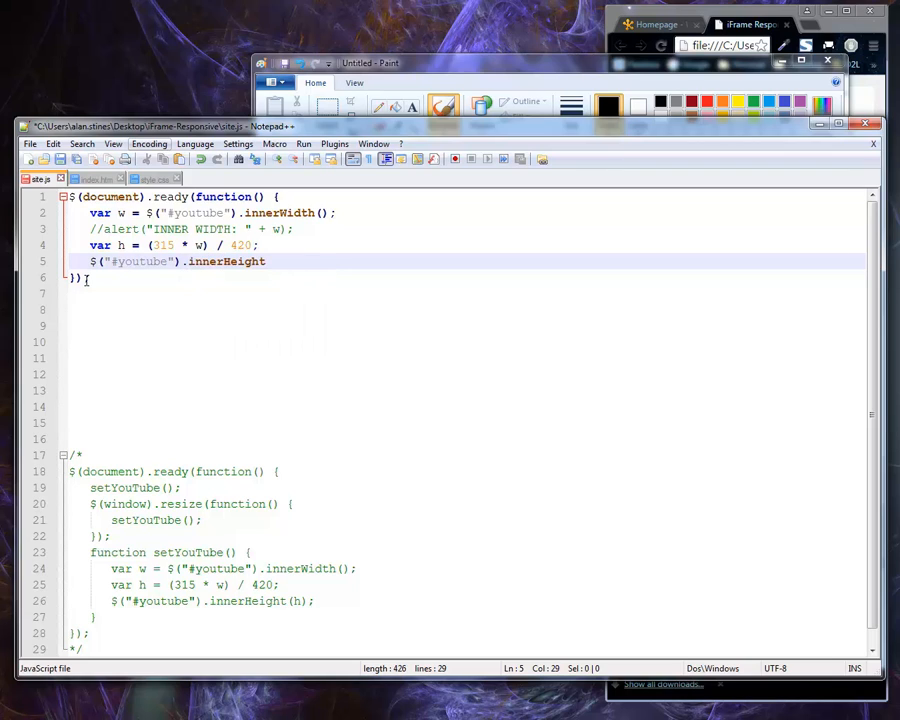
pyautogui.write('(h) ;')
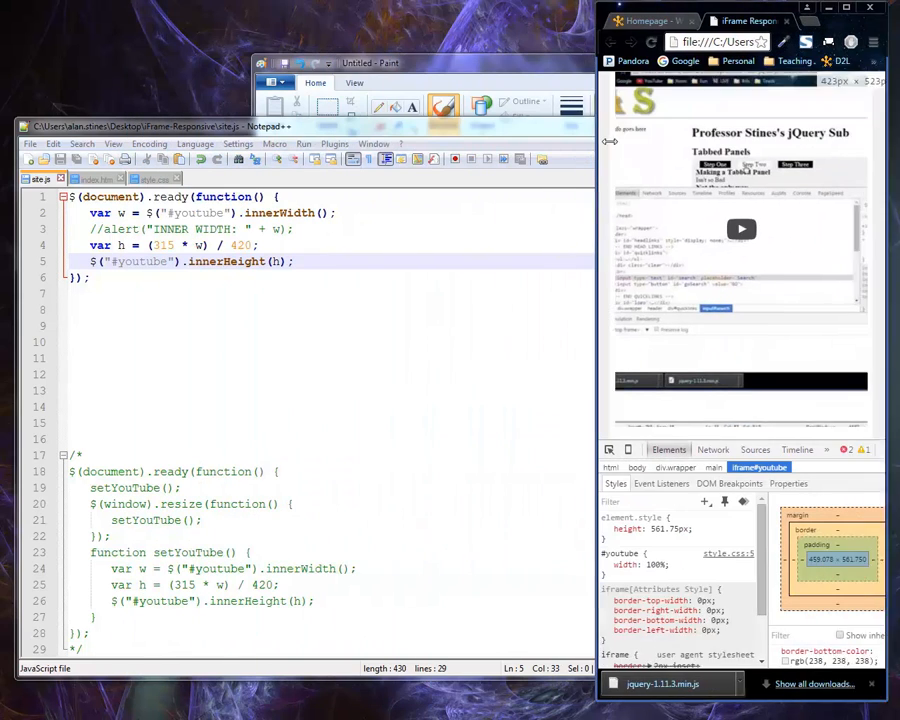
# Play the embedded YouTube video, skip partway ahead, and pause it
pyautogui.click(651, 42)
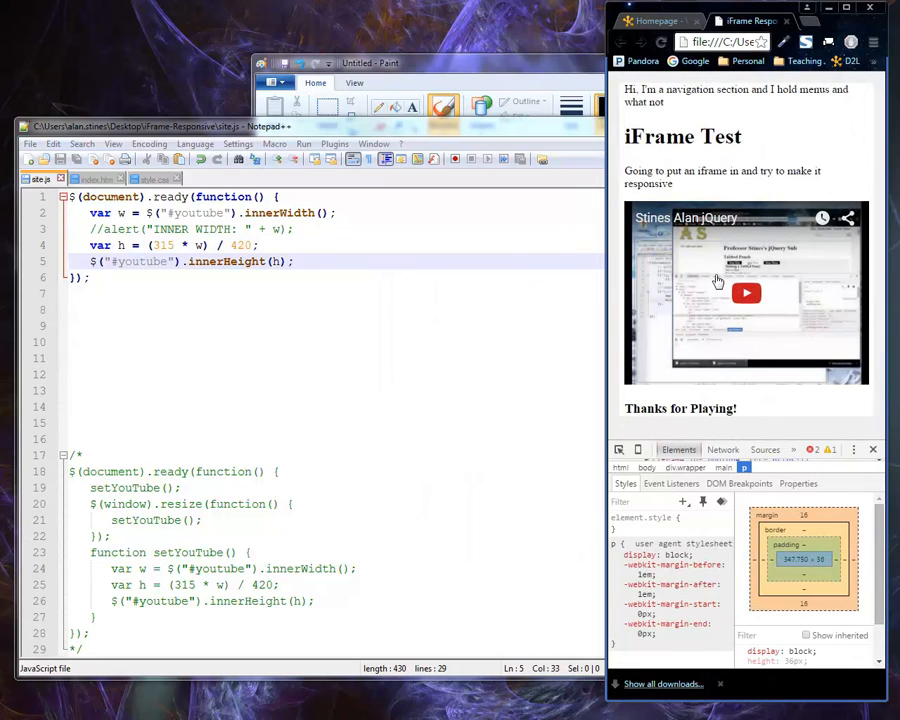
pyautogui.moveTo(865, 227)
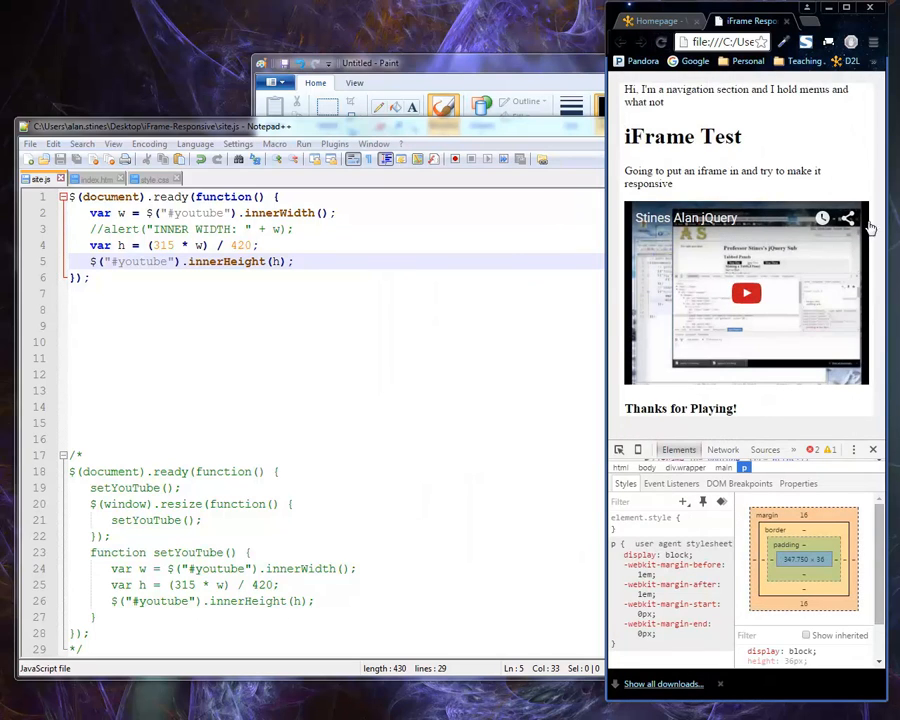
pyautogui.click(746, 292)
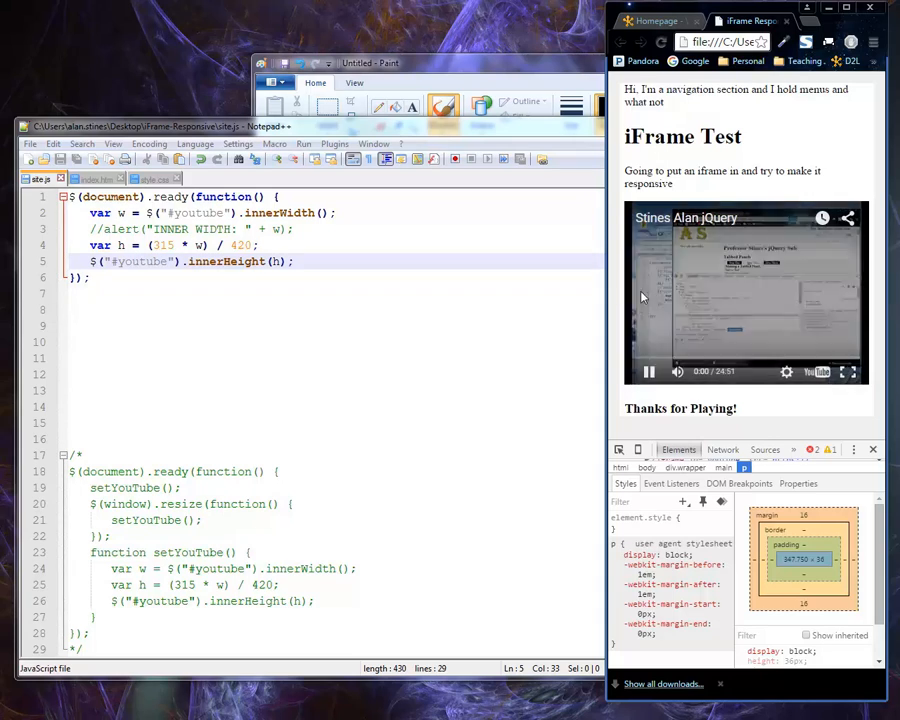
pyautogui.click(647, 372)
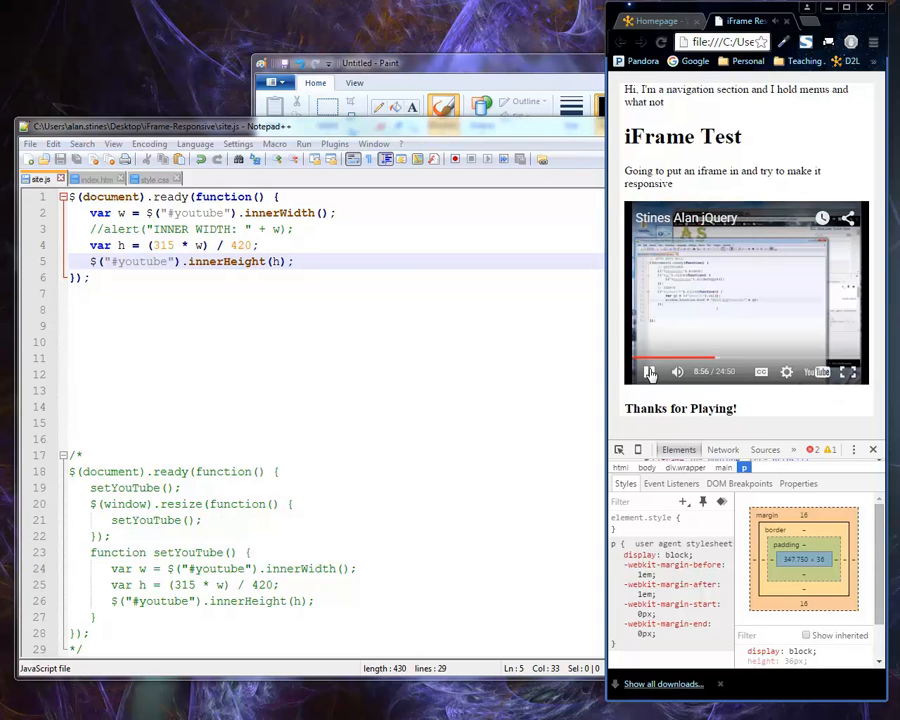
pyautogui.click(648, 371)
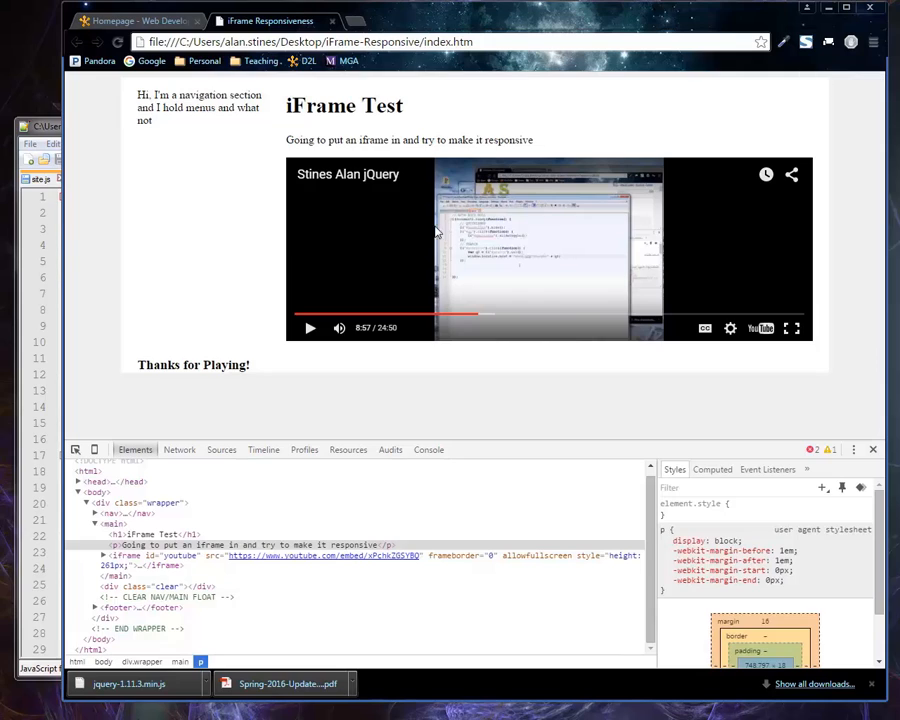
pyautogui.moveTo(560, 210)
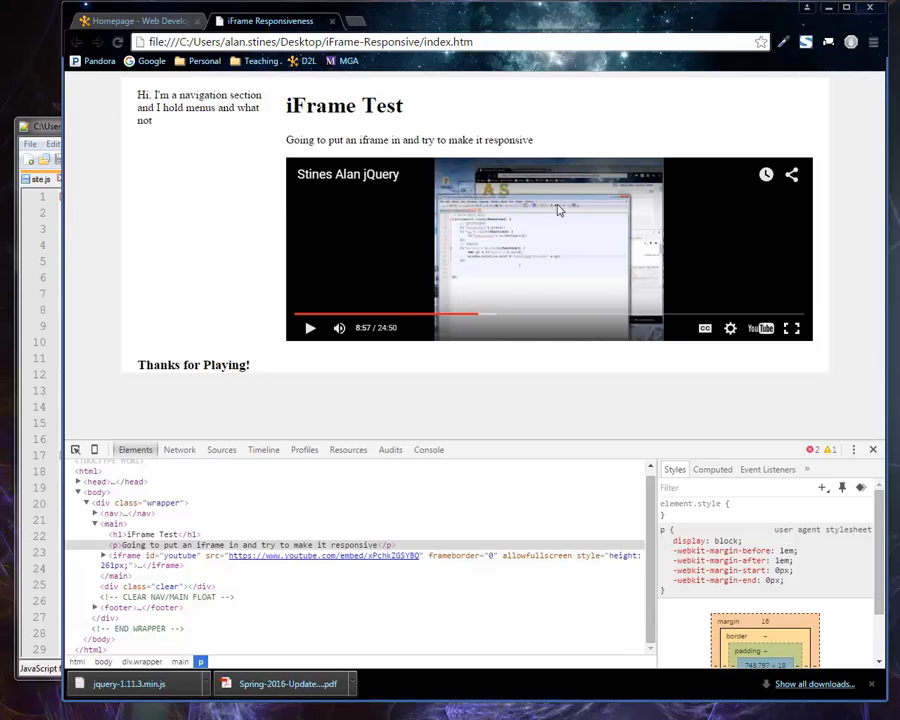
pyautogui.moveTo(272, 178)
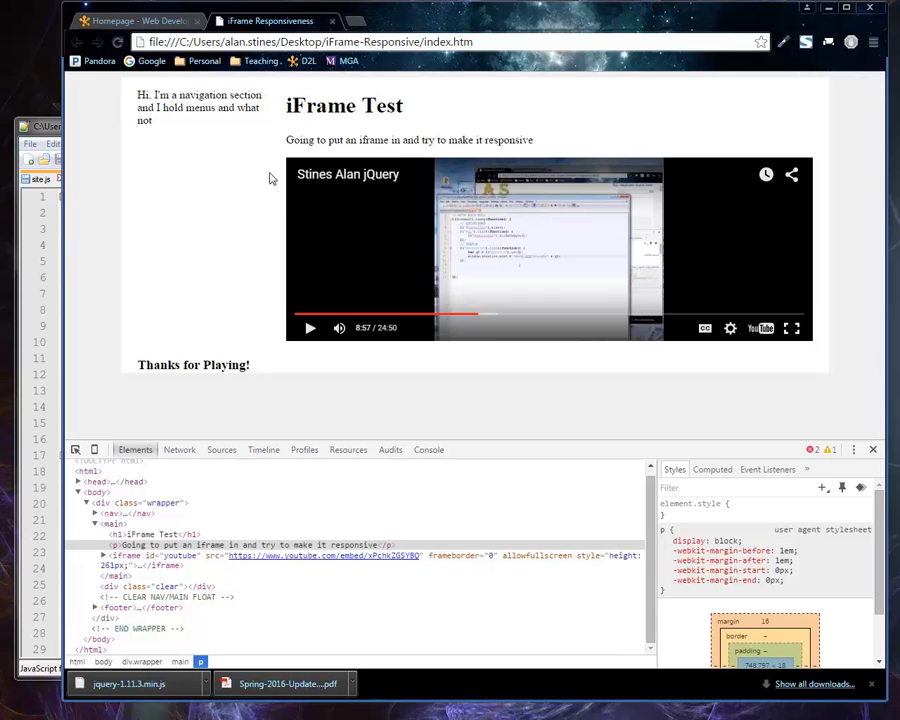
pyautogui.moveTo(70, 150)
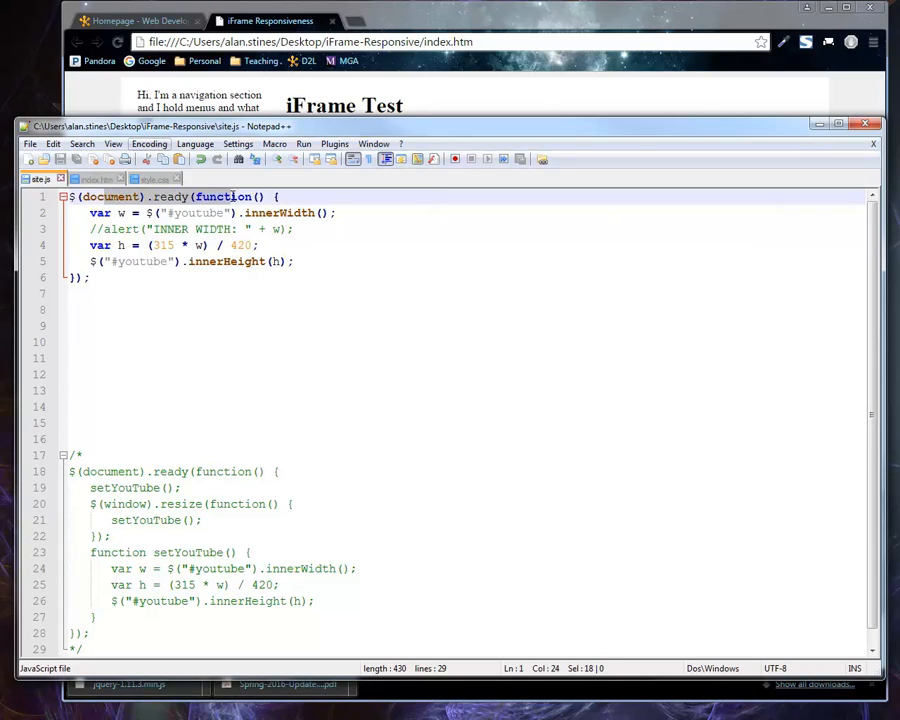
# Delete the commented //alert line in site.js and begin a setYouTube() function
pyautogui.click(110, 229)
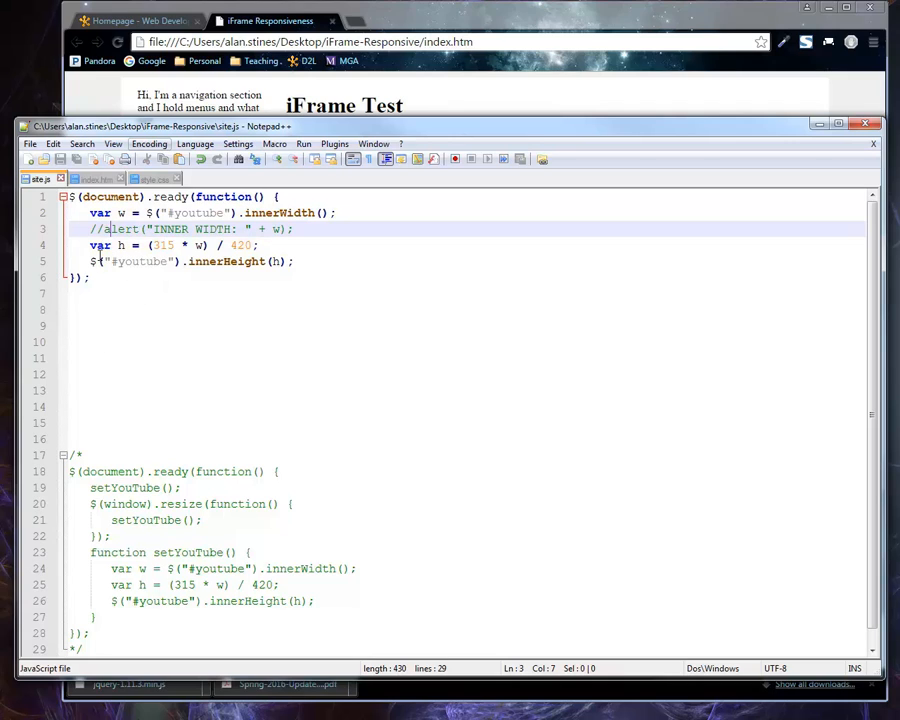
pyautogui.press('Delete')
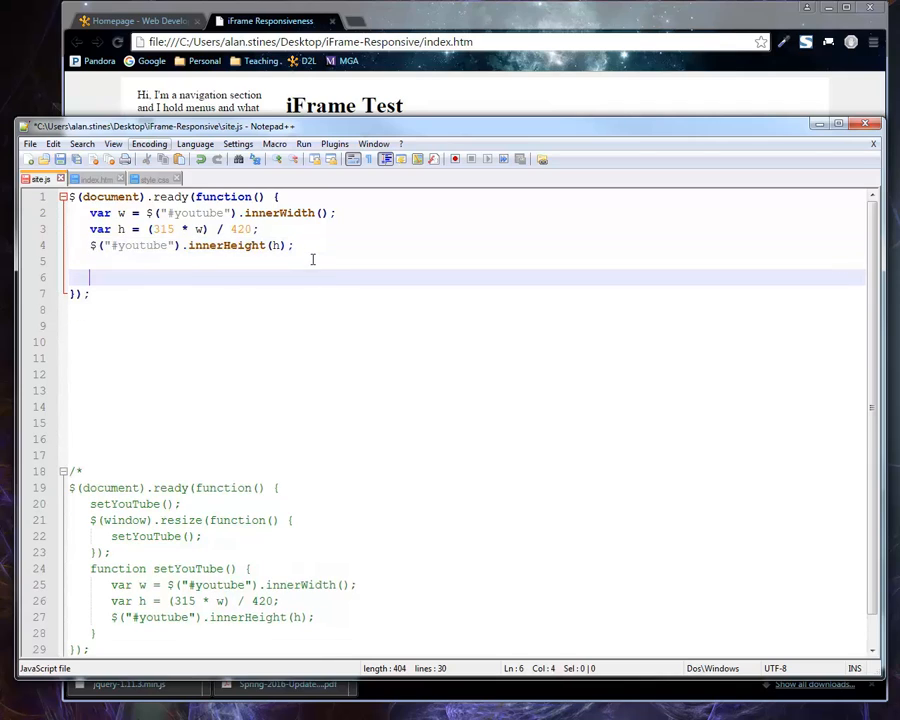
pyautogui.write('function')
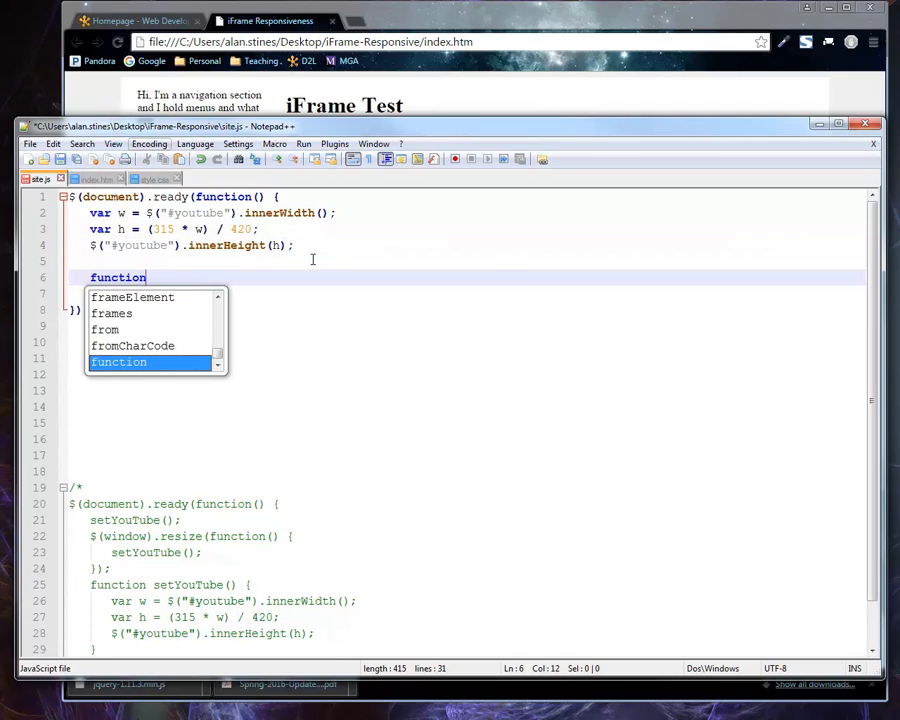
pyautogui.write('setYouTube() {')
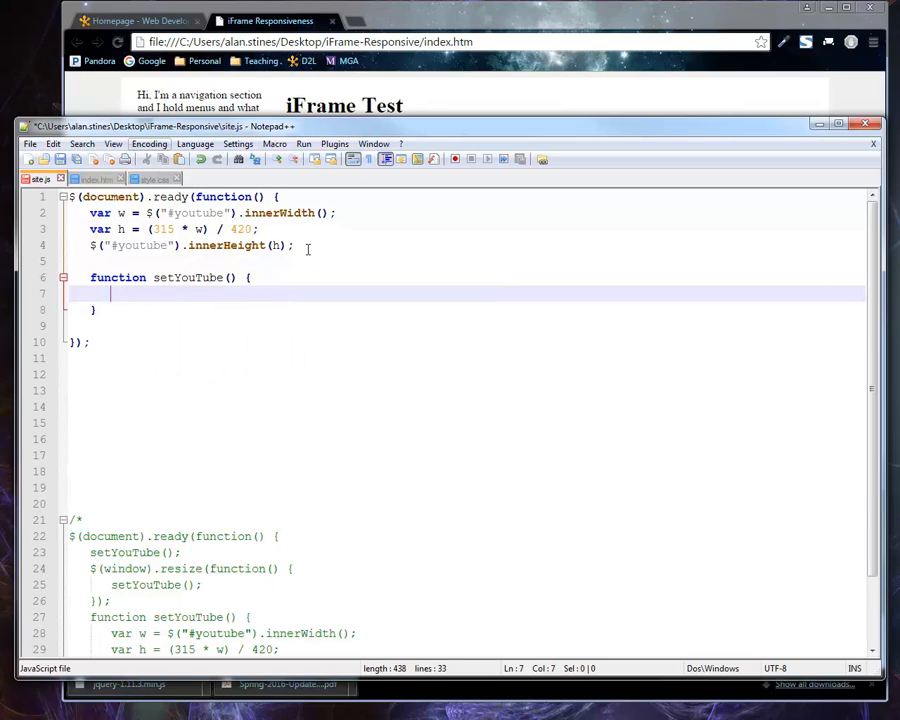
# Move the three width and height lines into setYouTube and begin typing its call
pyautogui.moveTo(90, 212); pyautogui.dragTo(293, 245)
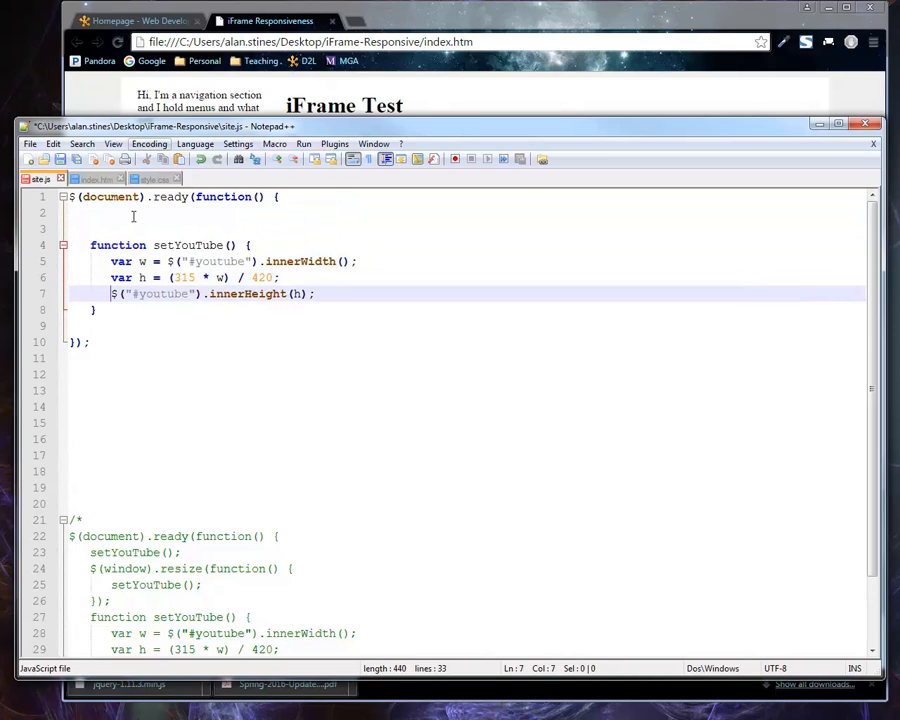
pyautogui.write('set')
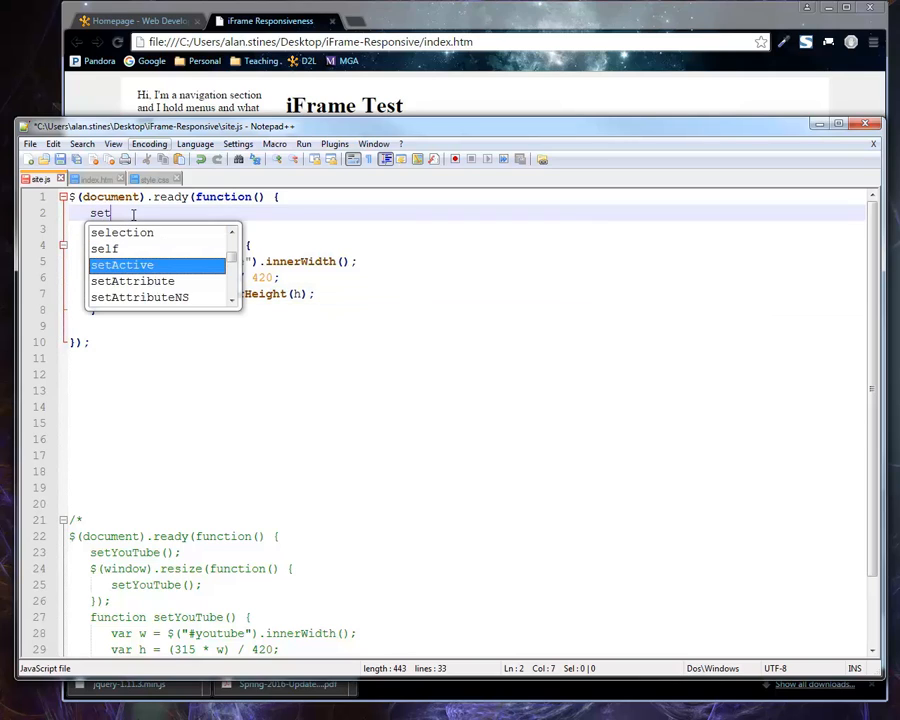
pyautogui.write('YouTube();')
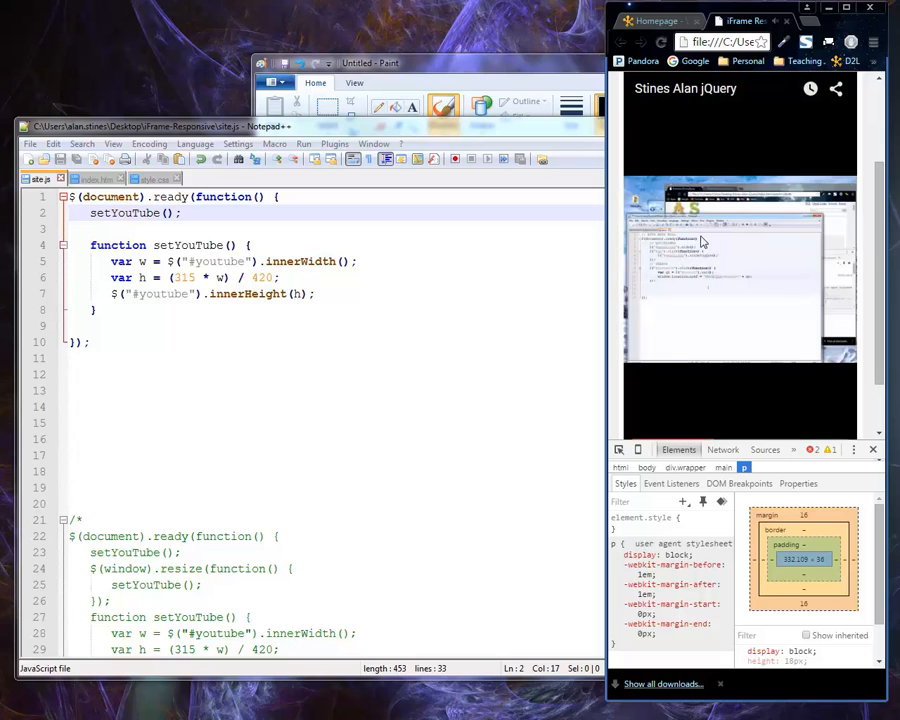
# Scroll up on the iFrame Test page to view the embedded video
pyautogui.scroll(3)
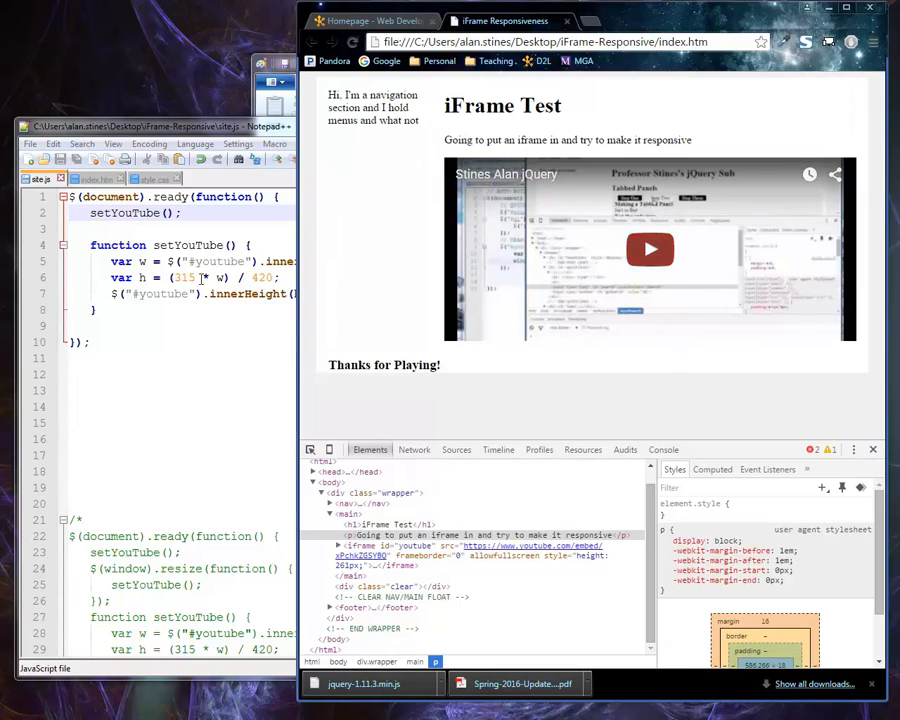
pyautogui.moveTo(607, 312)
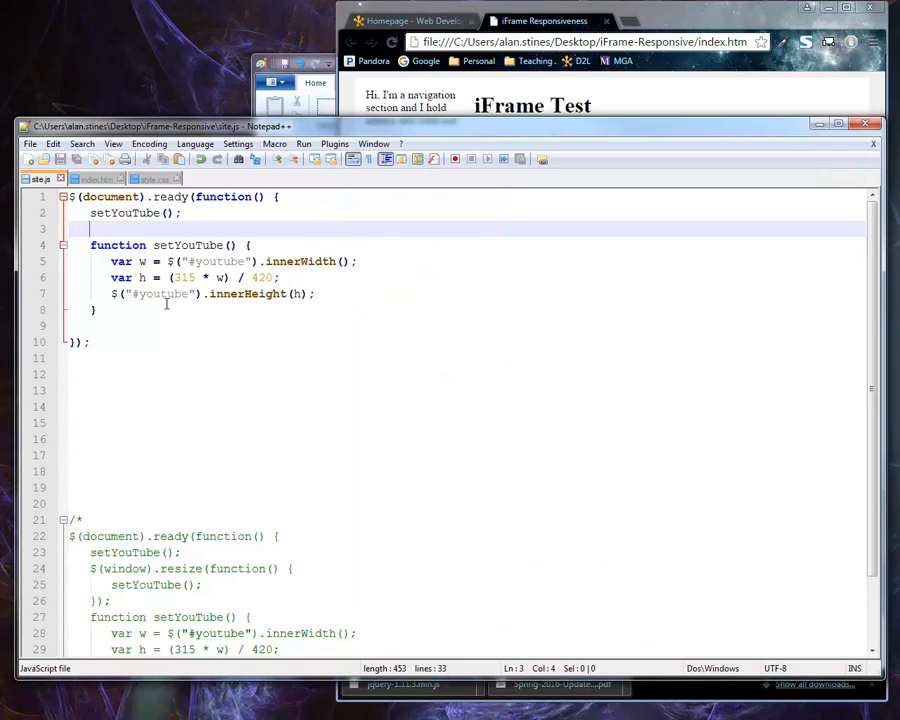
# Add $(window).resize(function() { setYouTube(); }); inside the site.js ready block
pyautogui.write('$ (ei)')
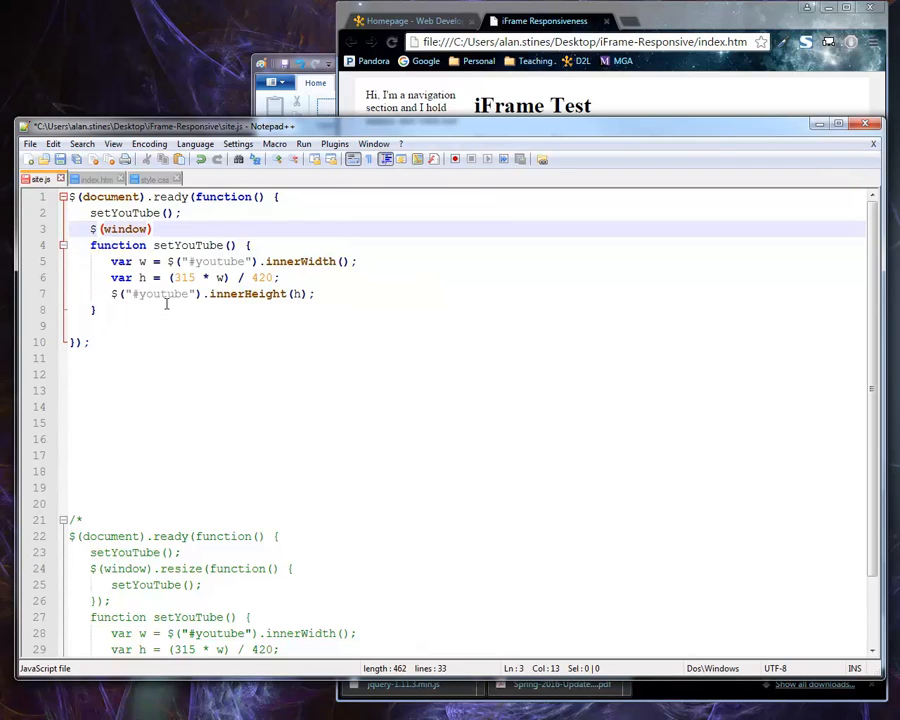
pyautogui.write('.resize(')
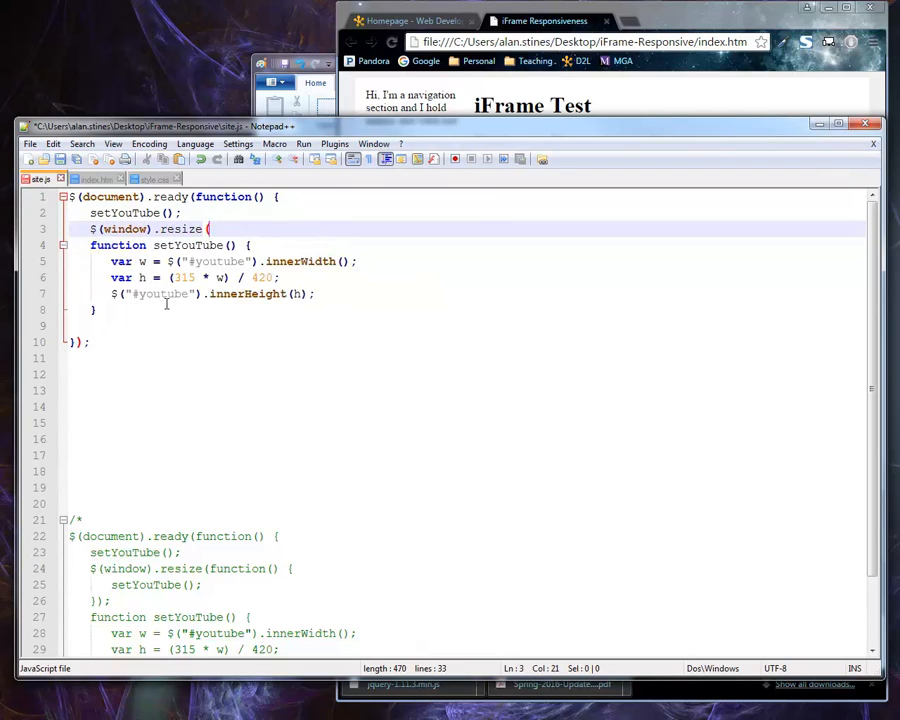
pyautogui.write('function() {')
pyautogui.write('});')
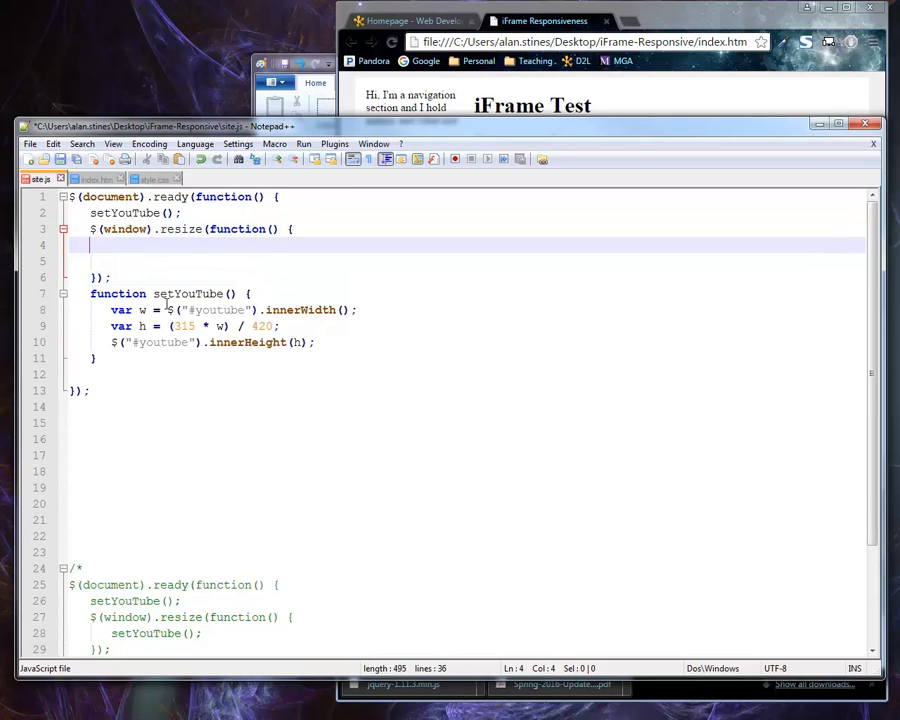
pyautogui.write('setYouTube();')
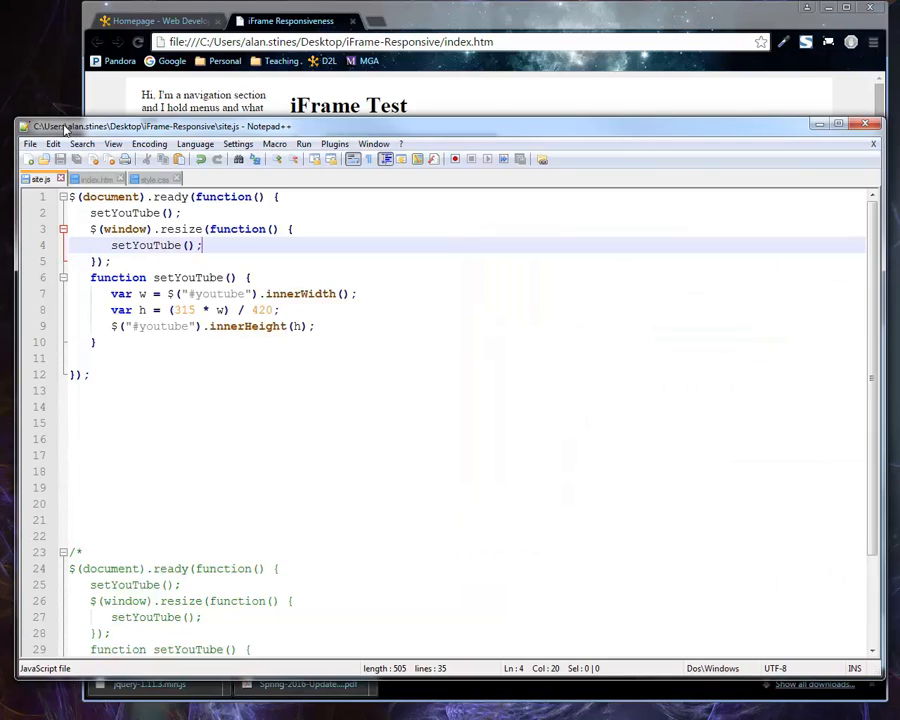
# In index.htm, wrap the iframe in <div style="width:50%;"> ... </div>
pyautogui.click(95, 178)
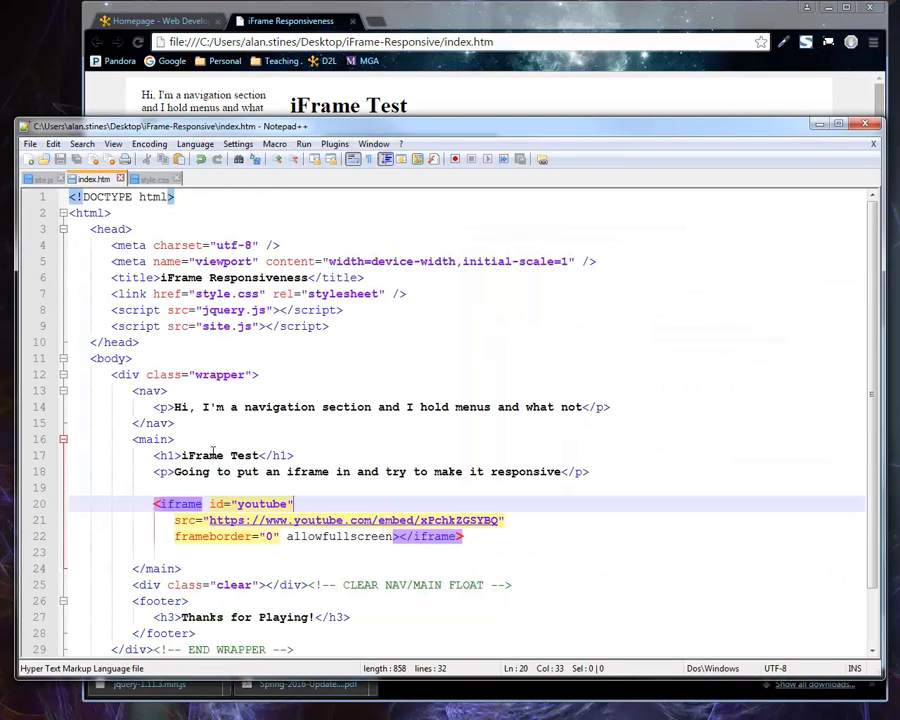
pyautogui.scroll(-3)
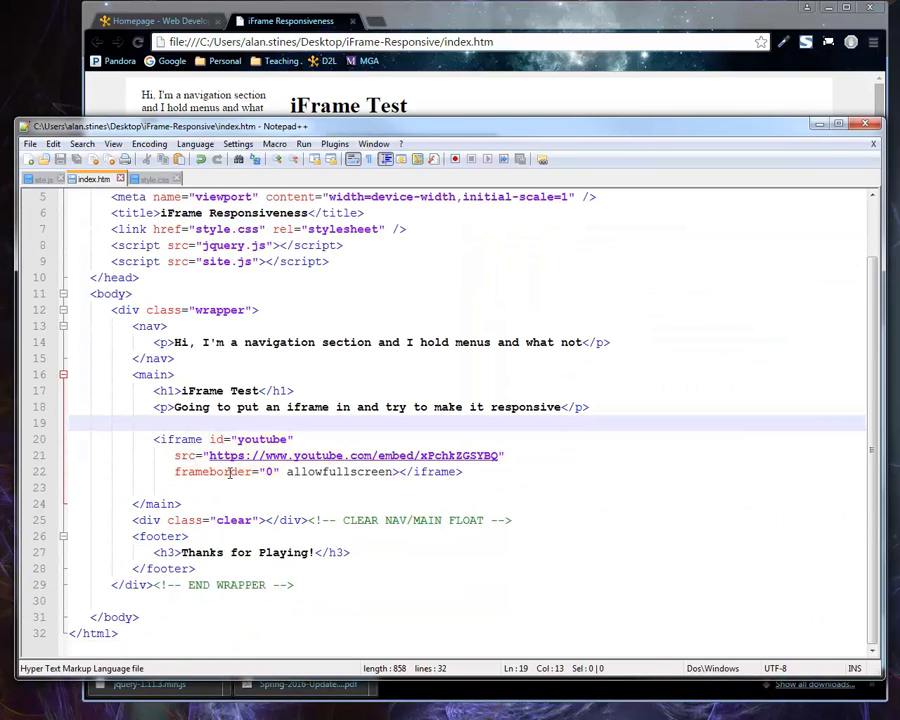
pyautogui.write('<div style="')
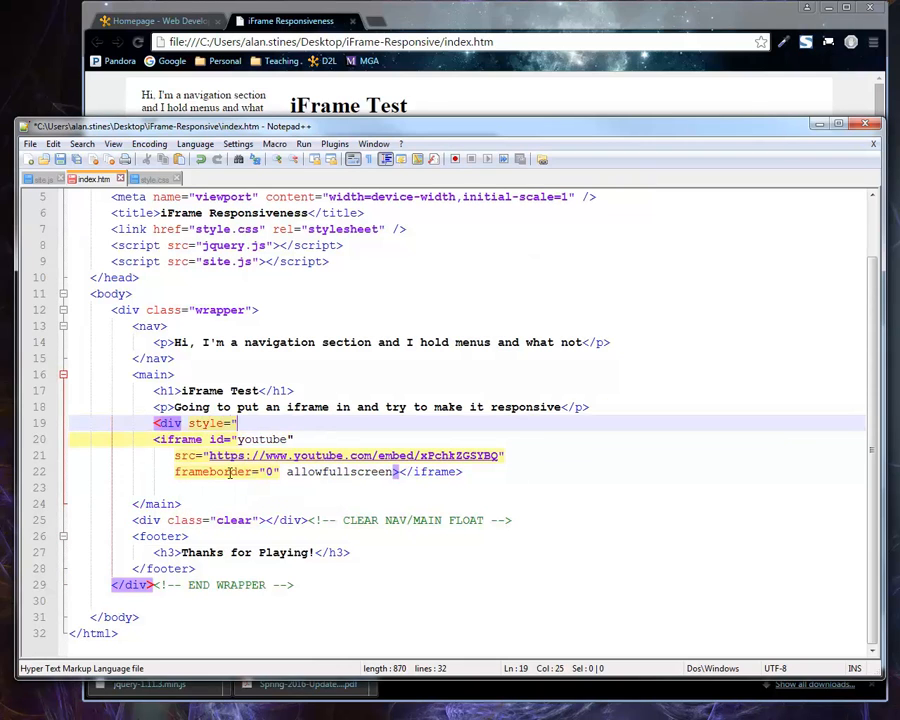
pyautogui.write('width:50%;">')
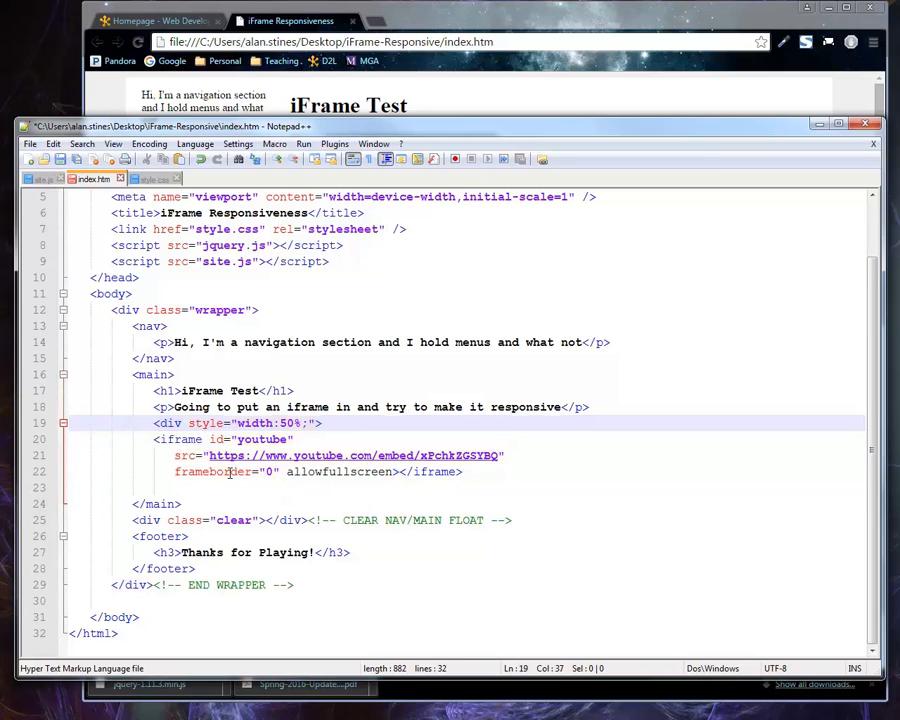
pyautogui.write('</div')
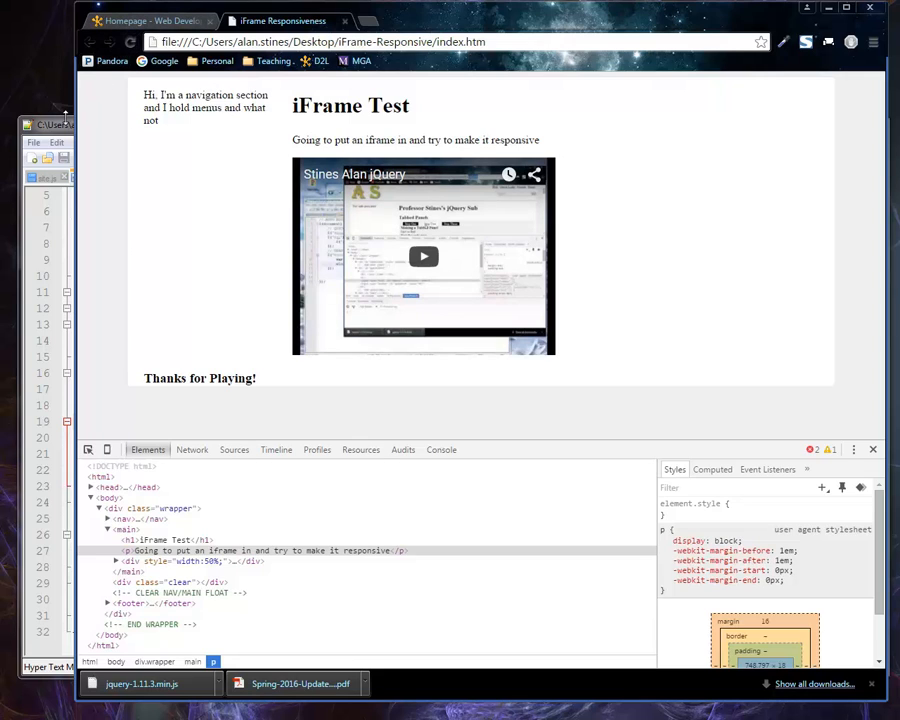
pyautogui.moveTo(160, 260)
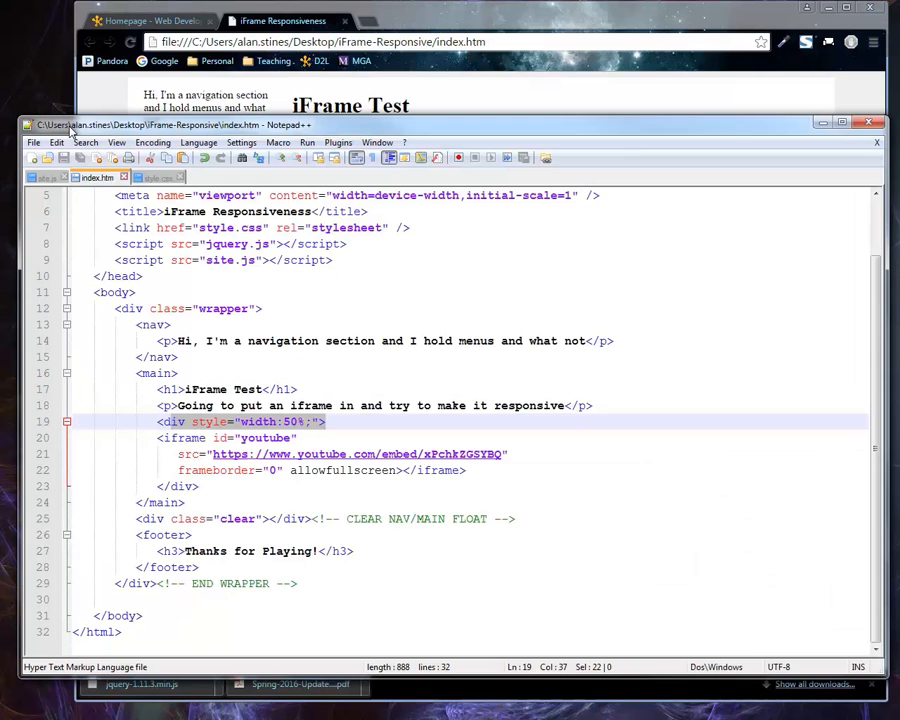
# Look through style.css and index.htm, then return to site.js
pyautogui.click(153, 177)
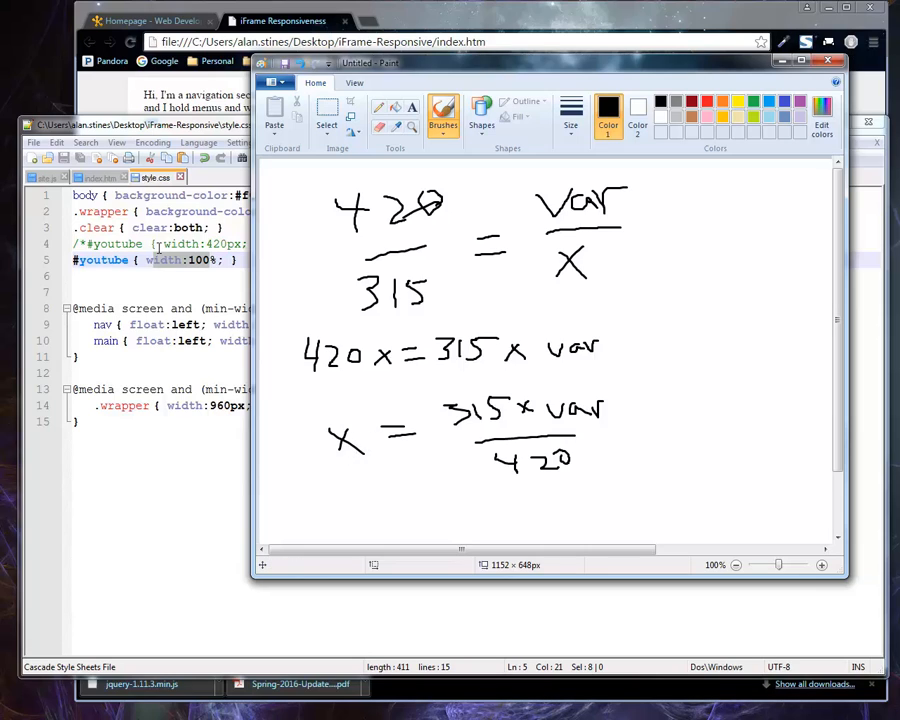
pyautogui.moveTo(419, 397)
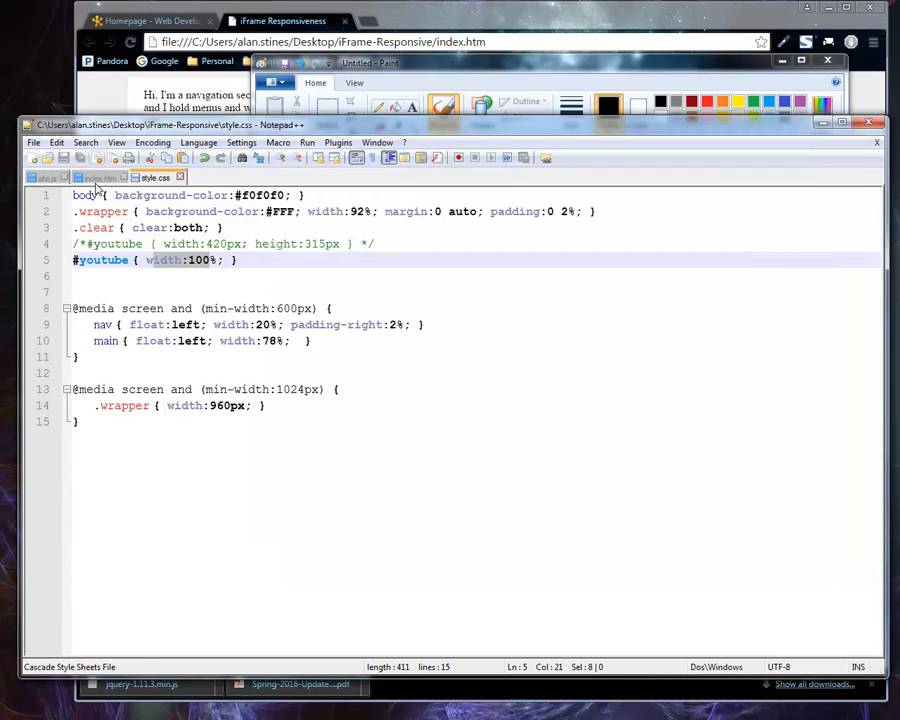
pyautogui.click(96, 177)
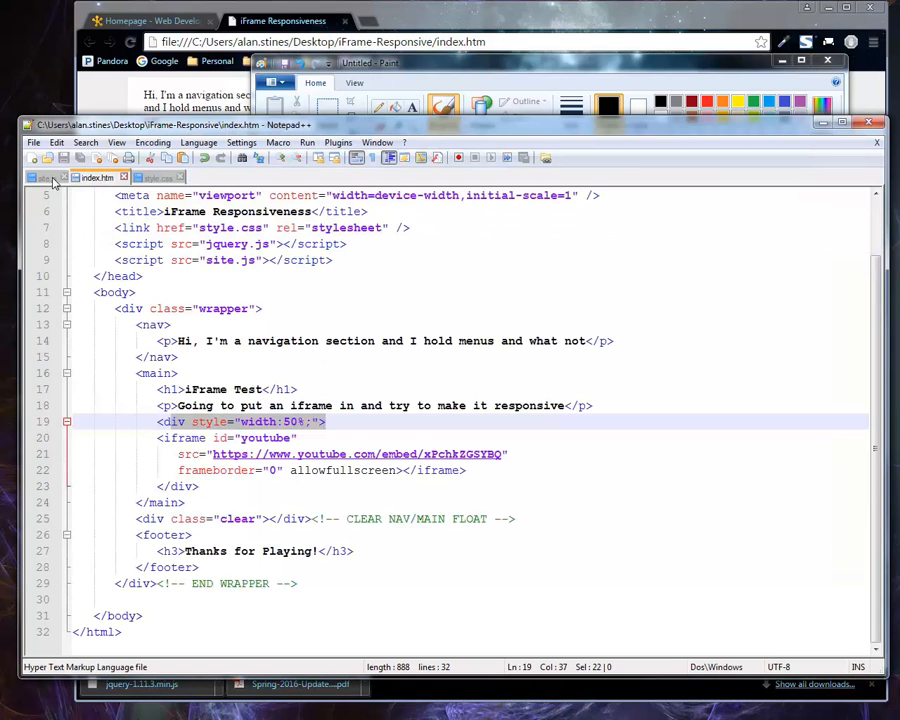
pyautogui.click(44, 177)
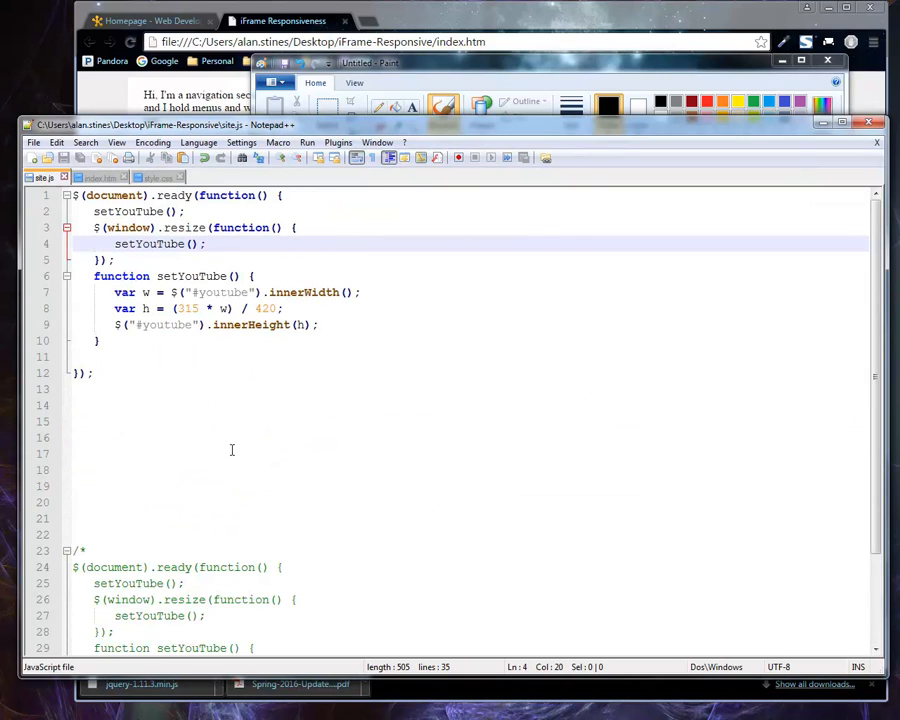